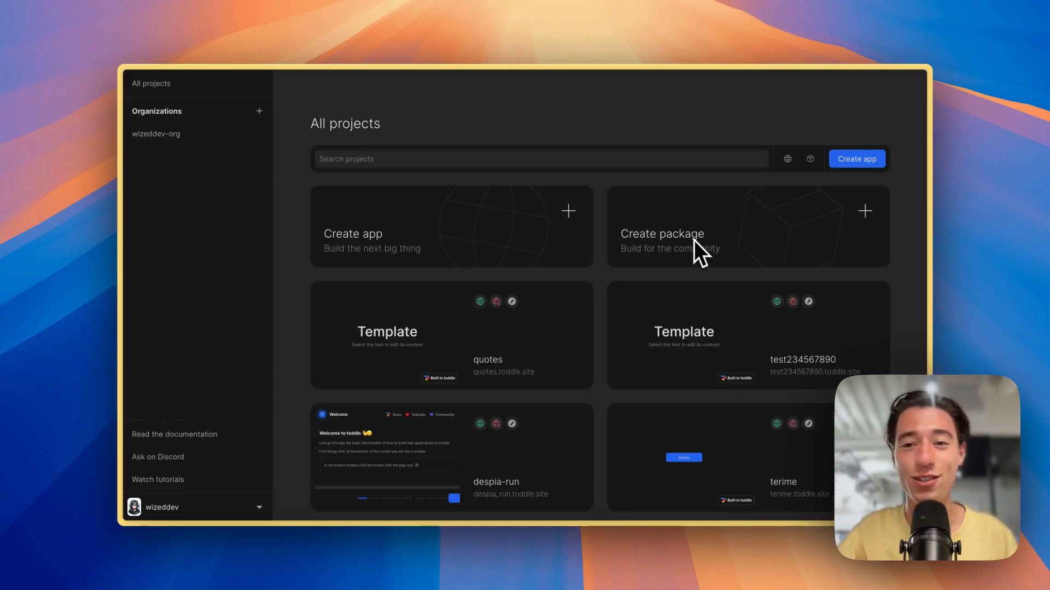
mouse_move(794, 187)
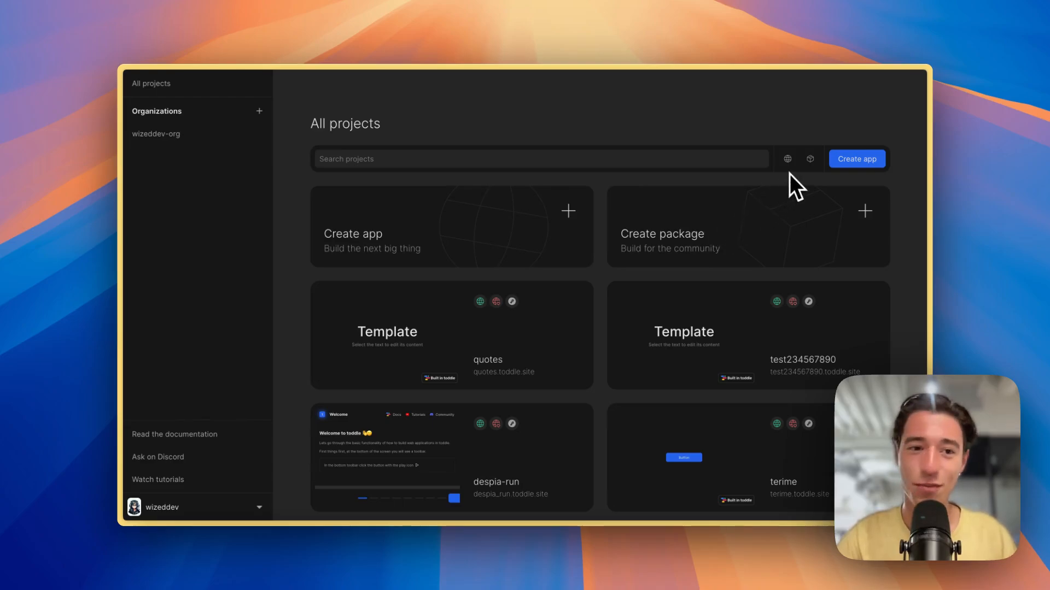
mouse_move(660, 155)
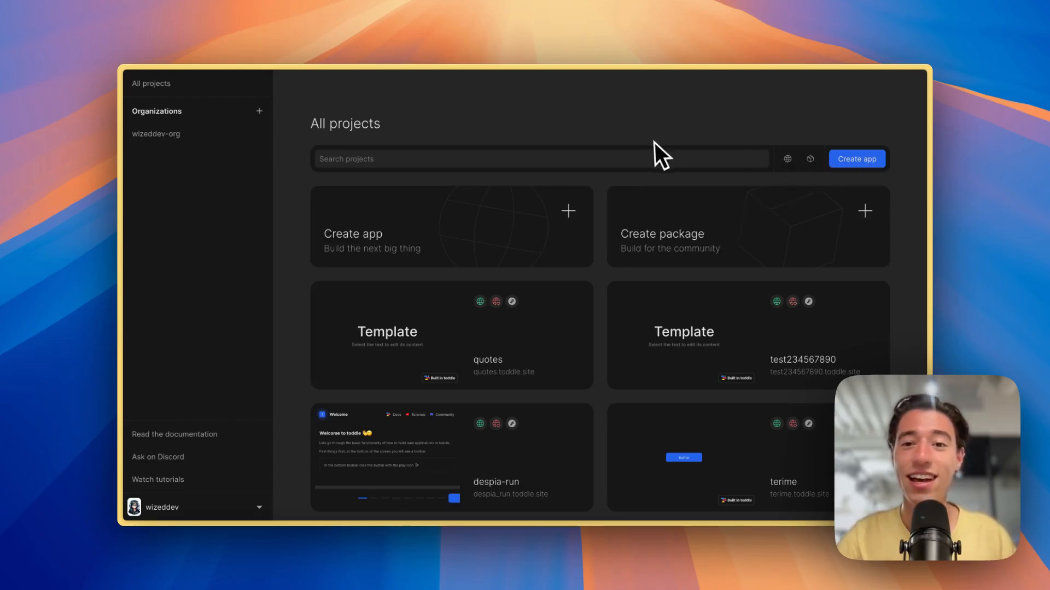
mouse_move(615, 150)
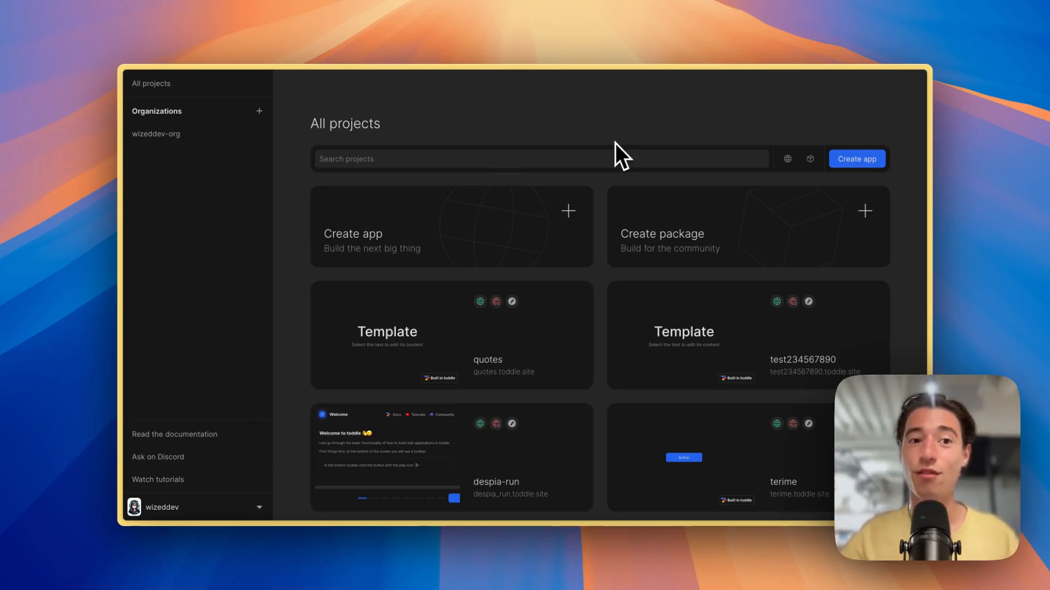
mouse_move(840, 190)
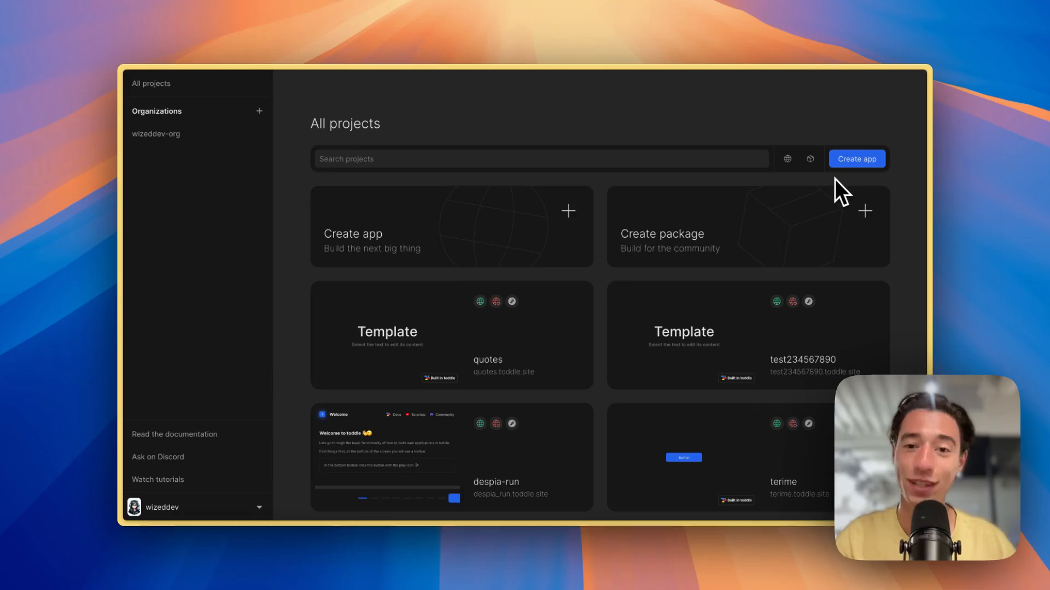
mouse_move(850, 191)
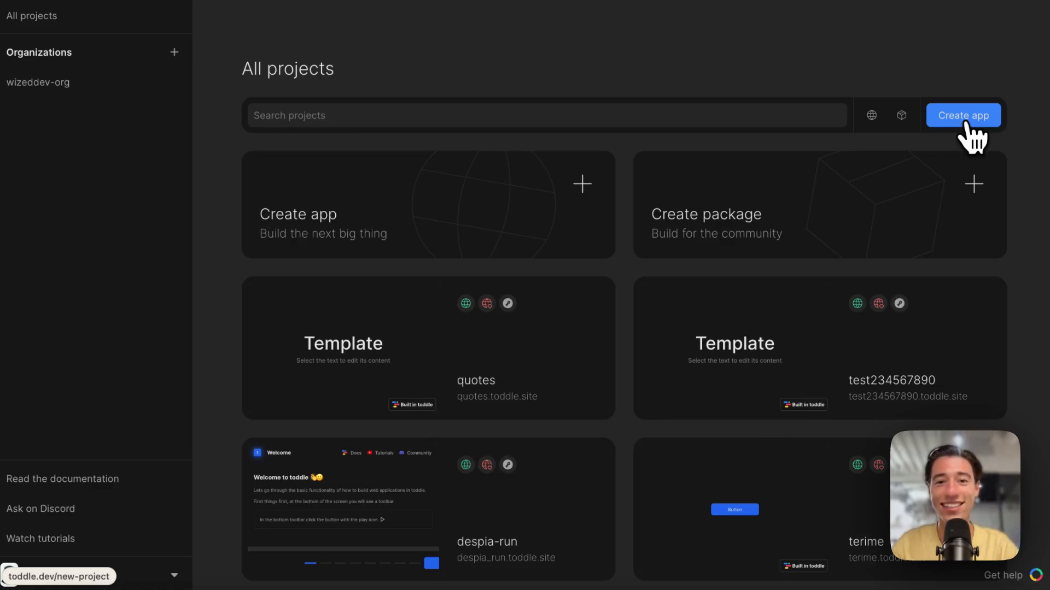
- Create a new app based on the Blank template from the template gallery
click(962, 115)
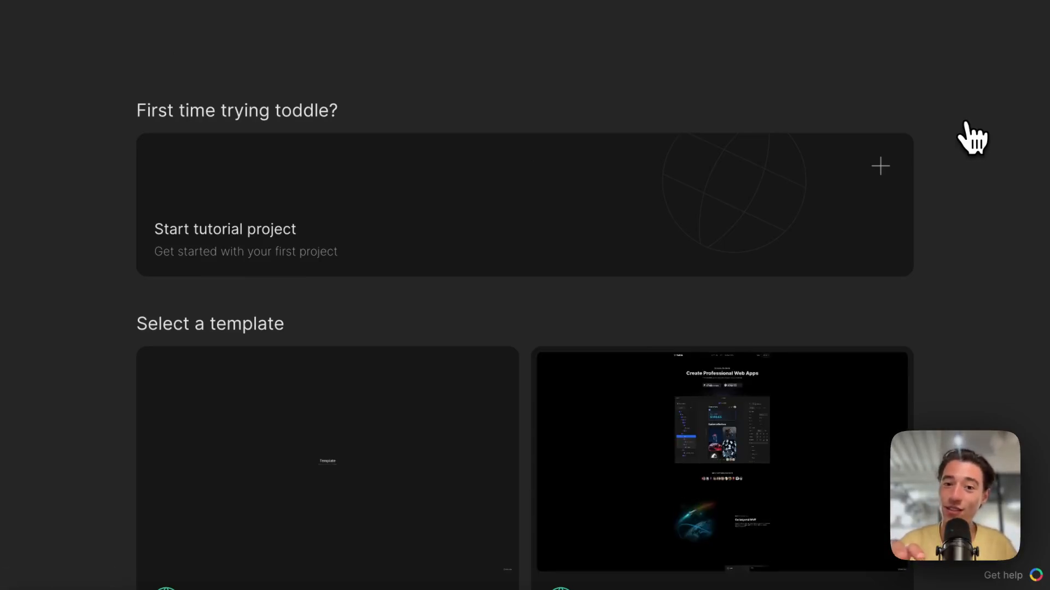
scroll(down, 3)
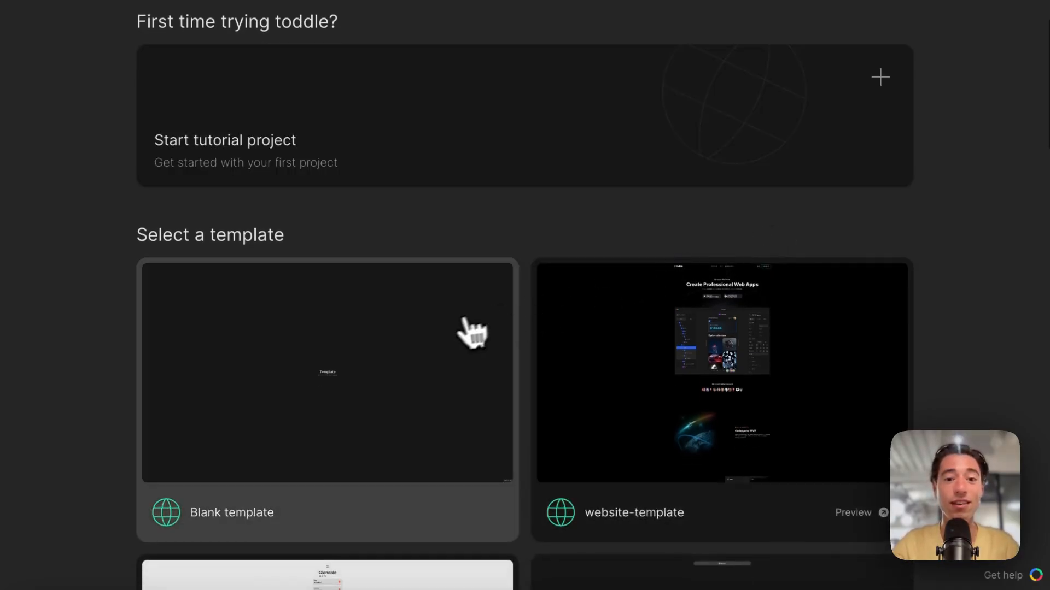
mouse_move(449, 343)
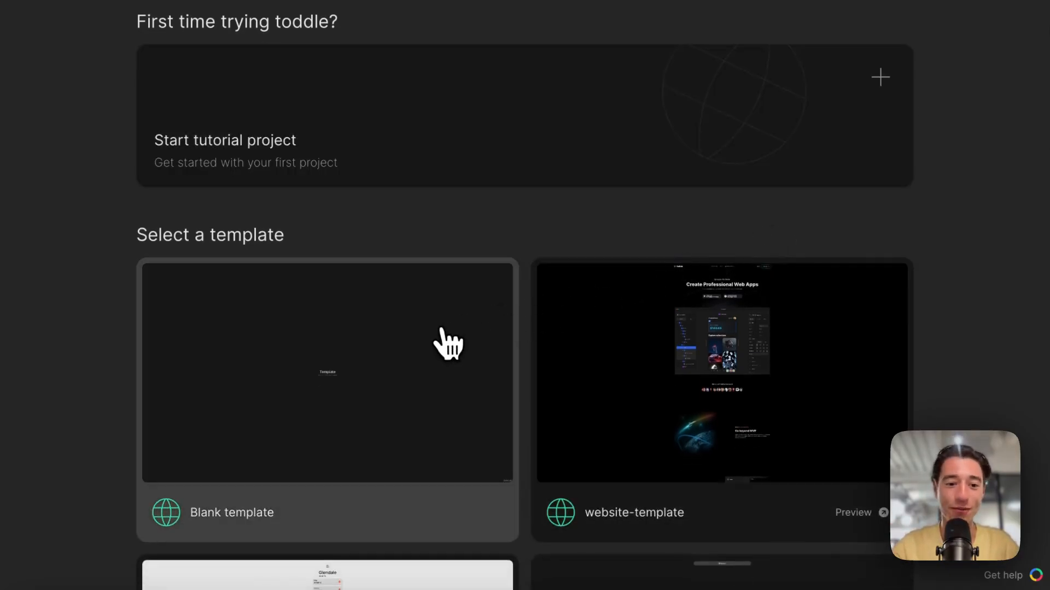
scroll(down, 3)
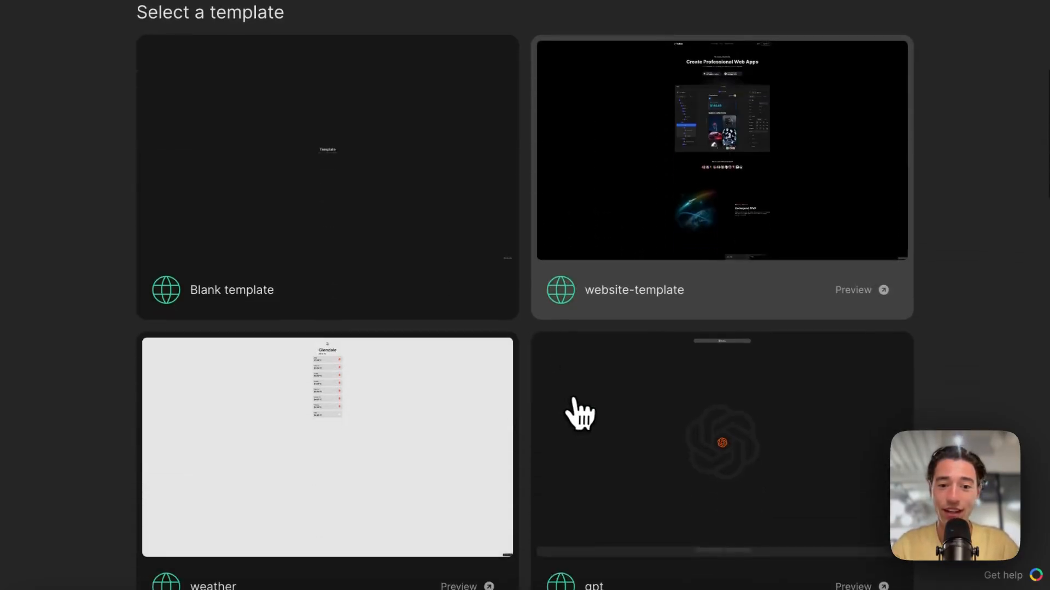
scroll(up, 3)
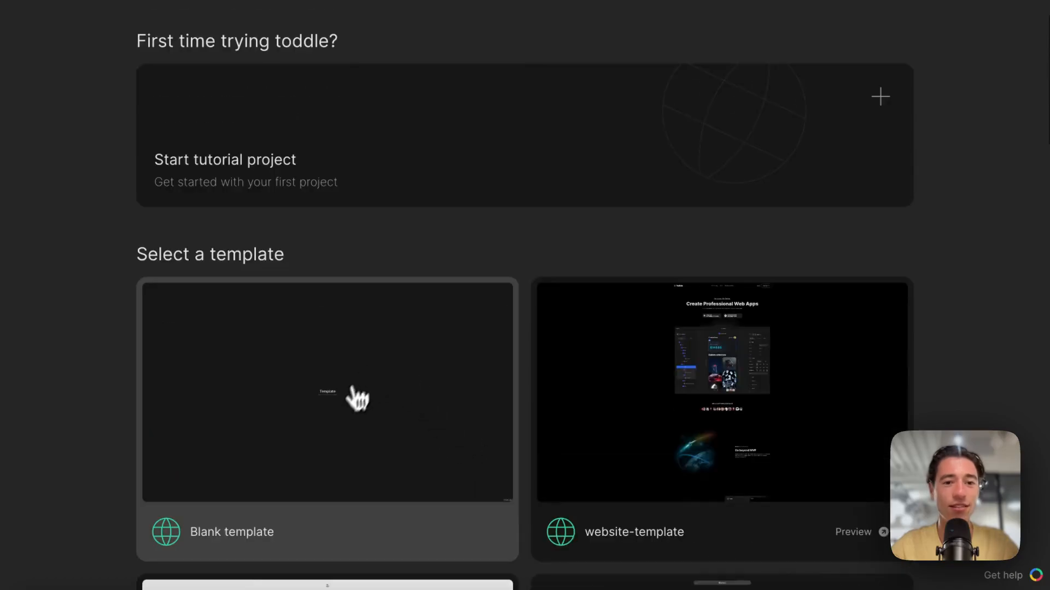
click(327, 392)
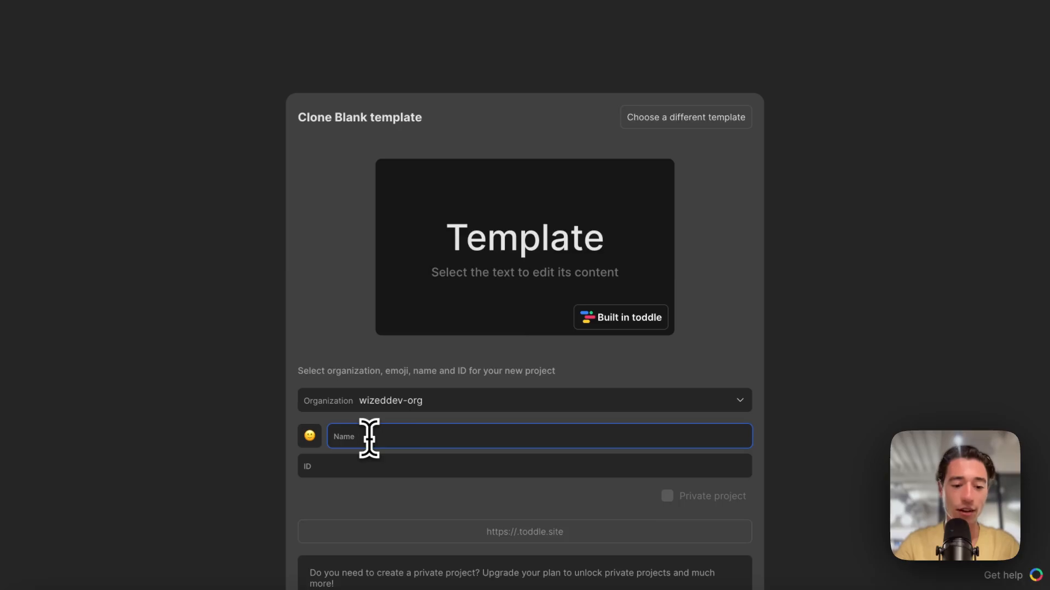
- Name the new project example-for-yt and create it
text(example)
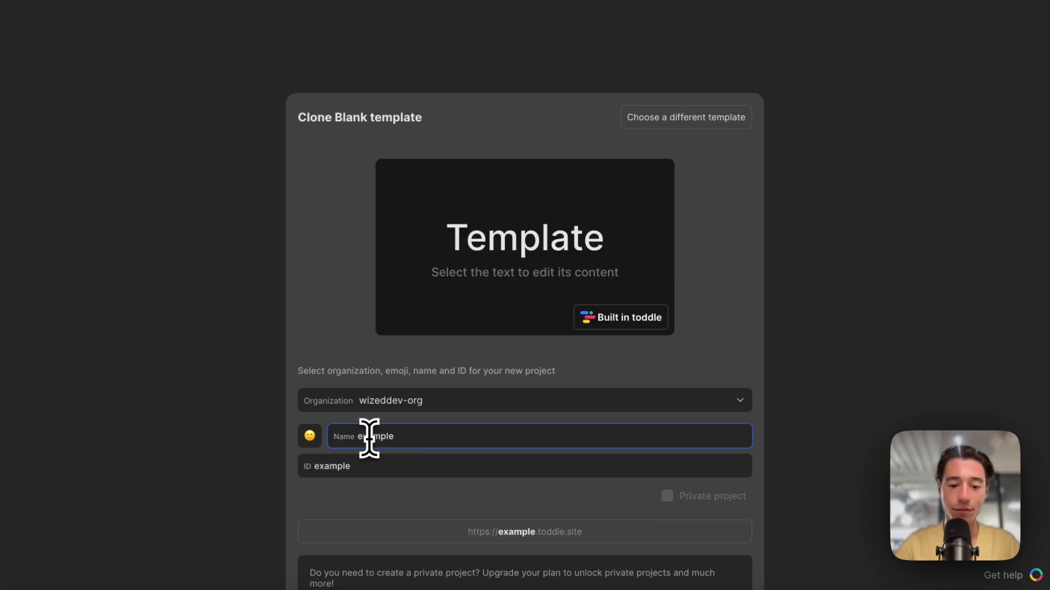
text(-for-)
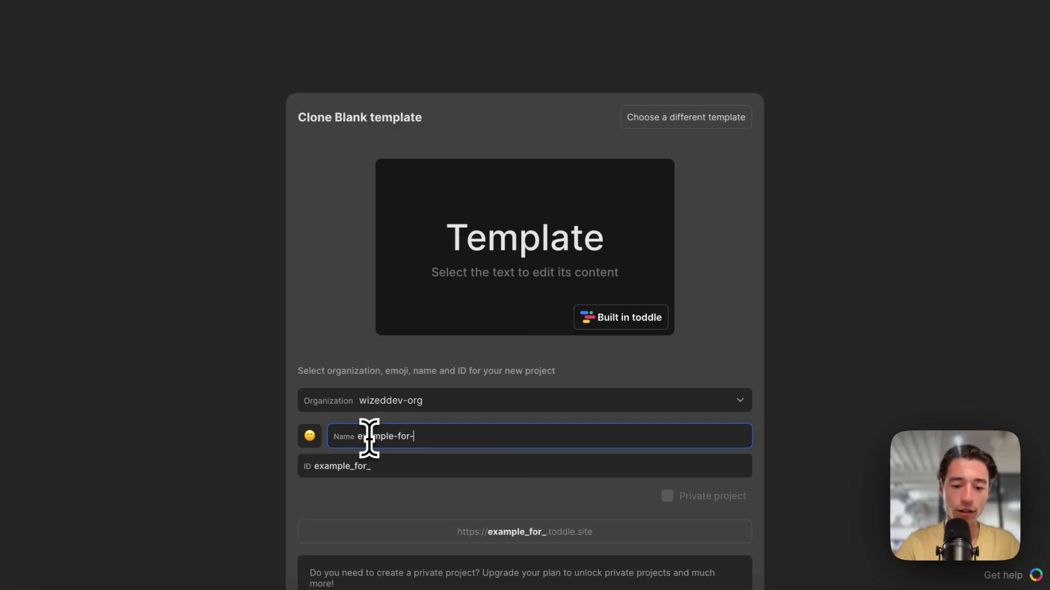
text(yt)
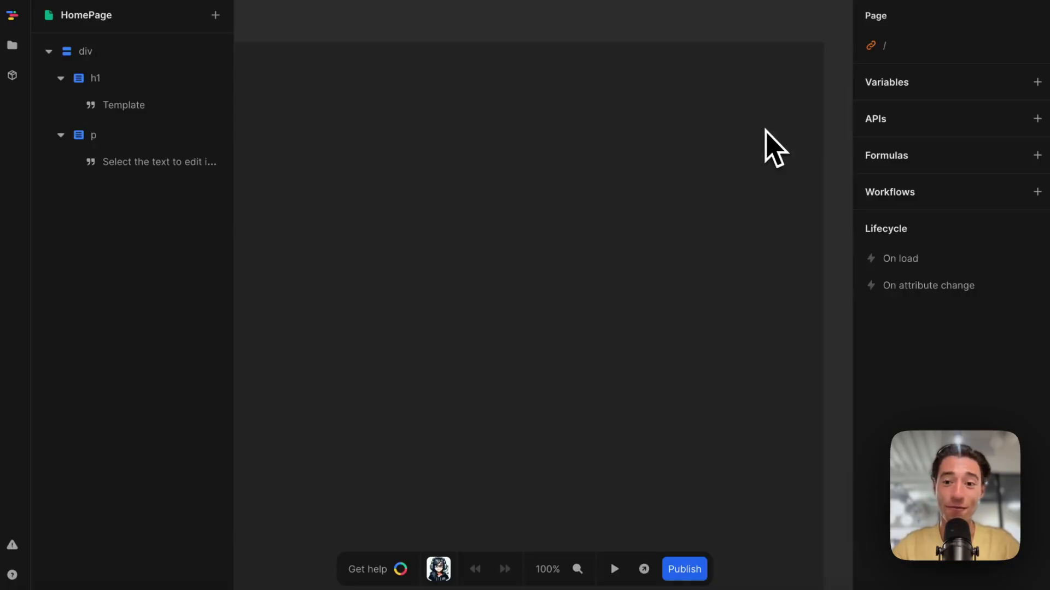
- Replace the template content with a Div sized 35rem wide and high
click(94, 78)
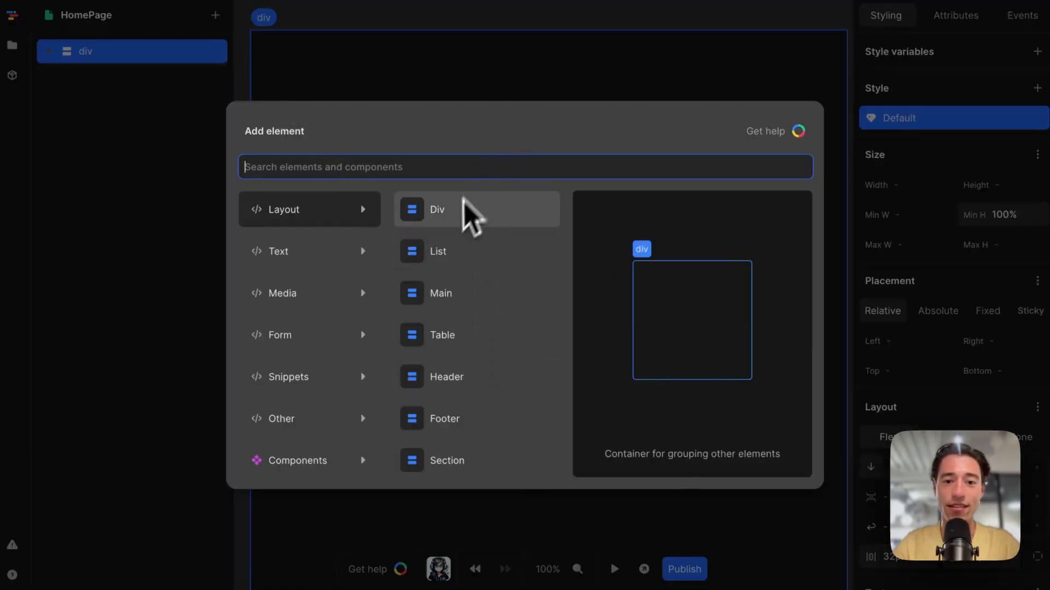
click(436, 209)
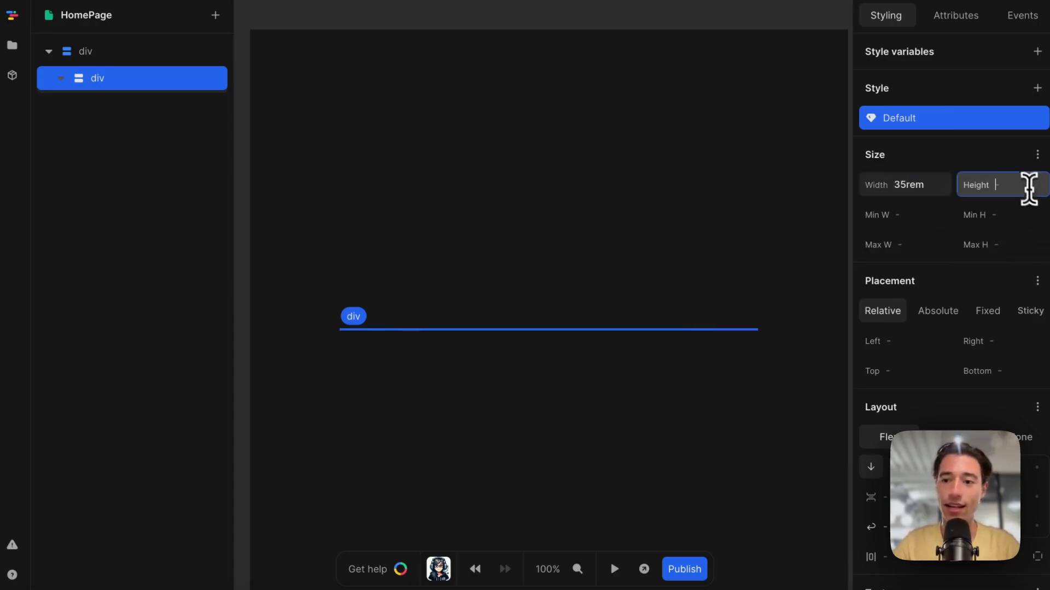
text(35rem)
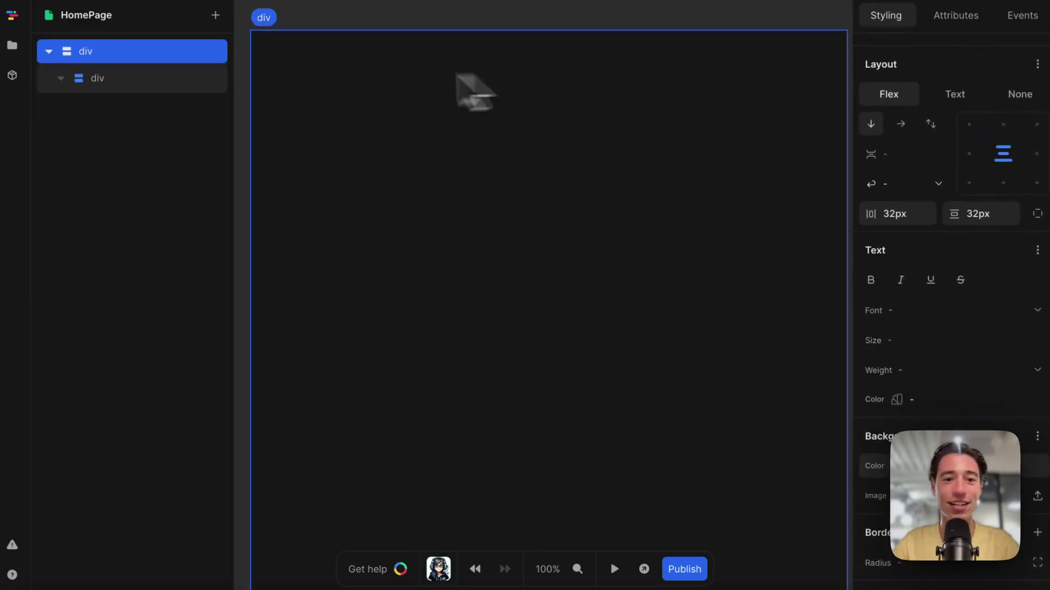
- Give the card a lime-100 background and 1rem border radius, adding a child div
click(898, 466)
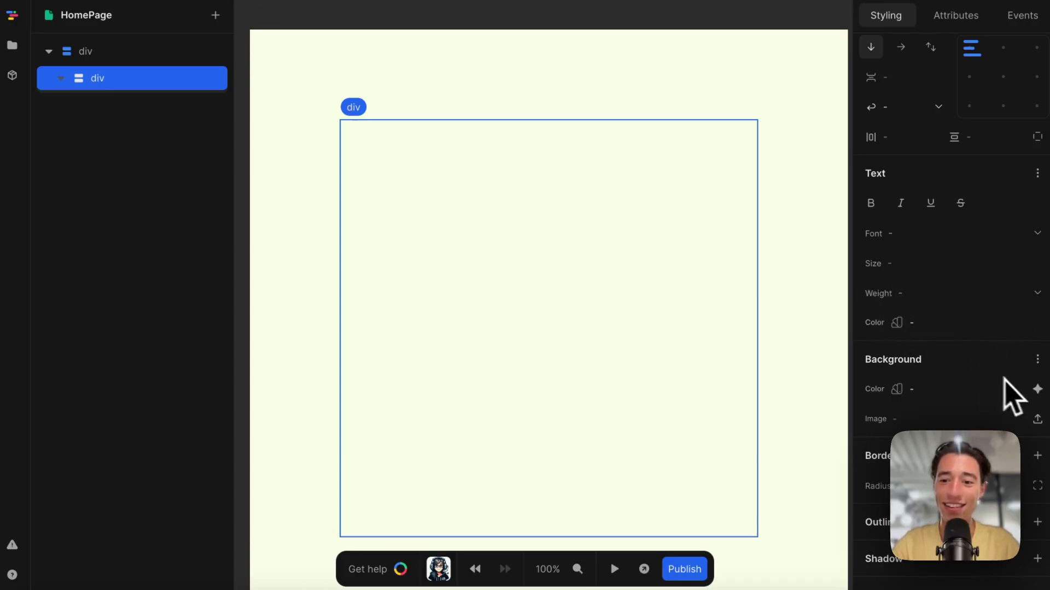
click(898, 389)
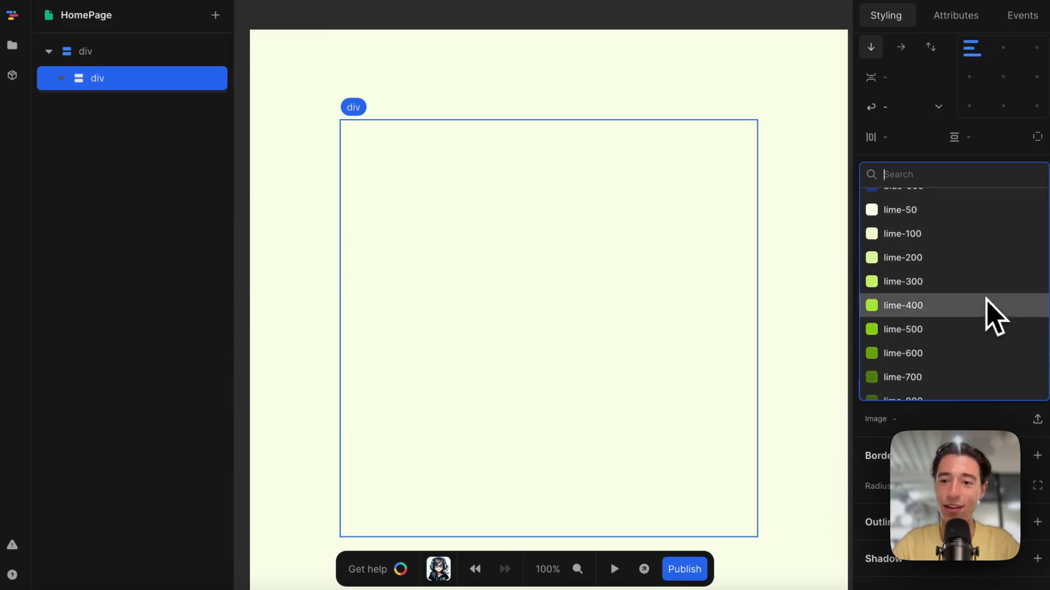
click(900, 210)
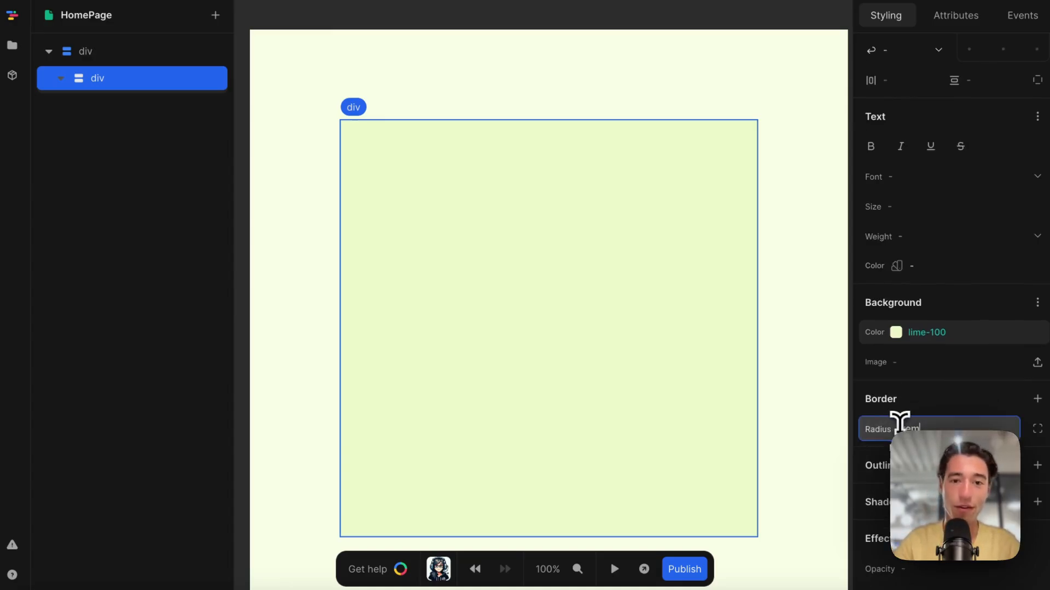
click(85, 52)
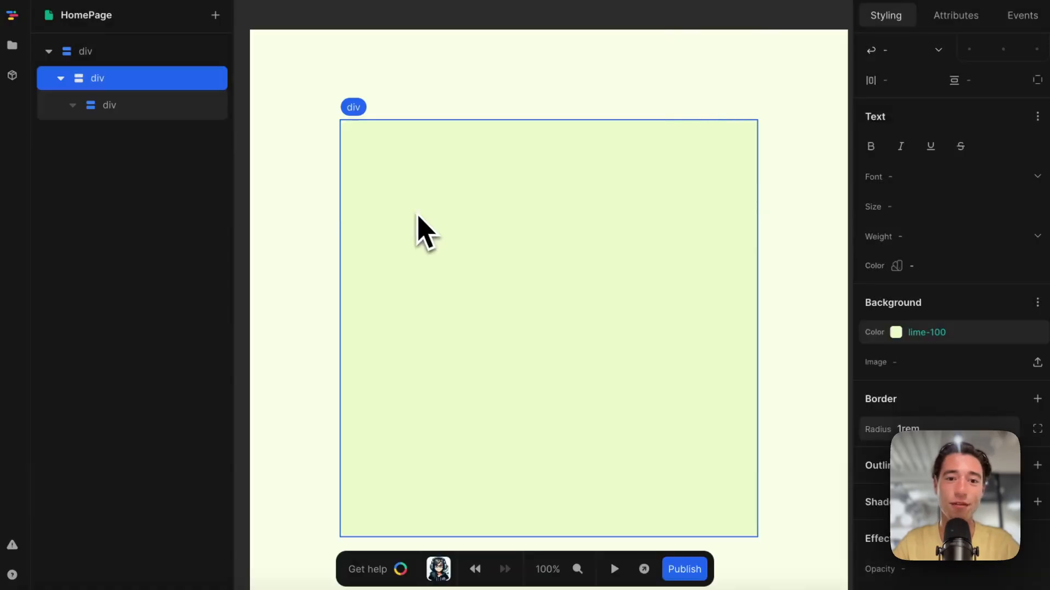
- Give the nested container a 5rem minimum height and lime-50 background
click(108, 105)
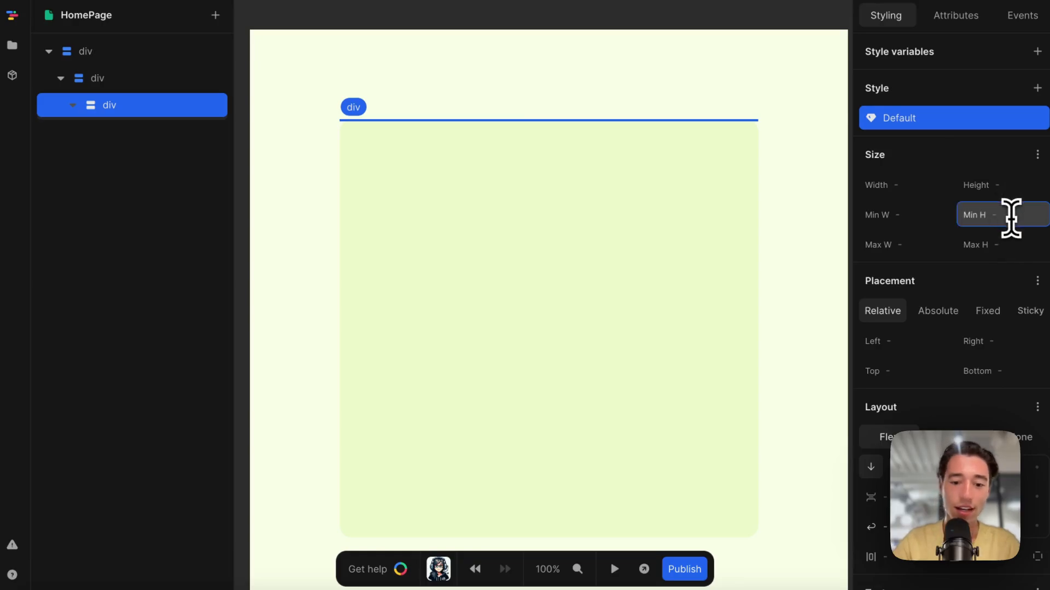
click(1018, 216)
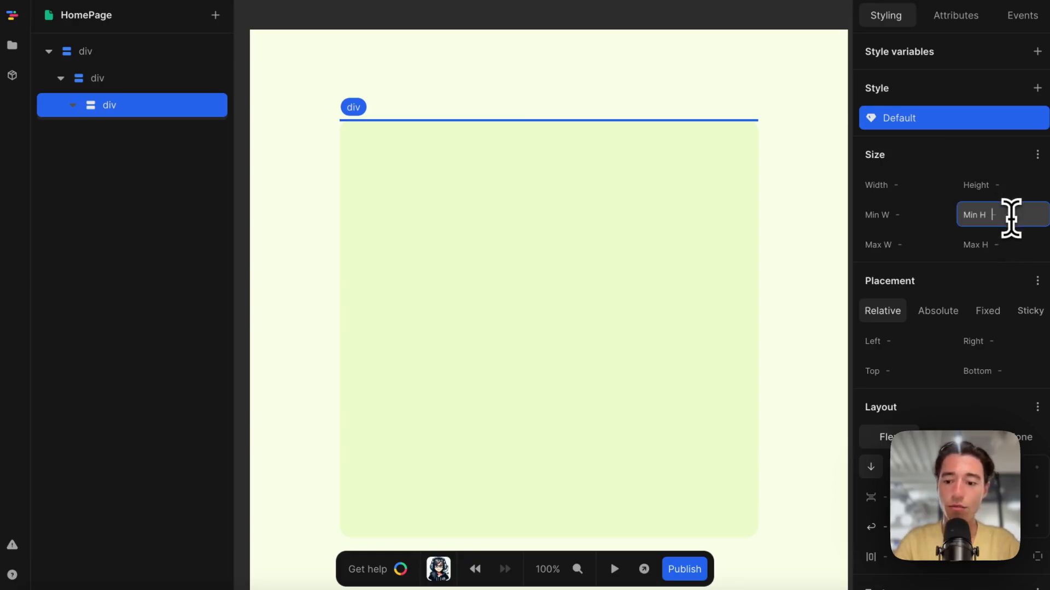
text(5rem)
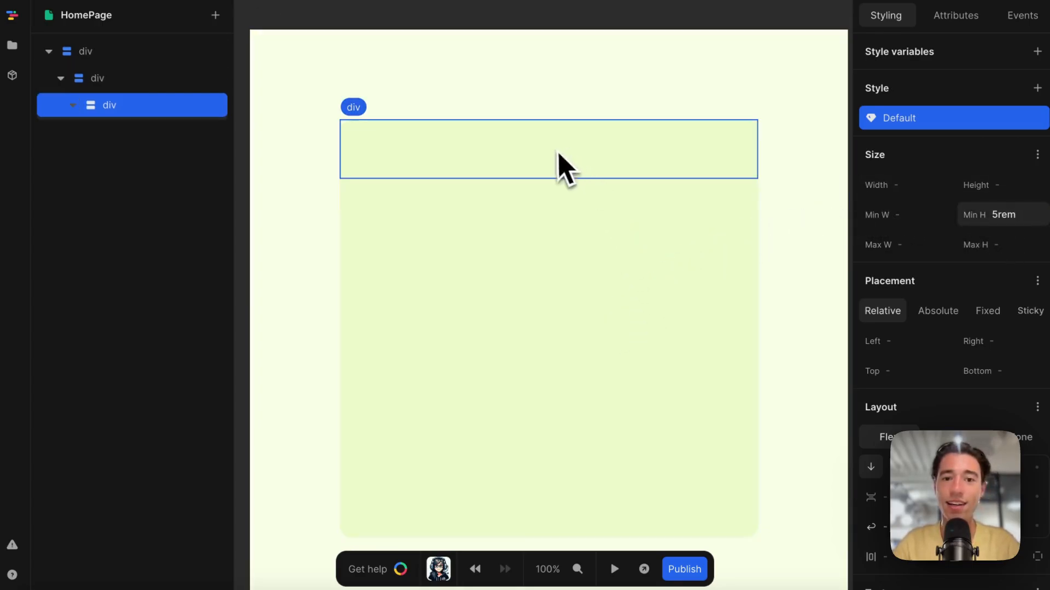
scroll(down, 3)
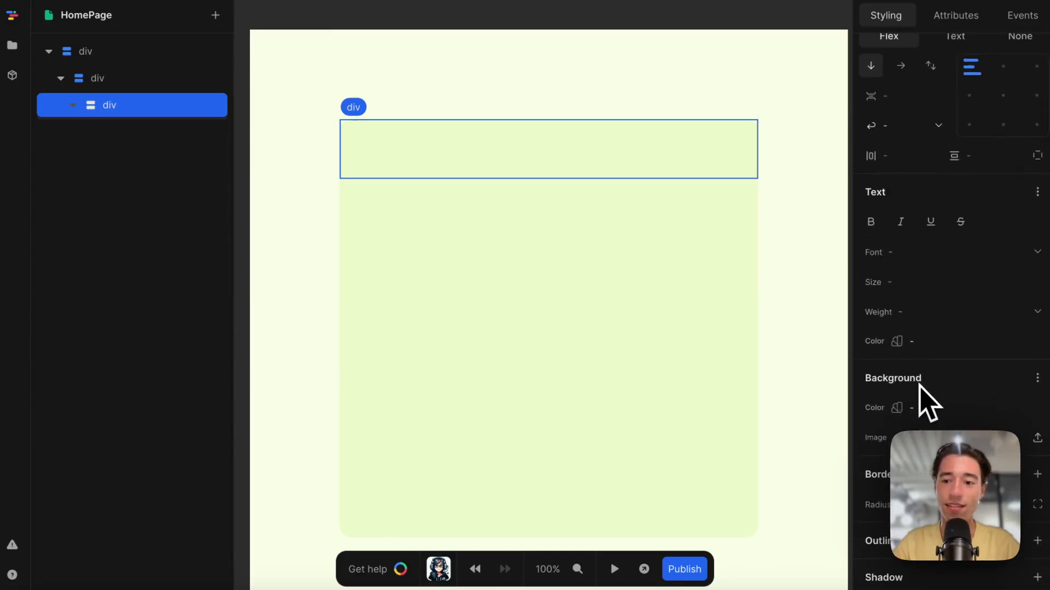
click(896, 408)
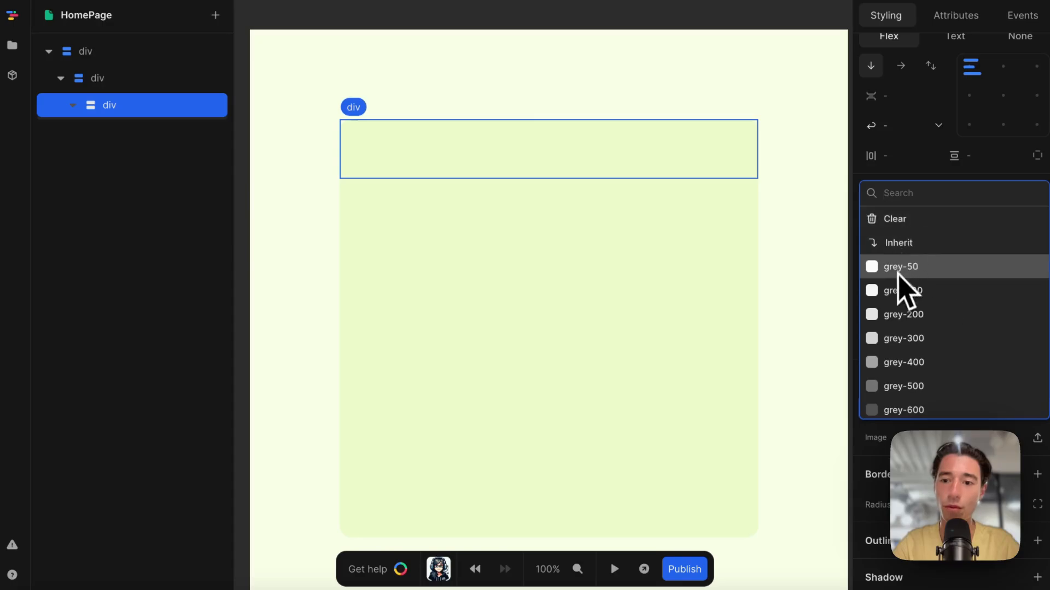
click(899, 266)
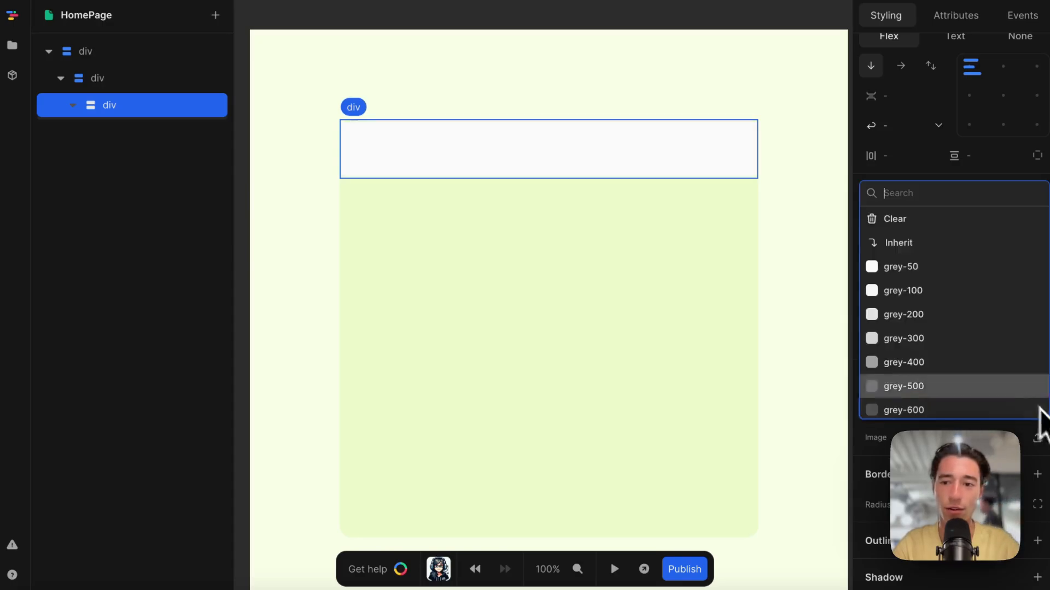
- Space the inner box 1rem inside the card
scroll(down, 3)
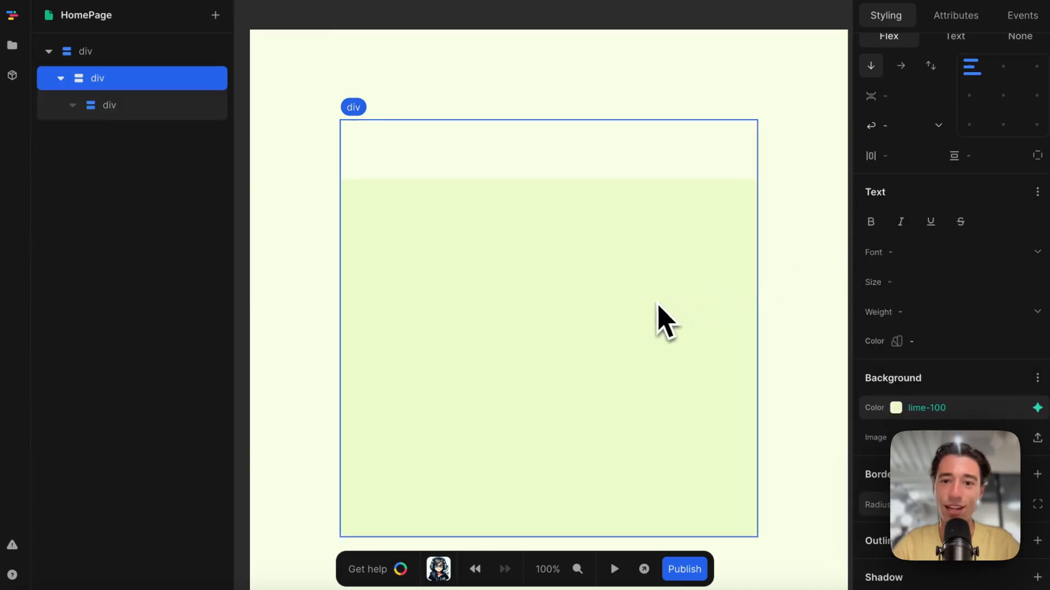
scroll(up, 3)
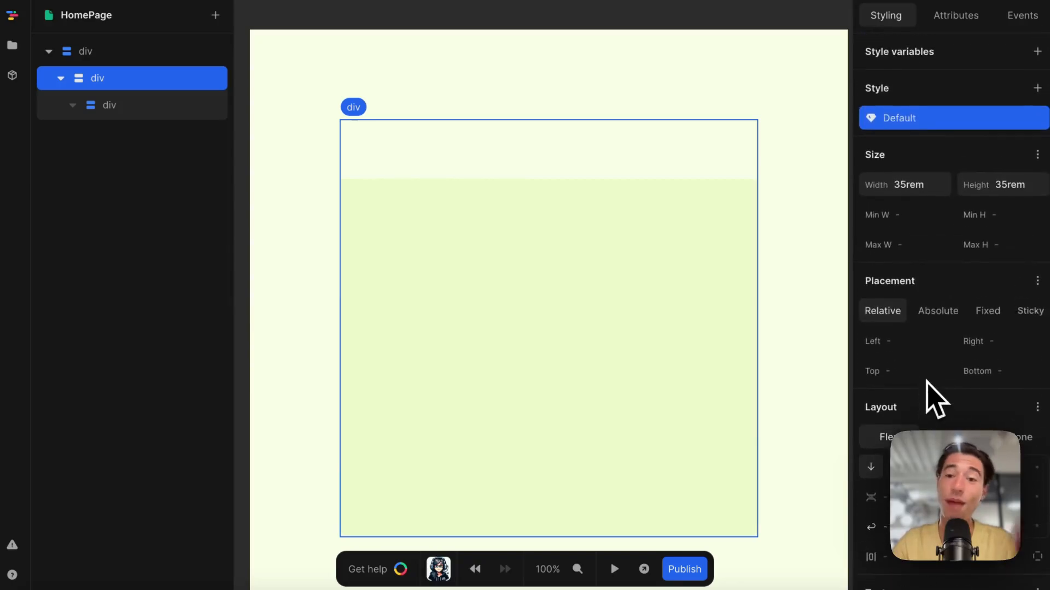
scroll(down, 3)
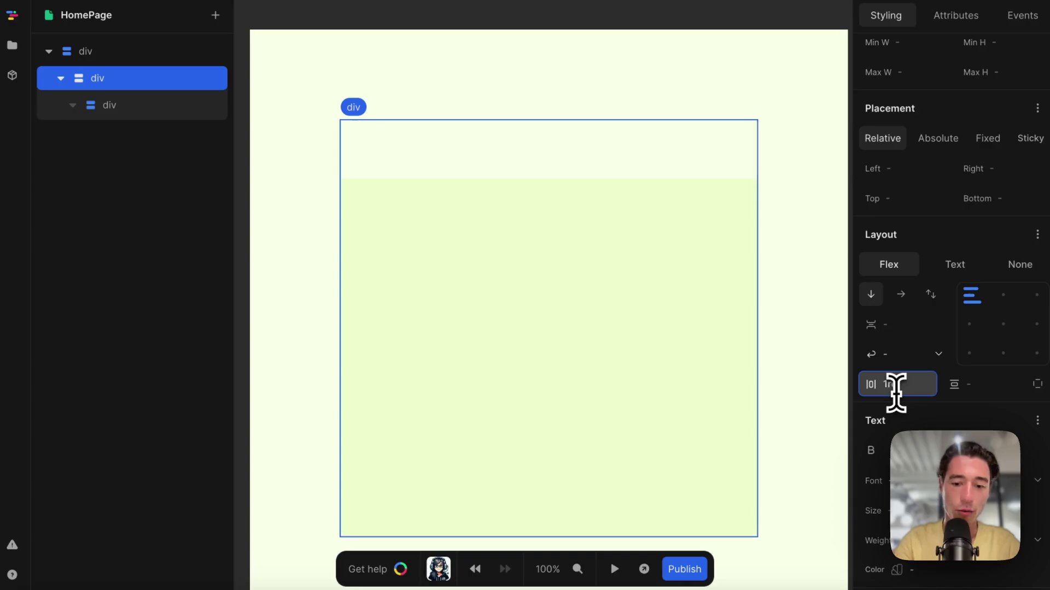
text(1rem)
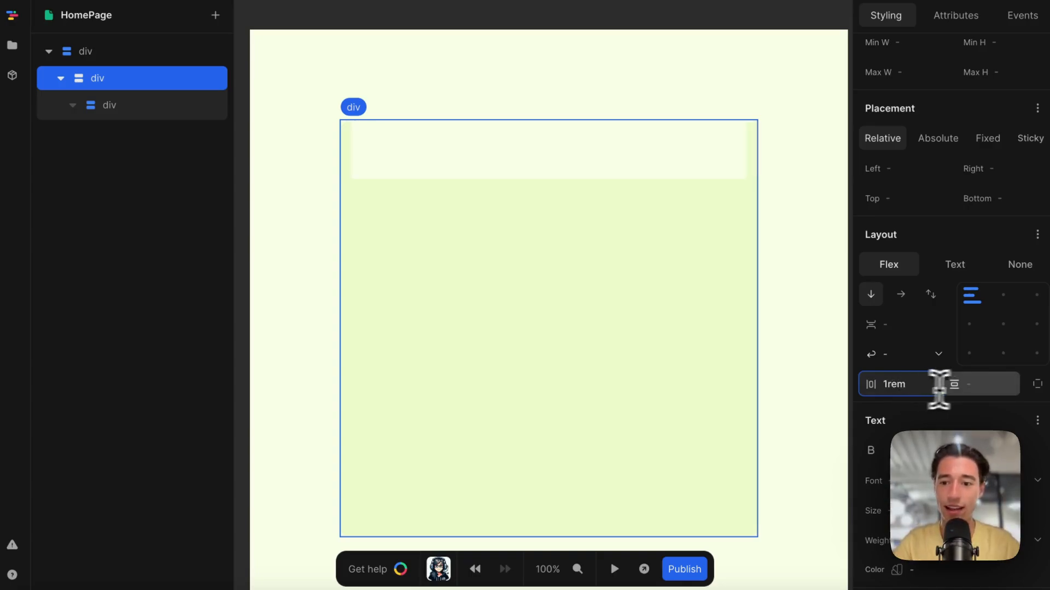
- Round the inner quote box's corners with a 0.75rem border radius
click(981, 384)
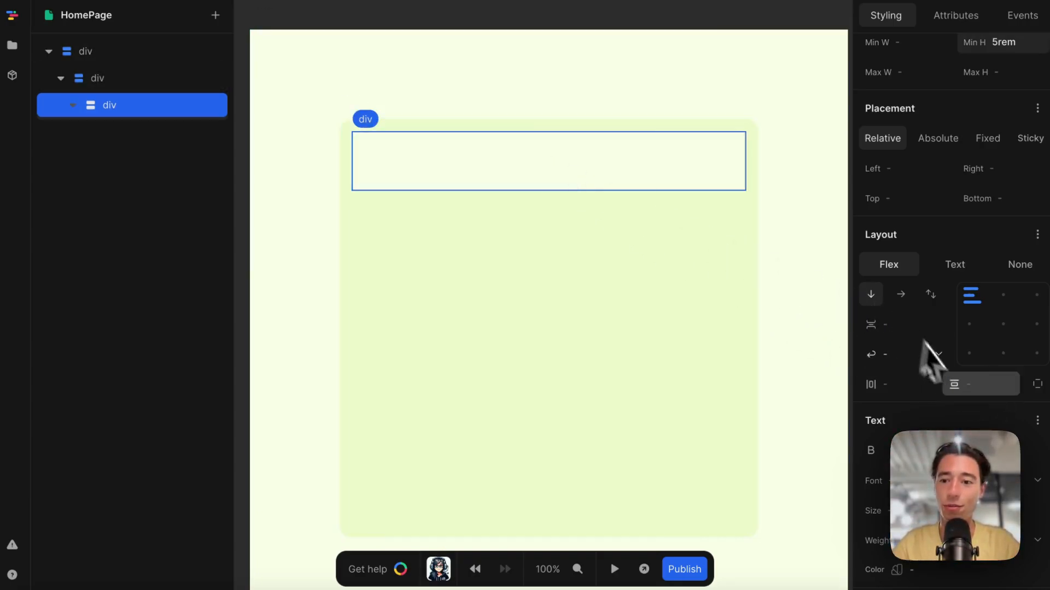
scroll(down, 3)
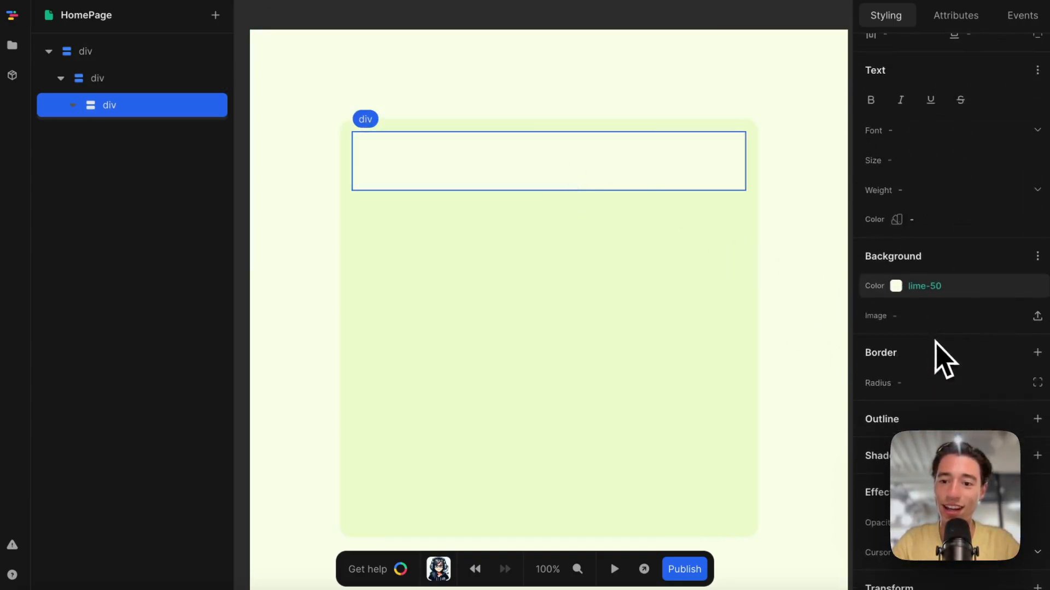
click(937, 383)
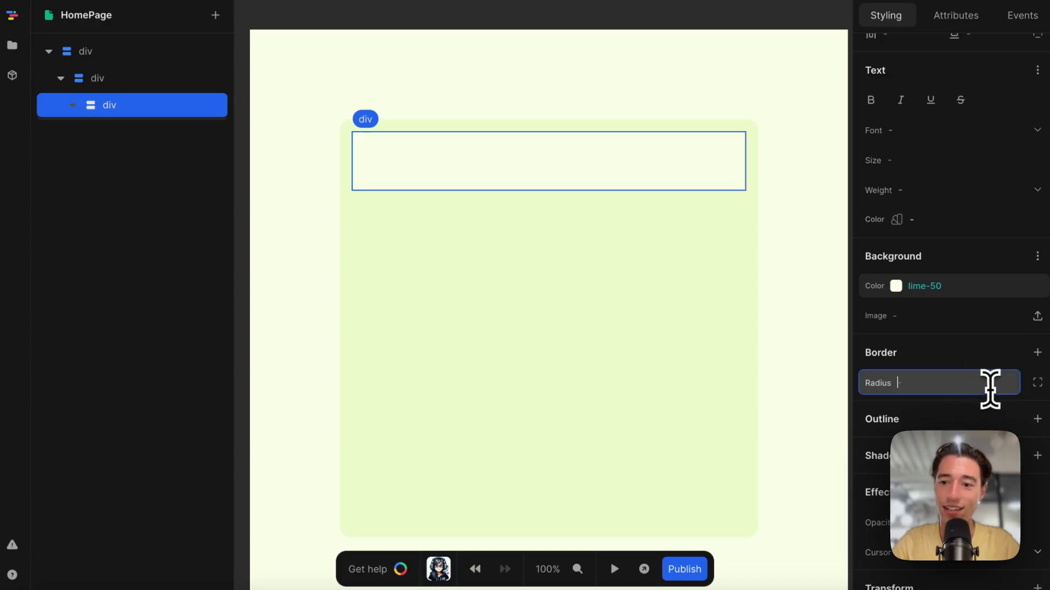
text(0.75r)
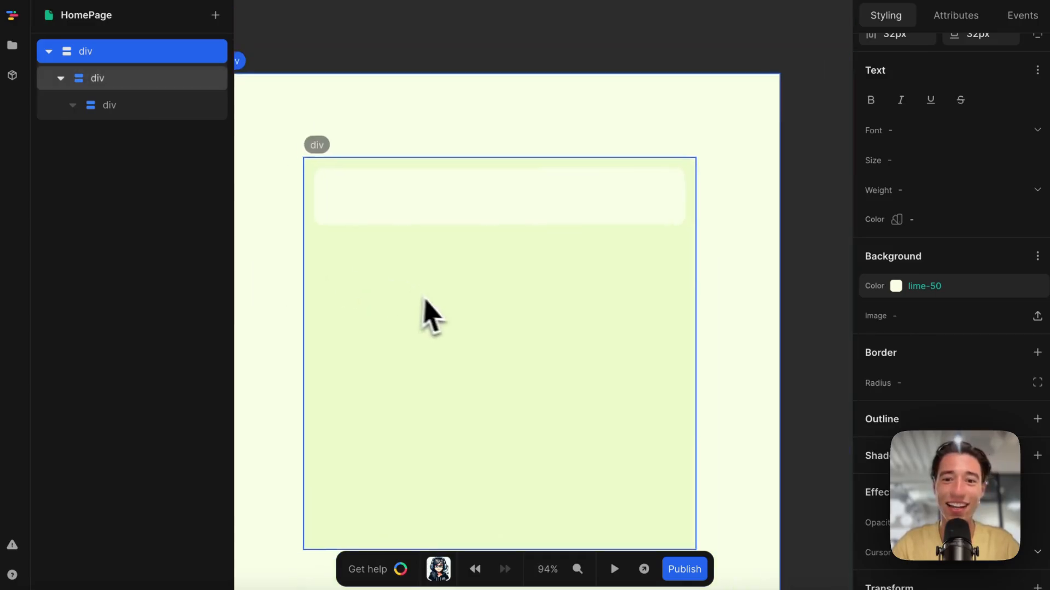
click(110, 105)
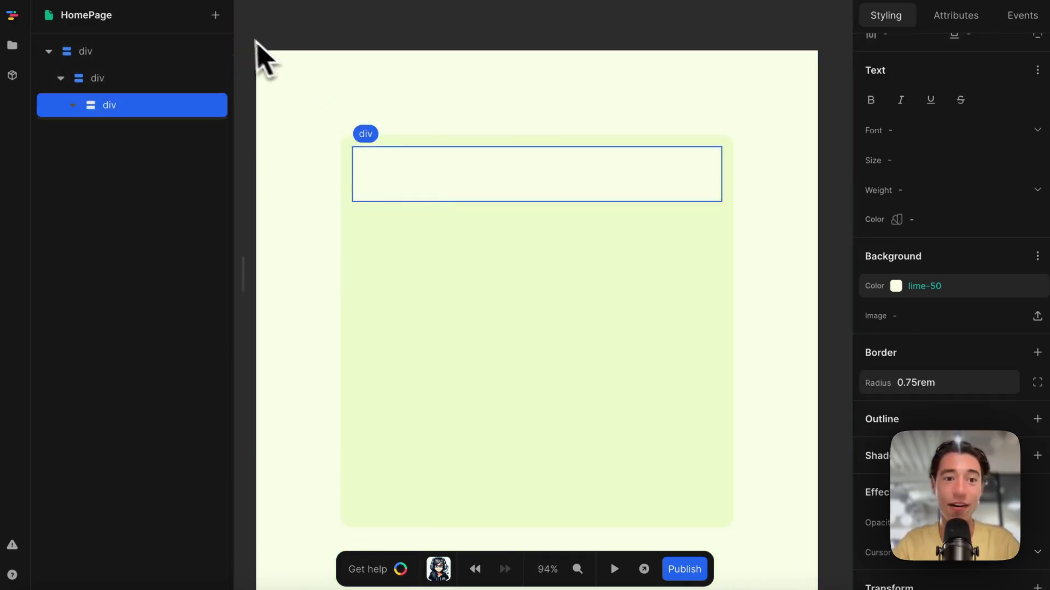
- Add a Paragraph element inside the quote box and set the root div's text color to lime-900
text(pa)
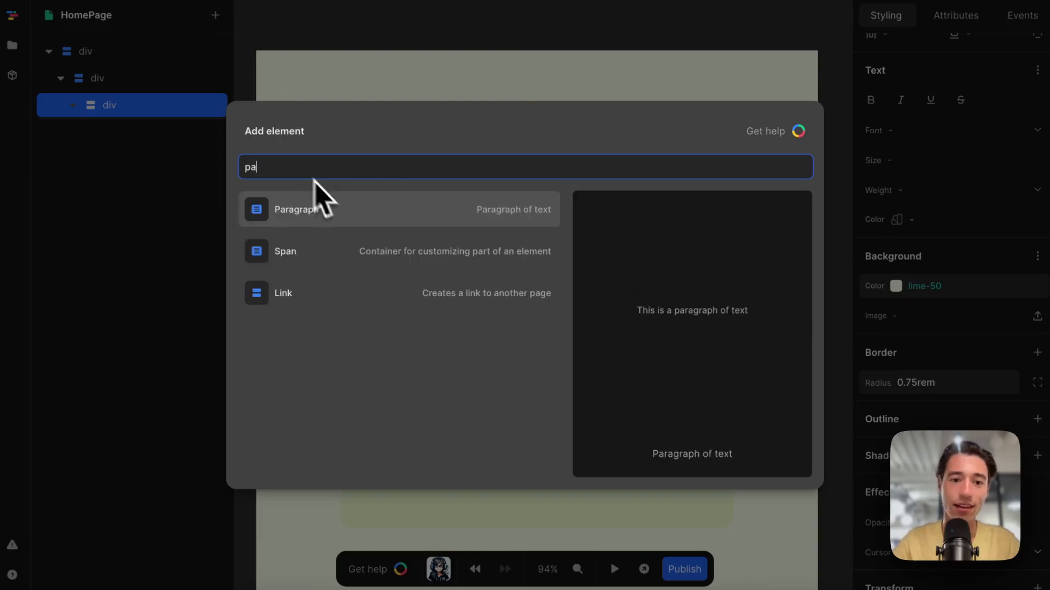
click(294, 209)
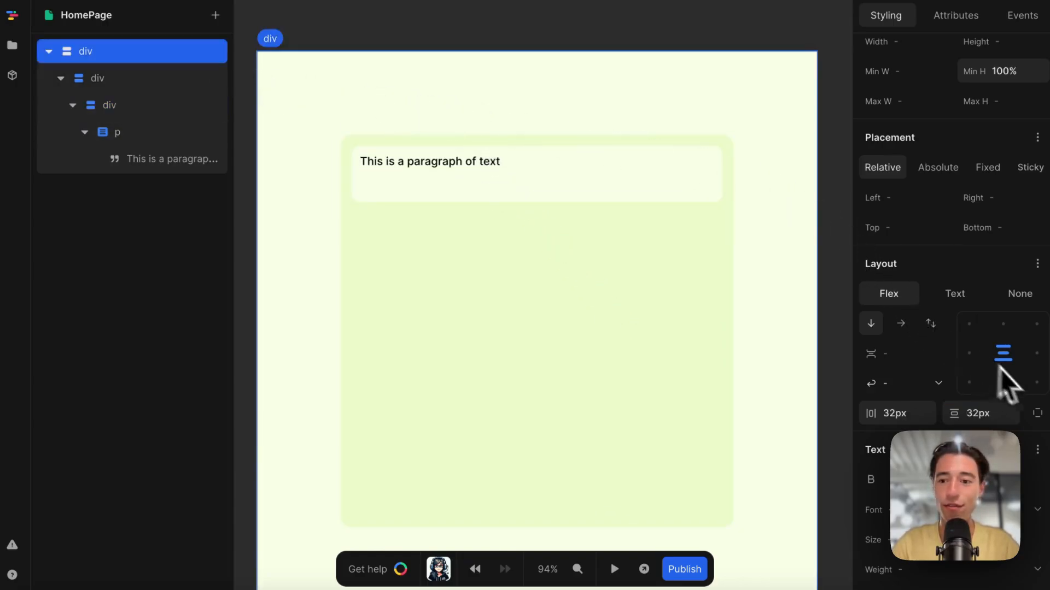
scroll(down, 3)
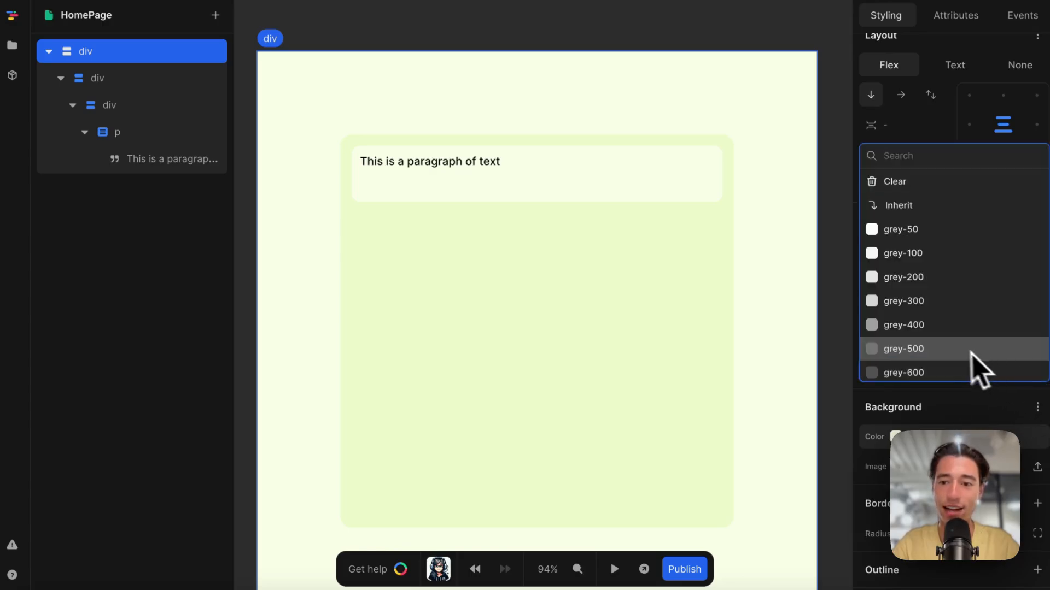
scroll(down, 3)
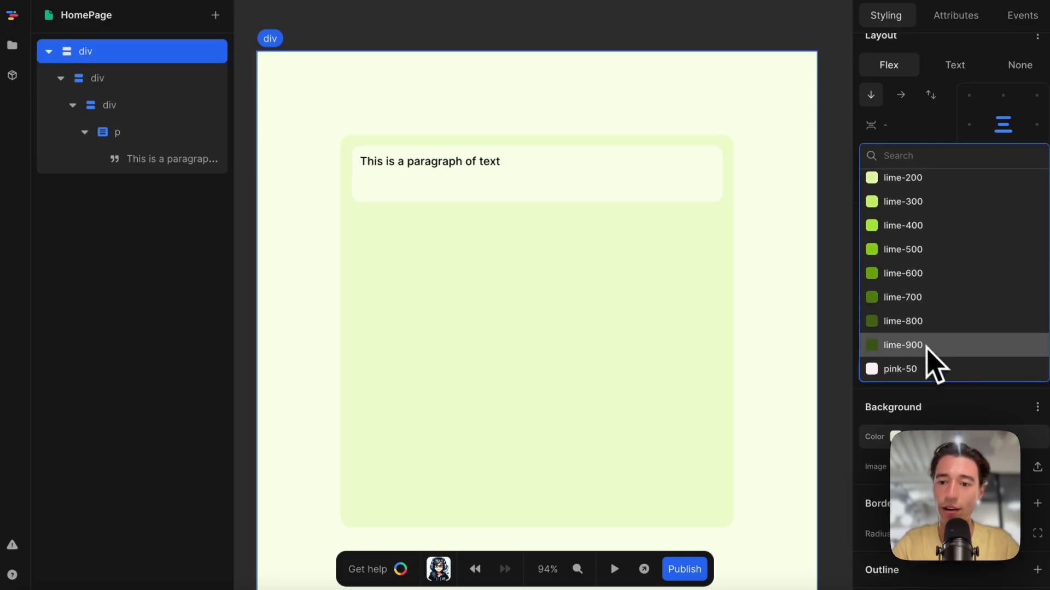
click(902, 345)
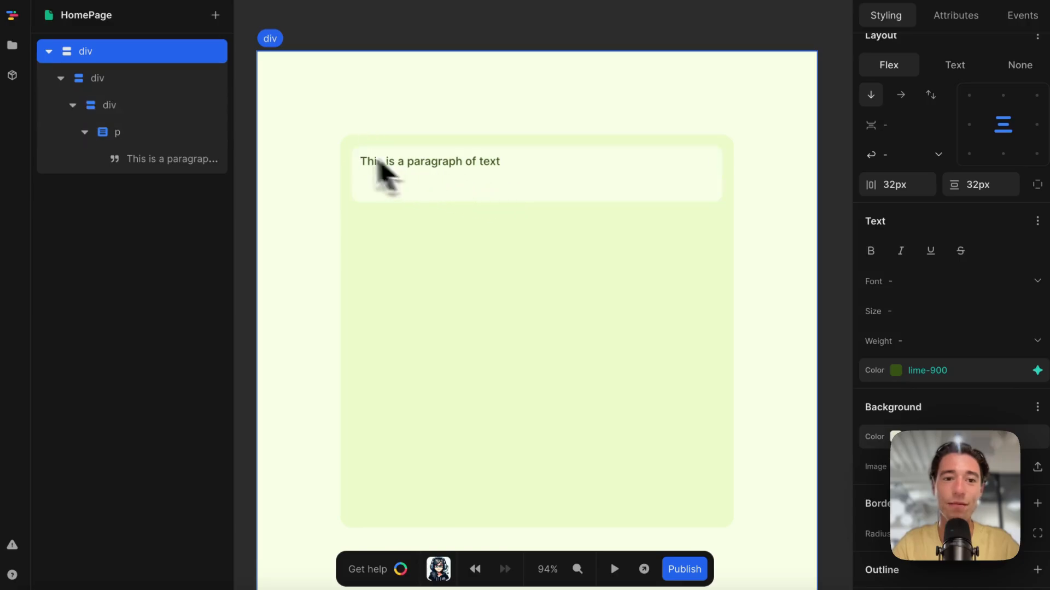
- Set the root div's font weight to Medium and the quote box's to Regular
click(950, 341)
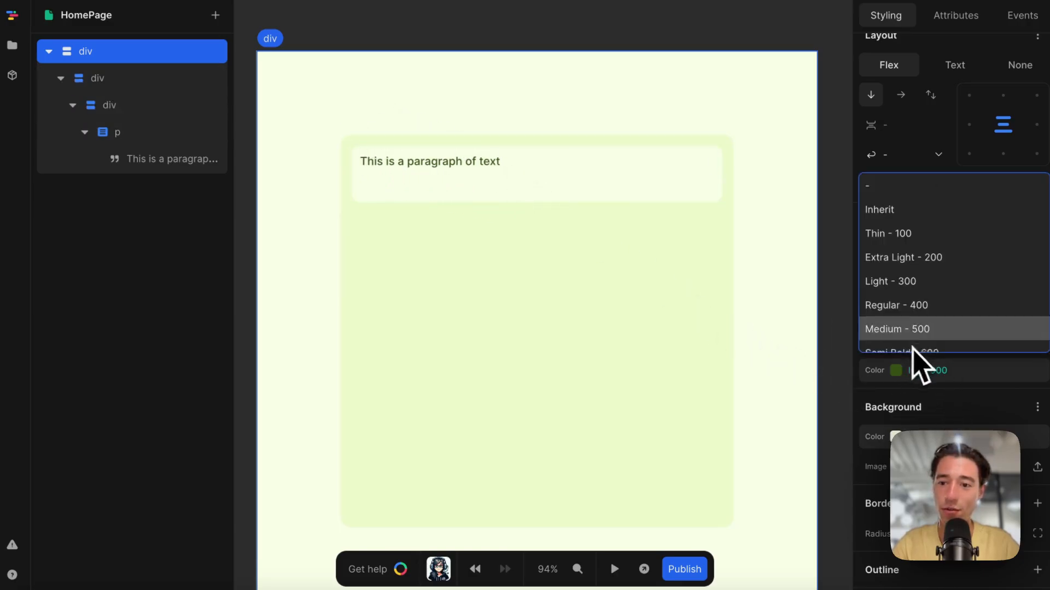
click(890, 281)
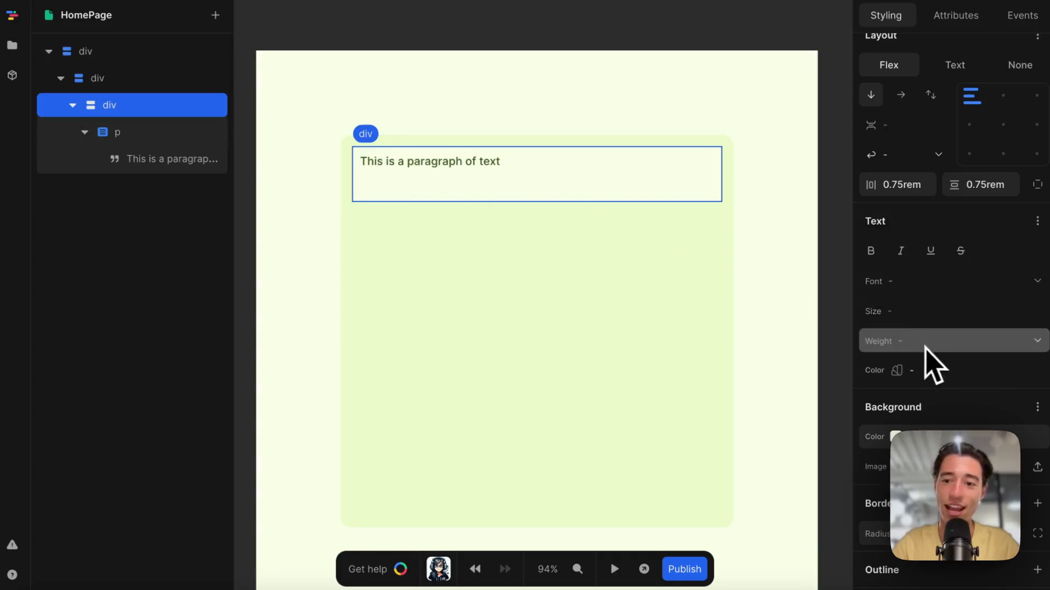
click(944, 341)
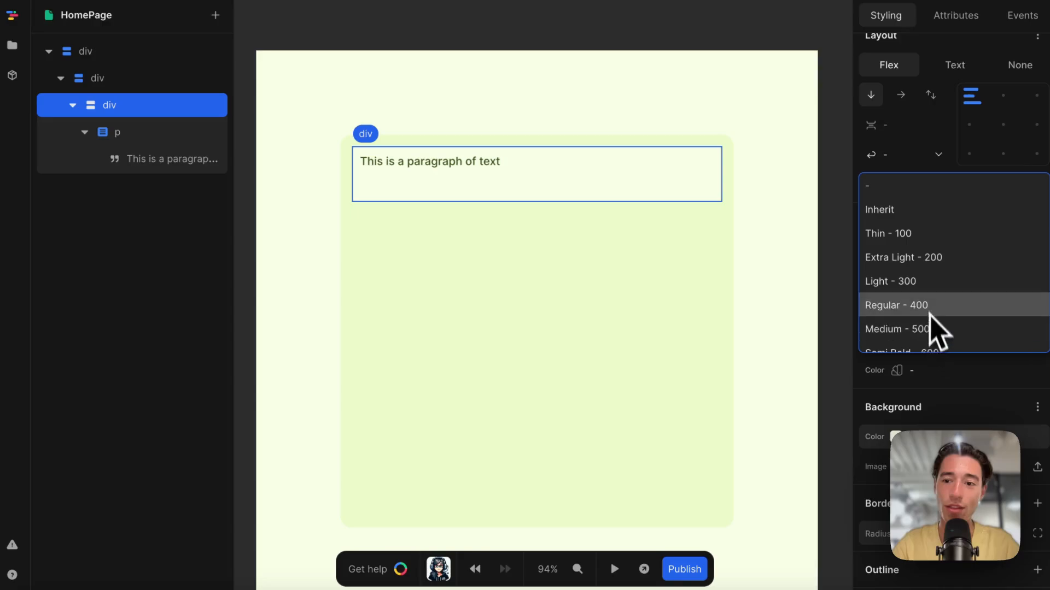
click(890, 281)
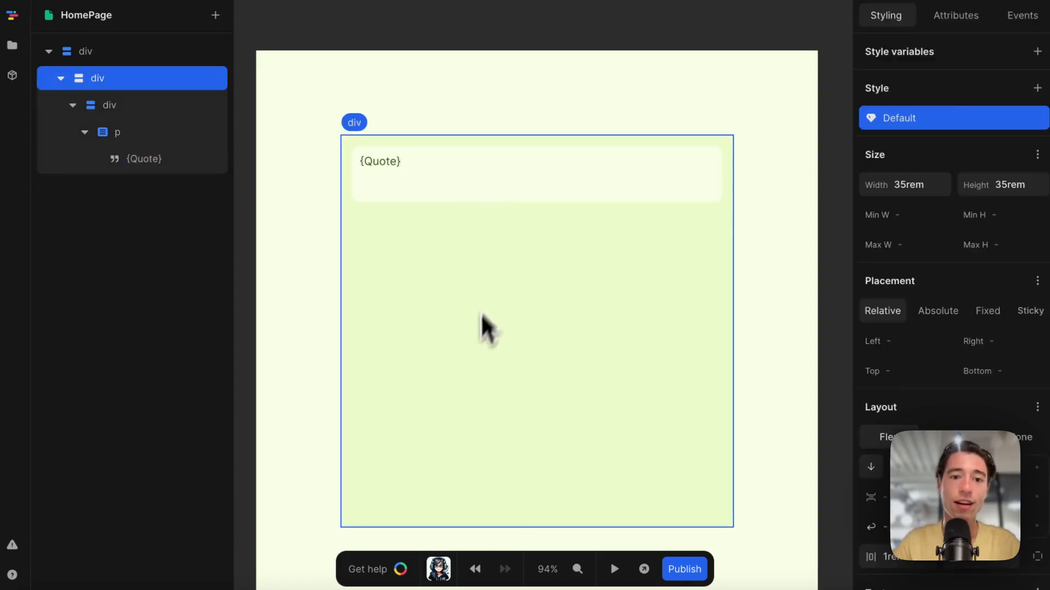
mouse_move(462, 309)
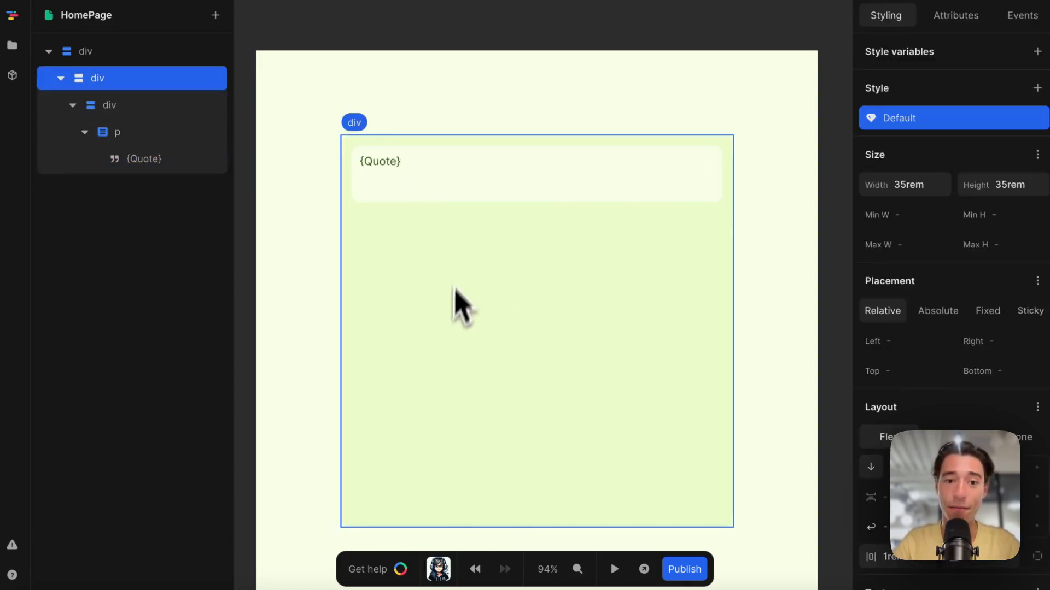
mouse_move(920, 80)
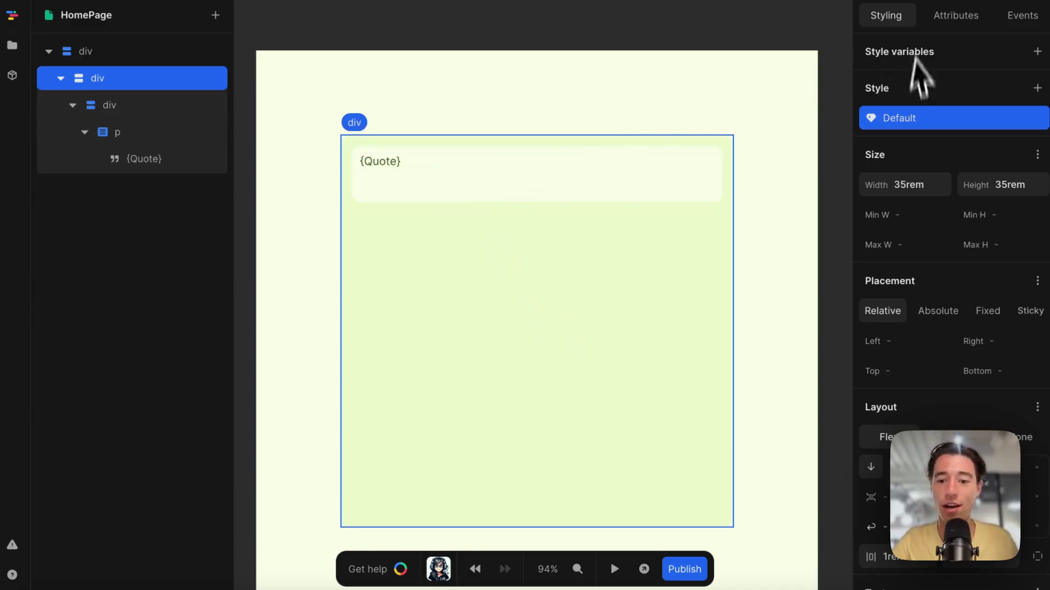
mouse_move(66, 240)
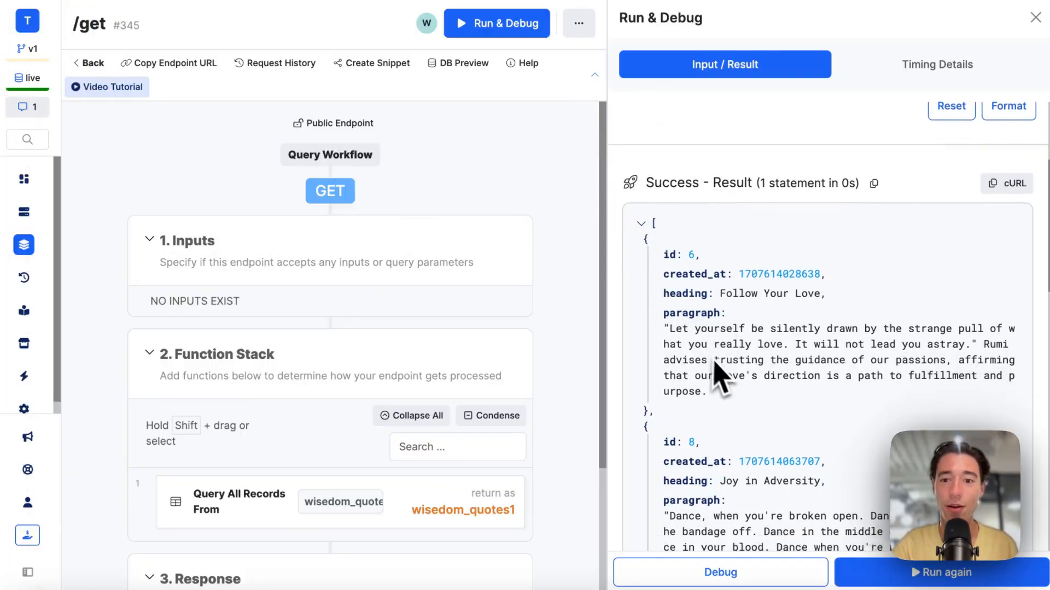
- Scroll the /get results JSON and inspect the Query All Records step
scroll(down, 3)
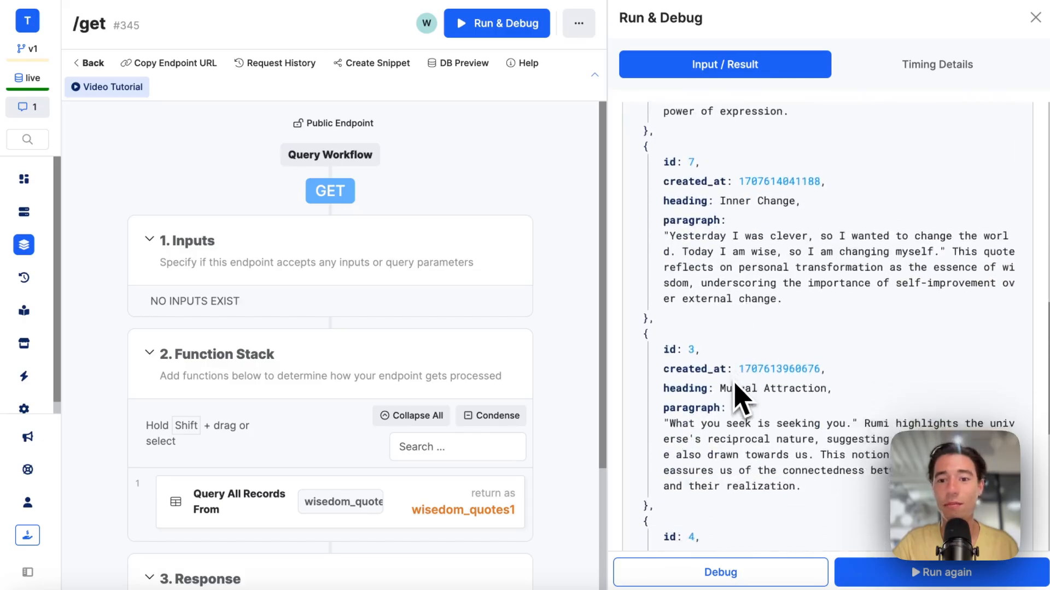
scroll(down, 3)
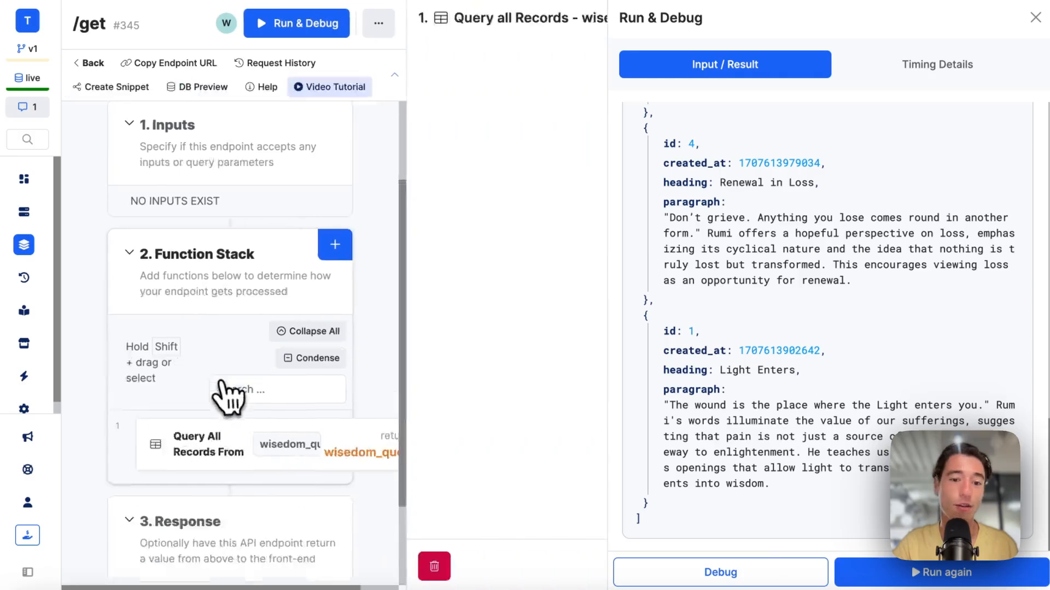
click(196, 444)
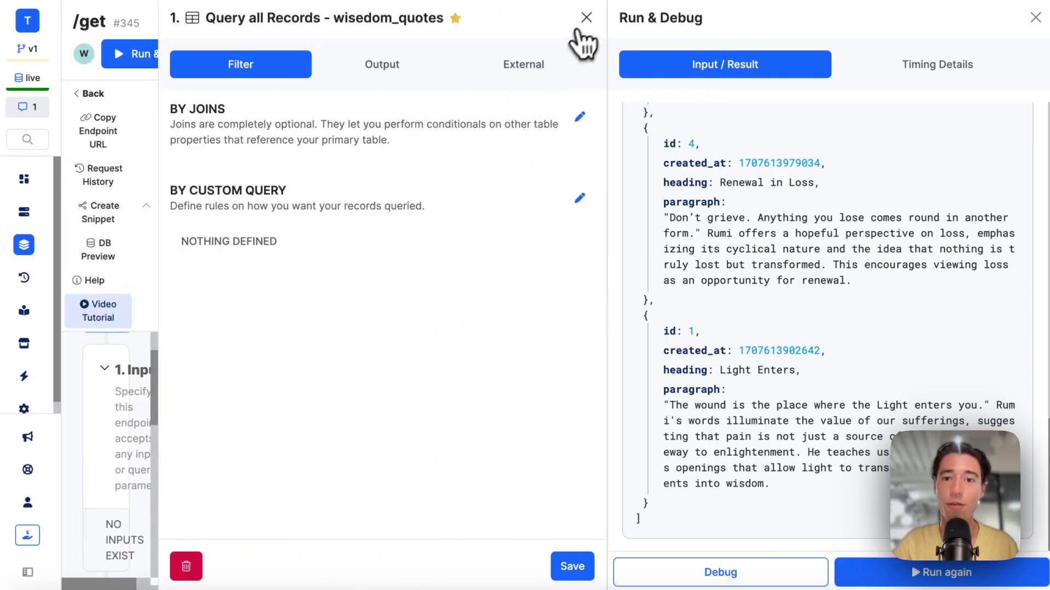
click(586, 17)
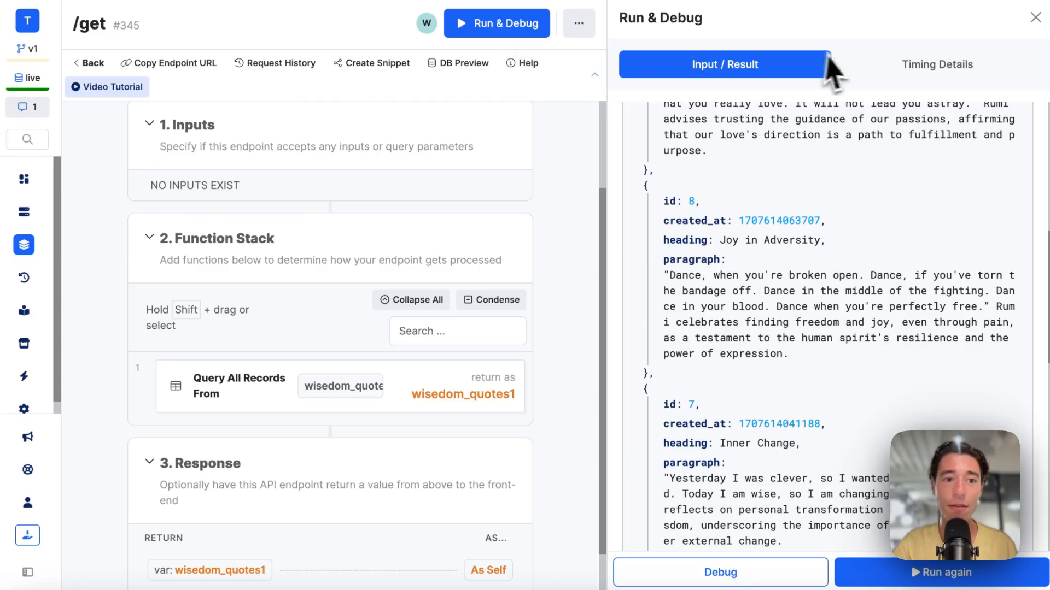
click(174, 63)
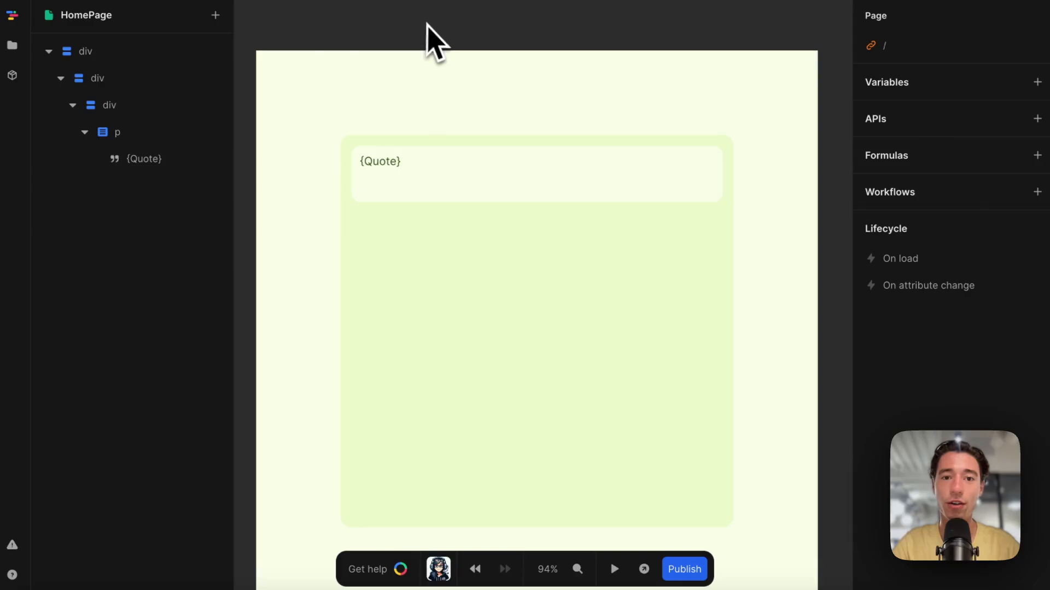
mouse_move(796, 46)
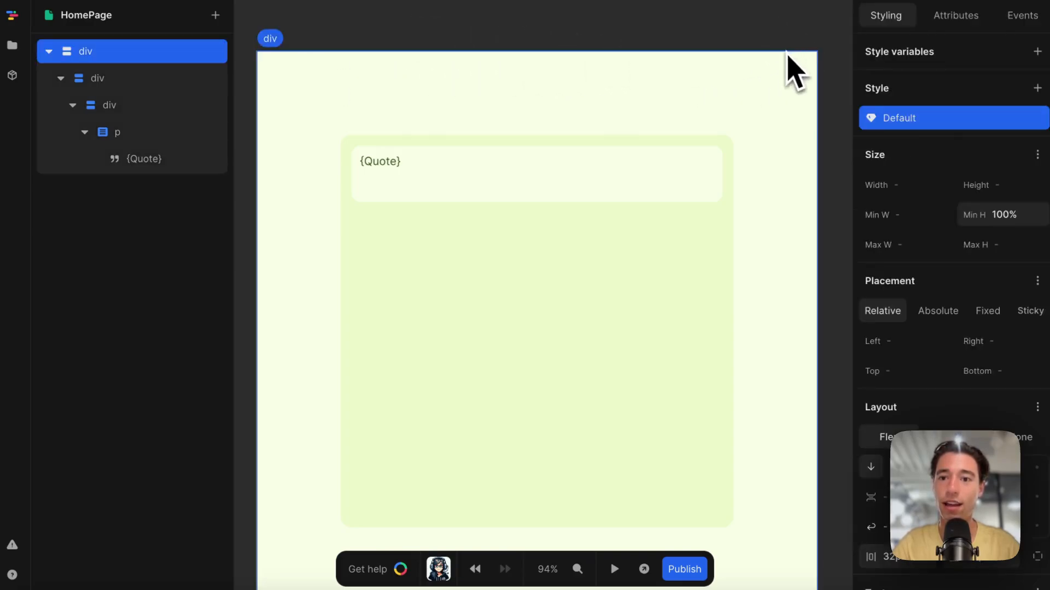
mouse_move(836, 41)
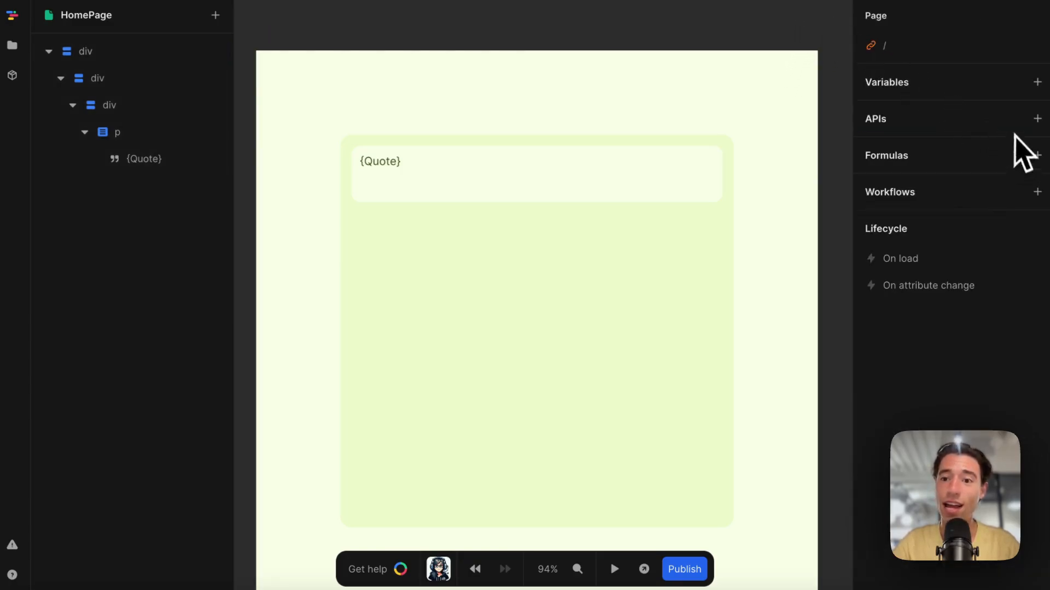
click(1039, 118)
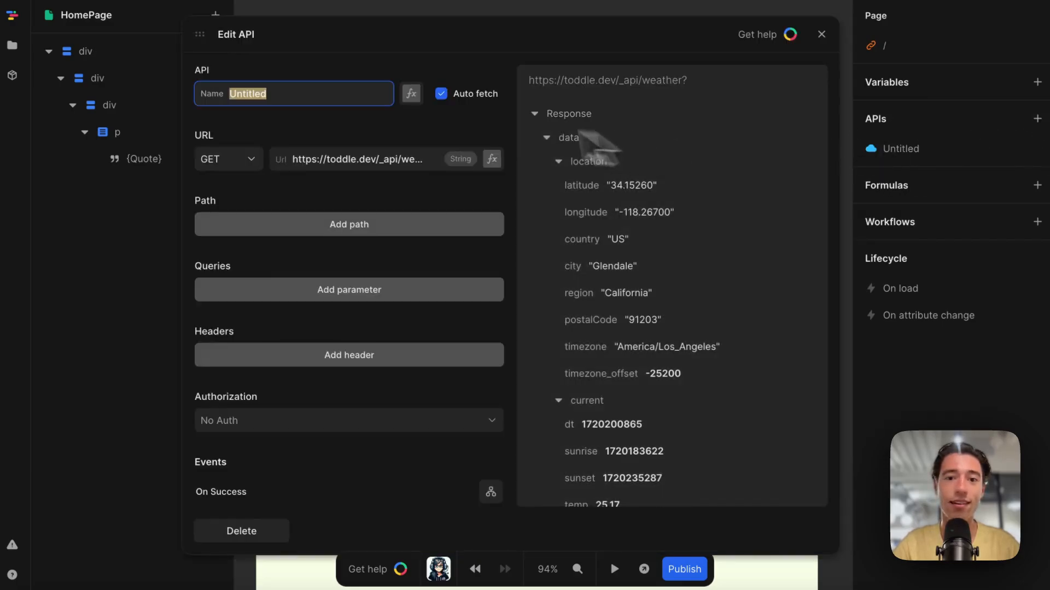
mouse_move(653, 252)
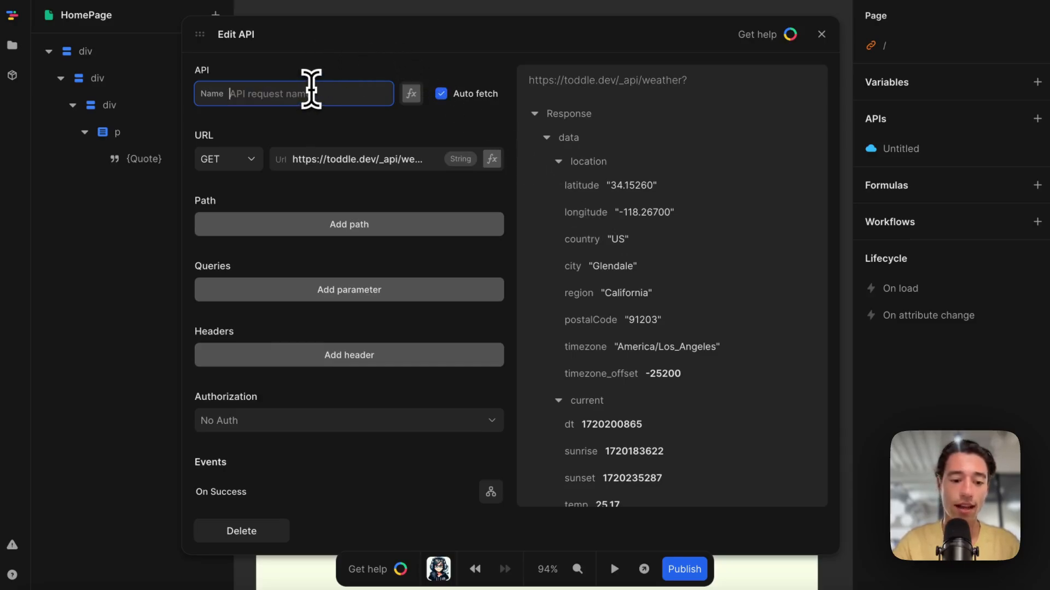
text(quotes)
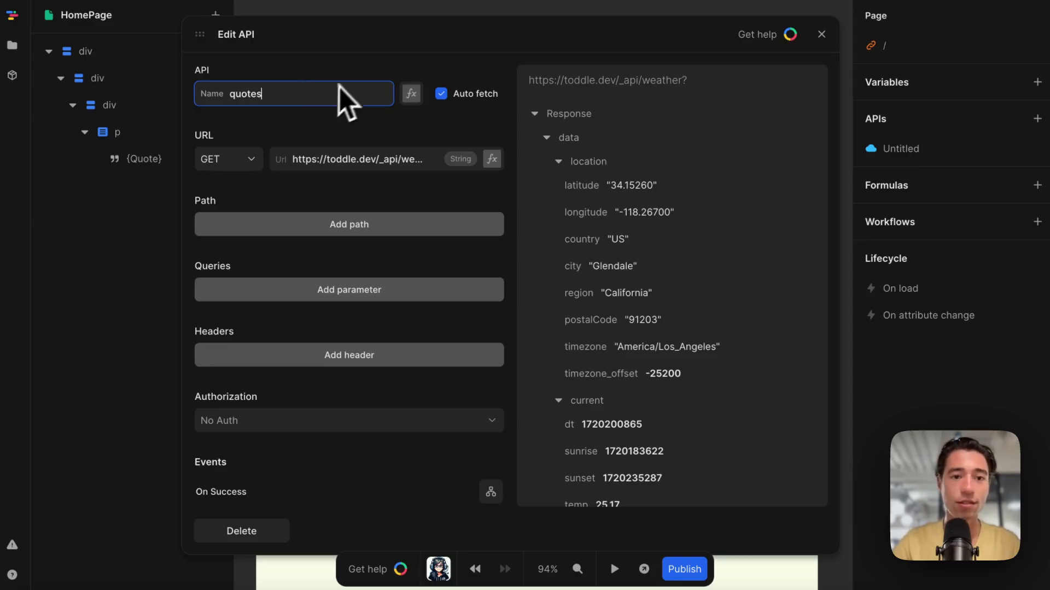
click(362, 160)
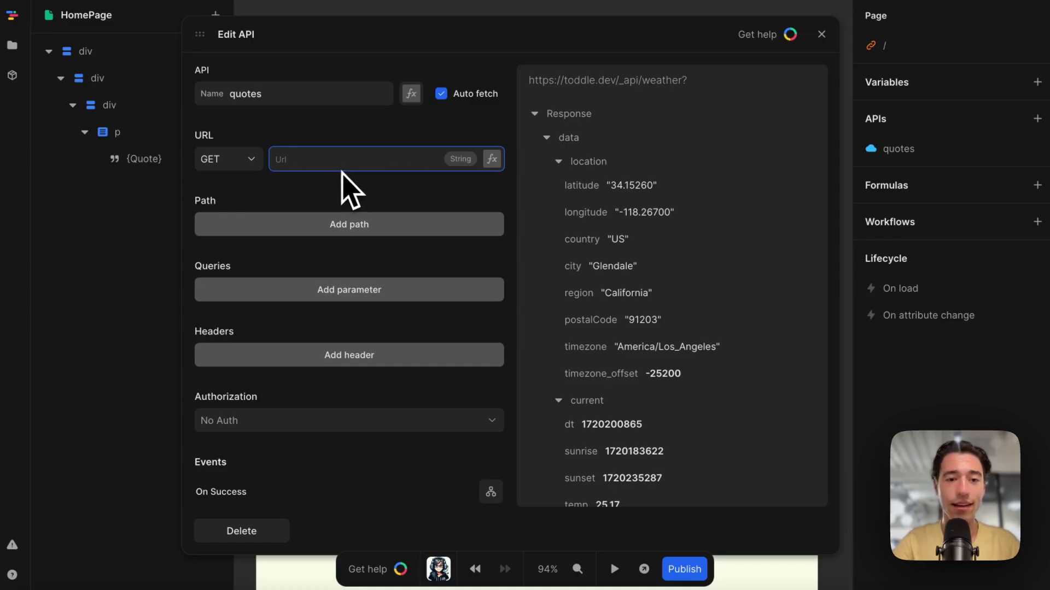
text(https://api.wizeddev.com)
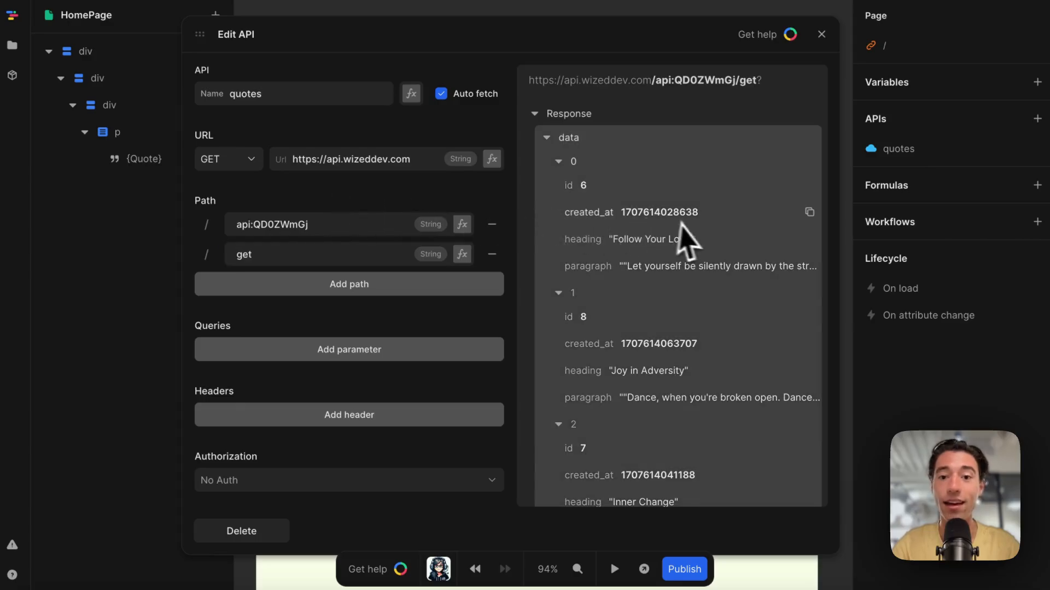
scroll(down, 3)
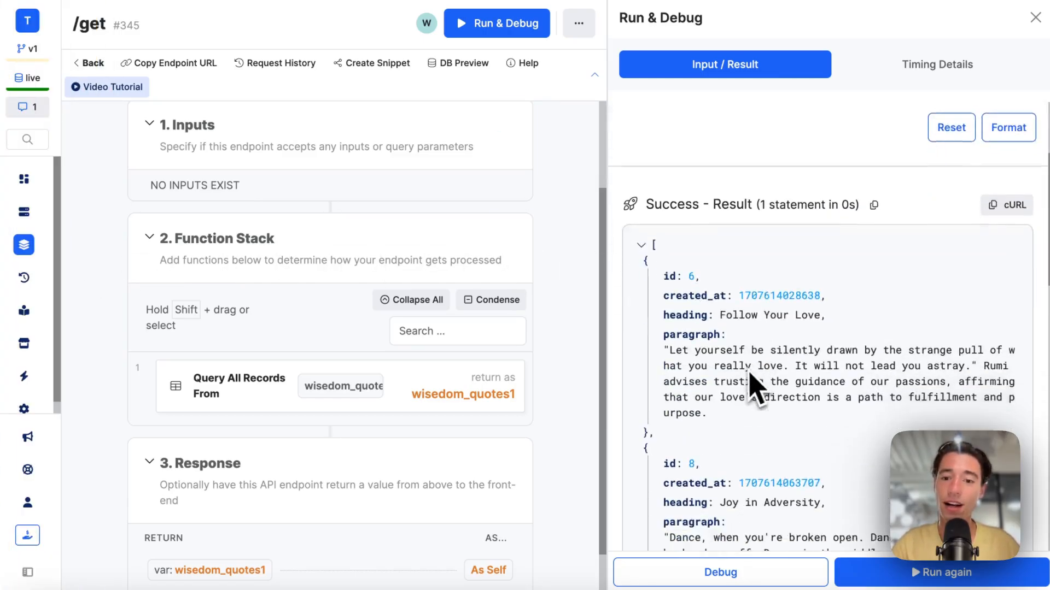
scroll(up, 3)
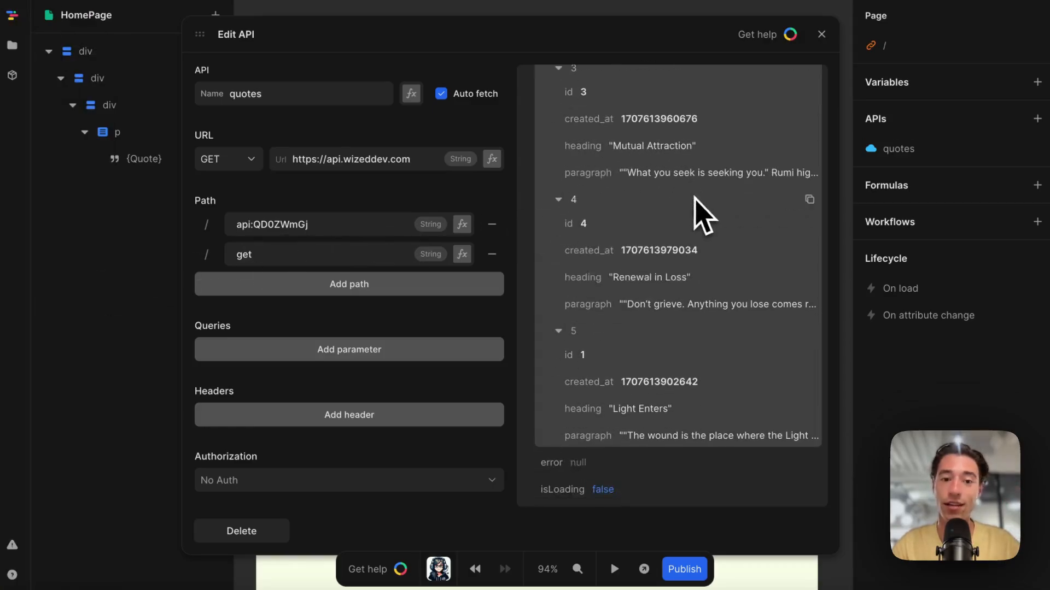
- Keep No Auth in the Authorization dropdown and close the Edit API dialog
scroll(down, 3)
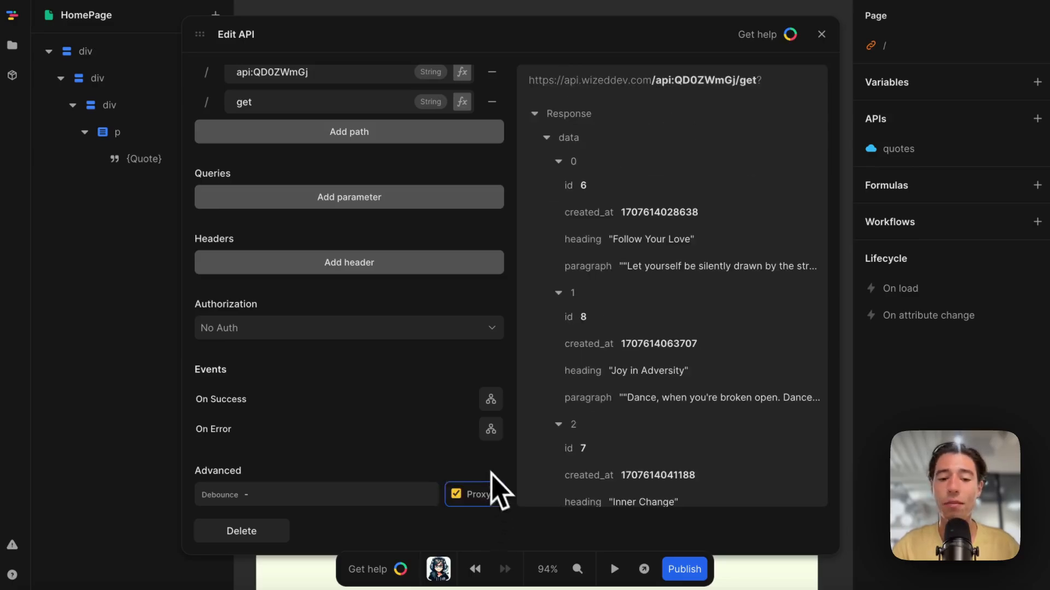
scroll(up, 3)
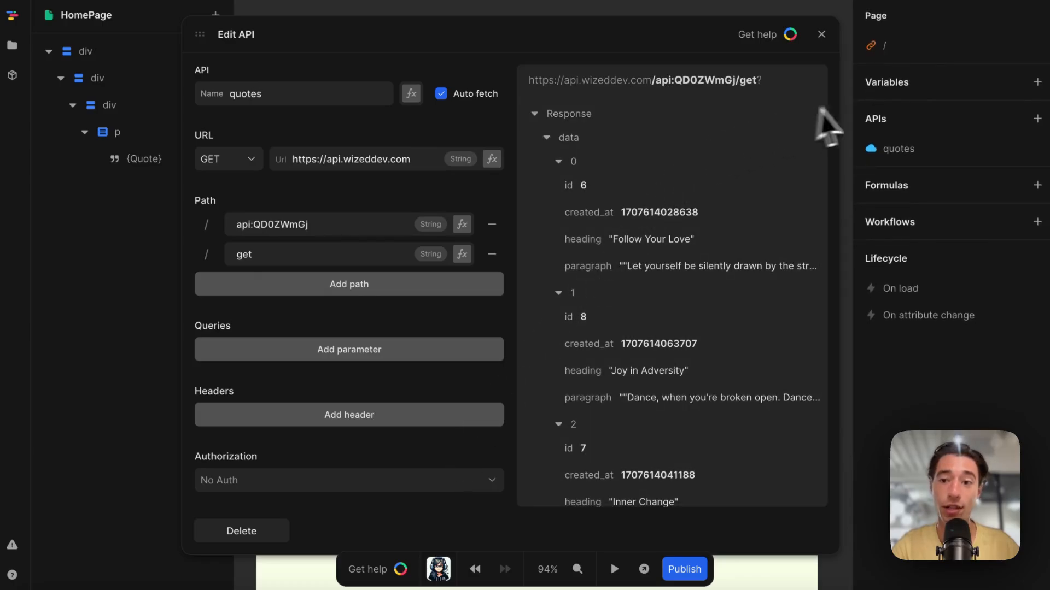
mouse_move(821, 34)
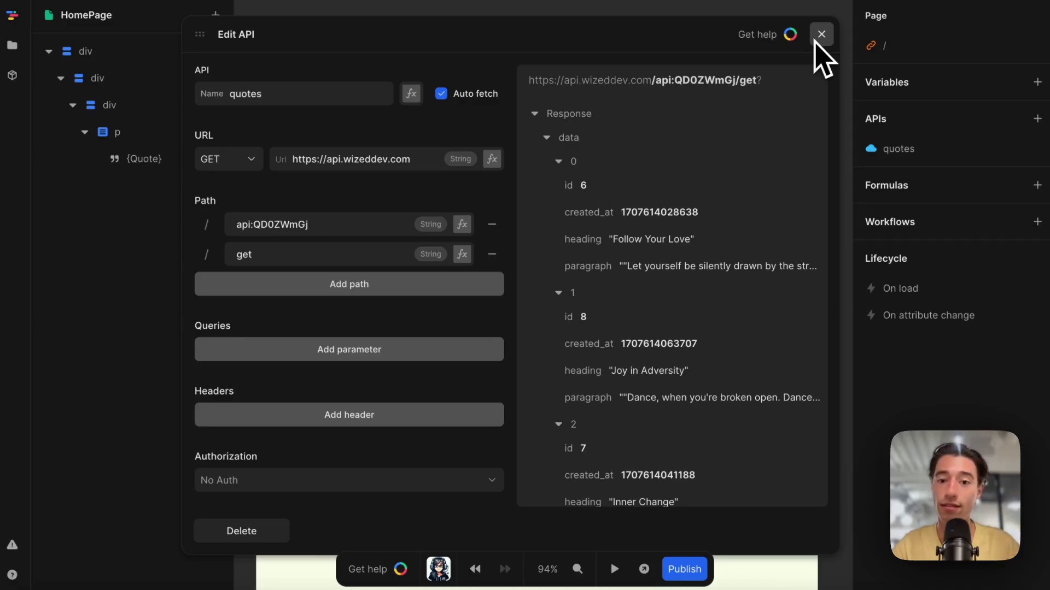
scroll(down, 3)
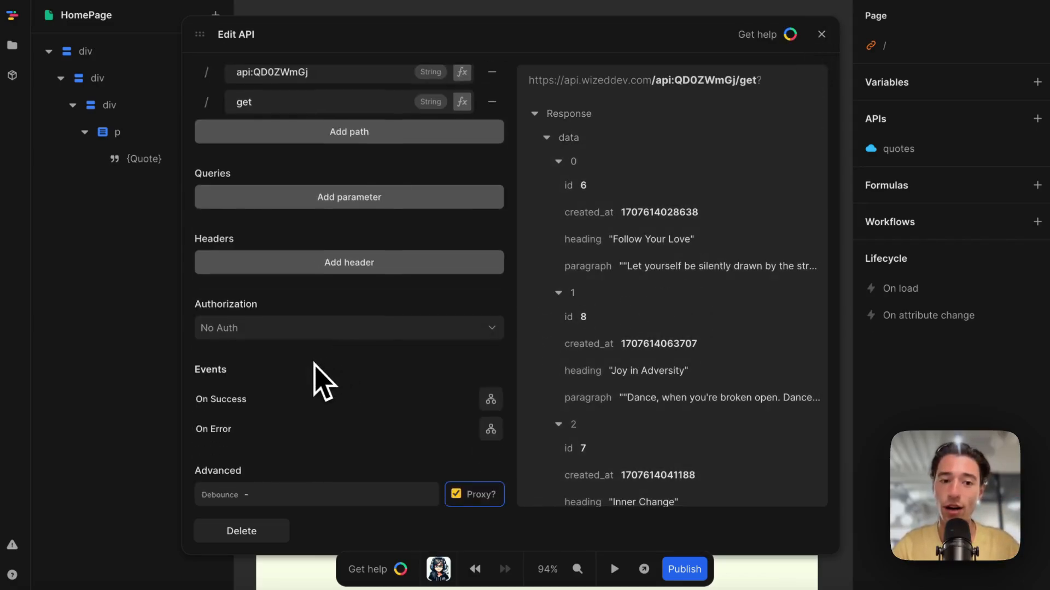
click(348, 327)
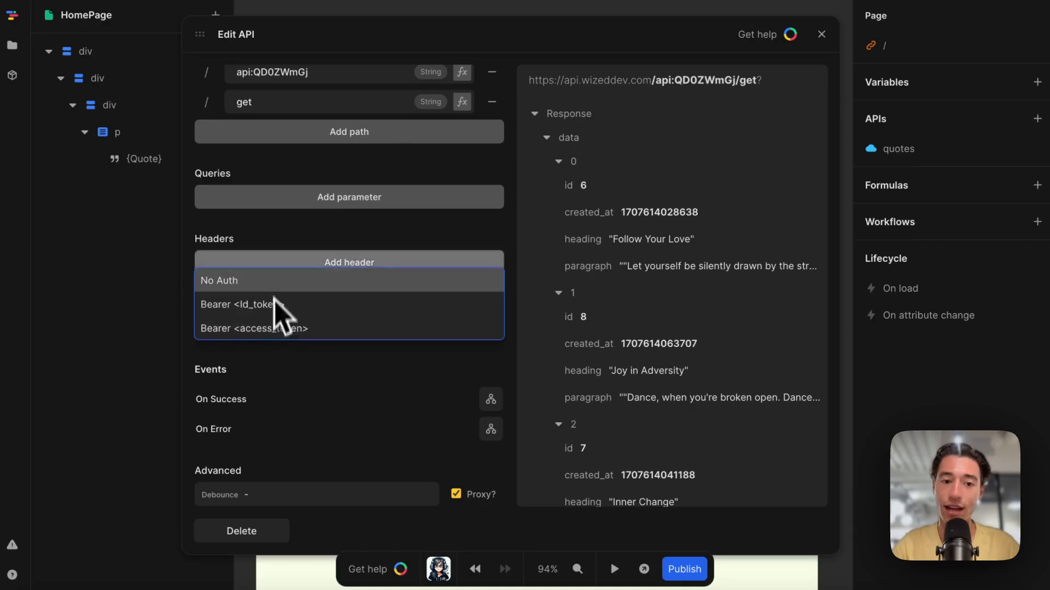
click(219, 281)
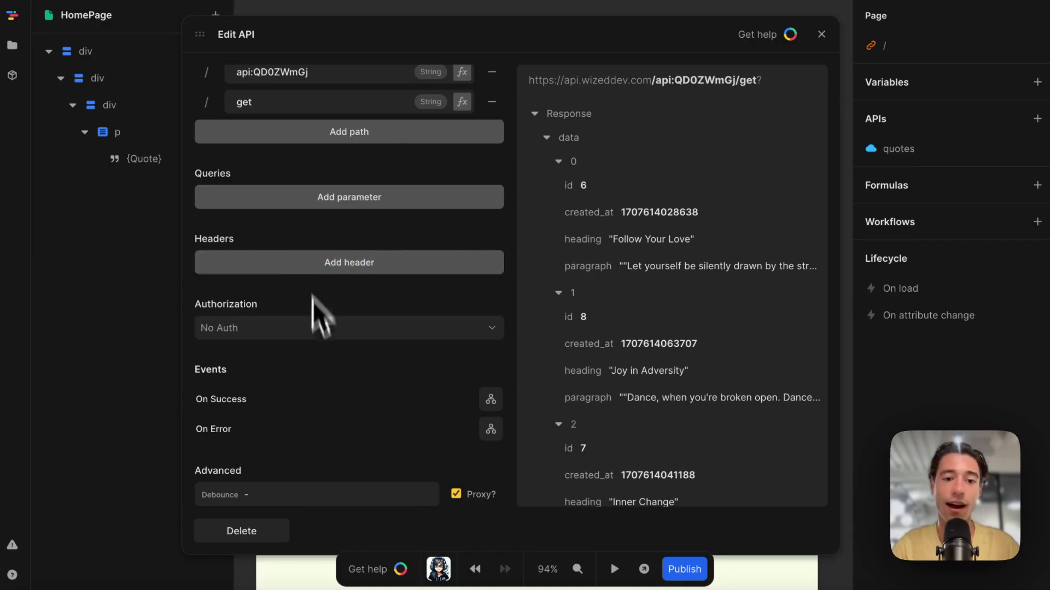
scroll(up, 3)
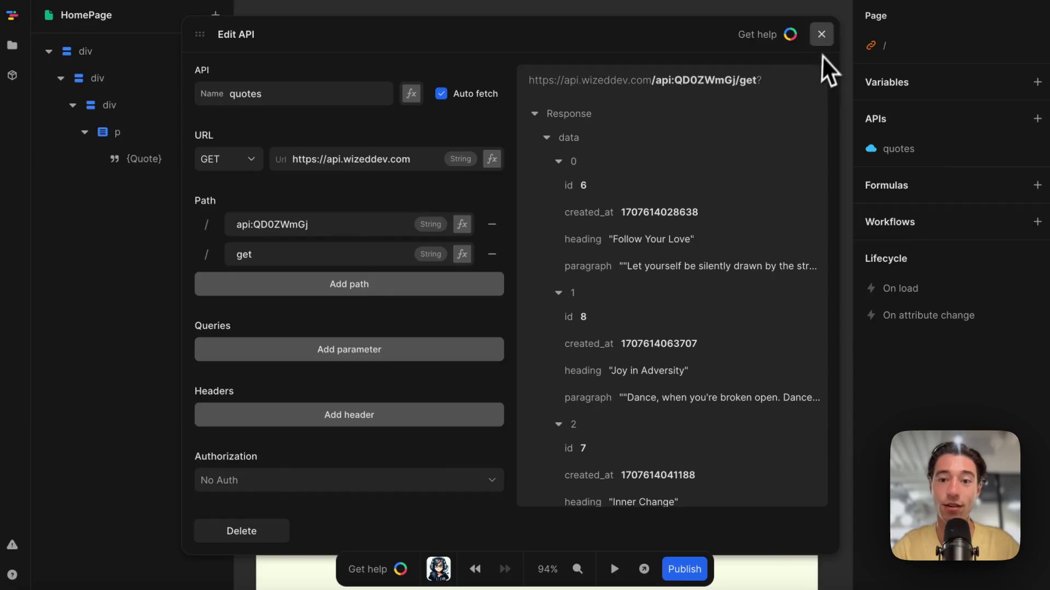
click(821, 34)
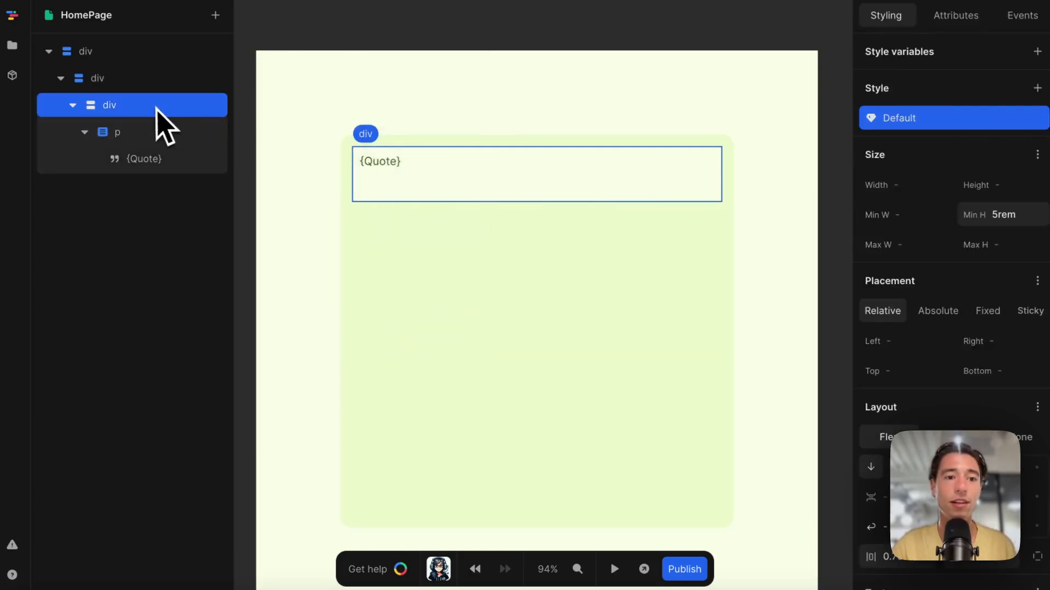
- Set the inner div to Repeat over the quotes API's data array
right_click(109, 105)
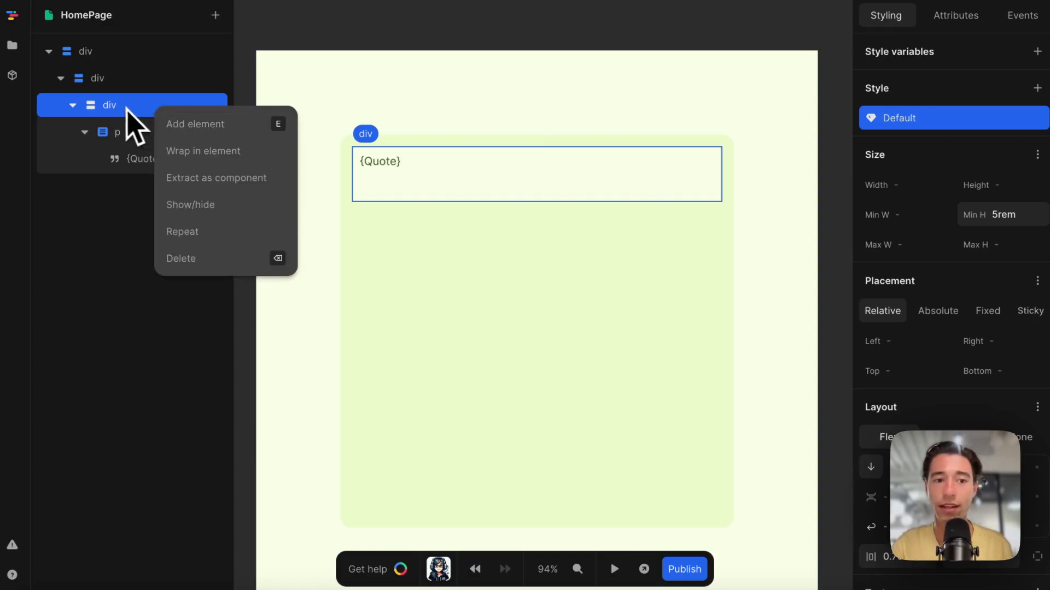
mouse_move(201, 237)
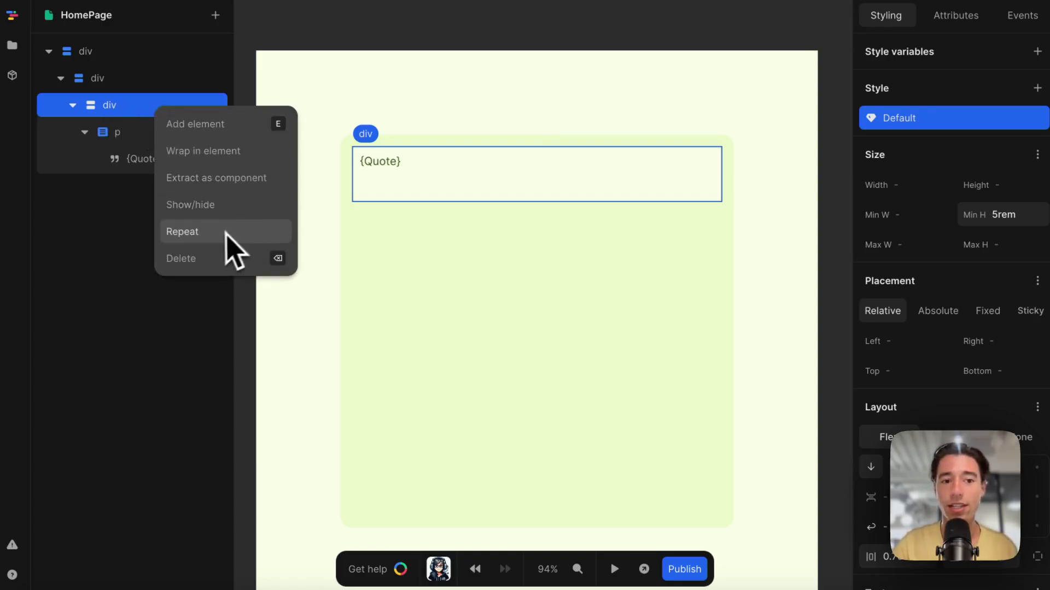
click(183, 230)
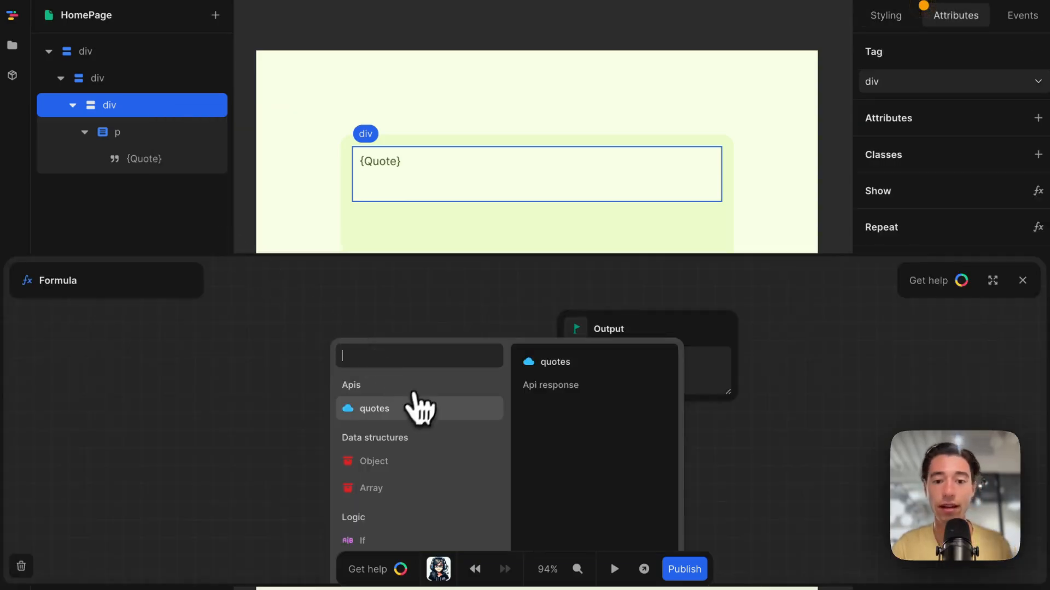
click(374, 408)
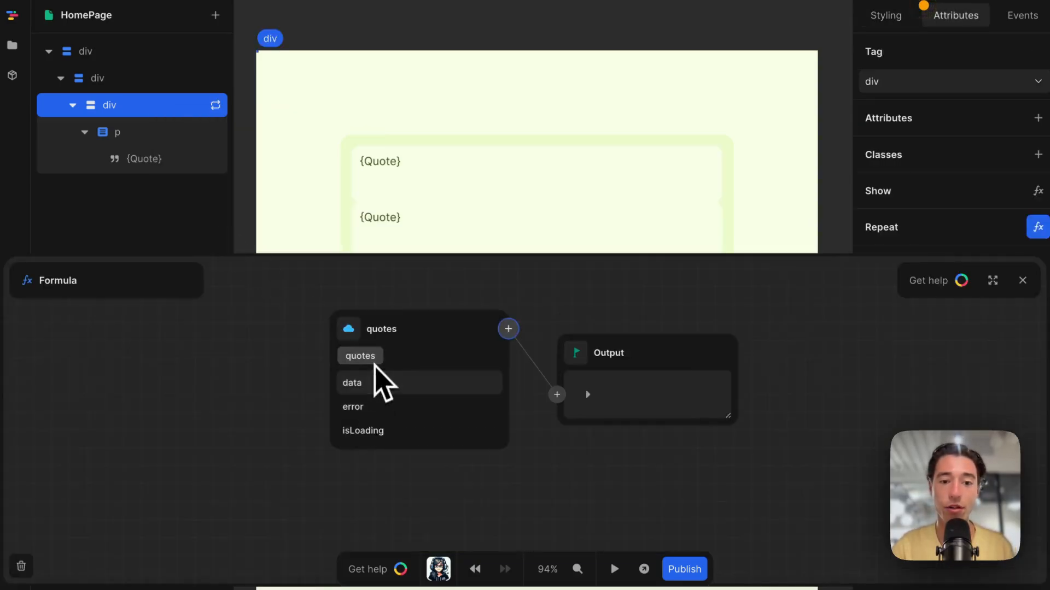
click(351, 382)
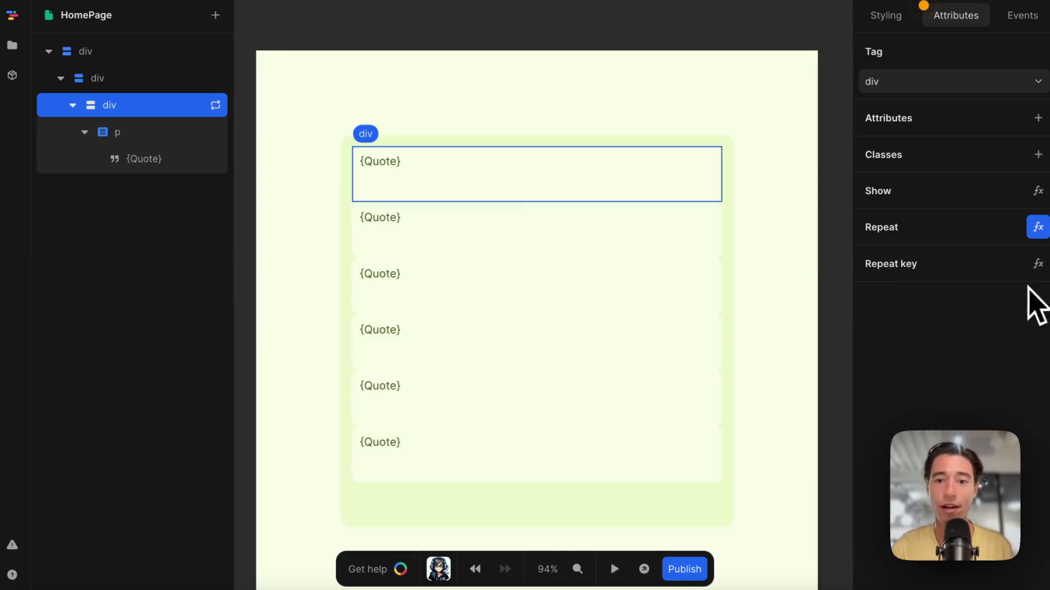
mouse_move(636, 223)
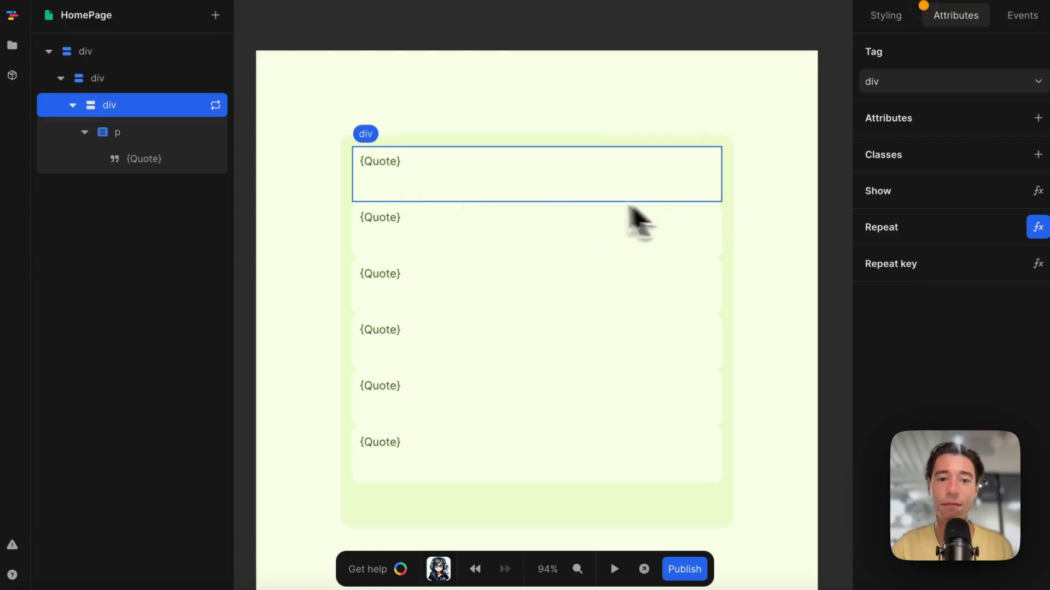
- Bind the {Quote} text node to a formula showing the repeat Item's paragraph field
click(117, 132)
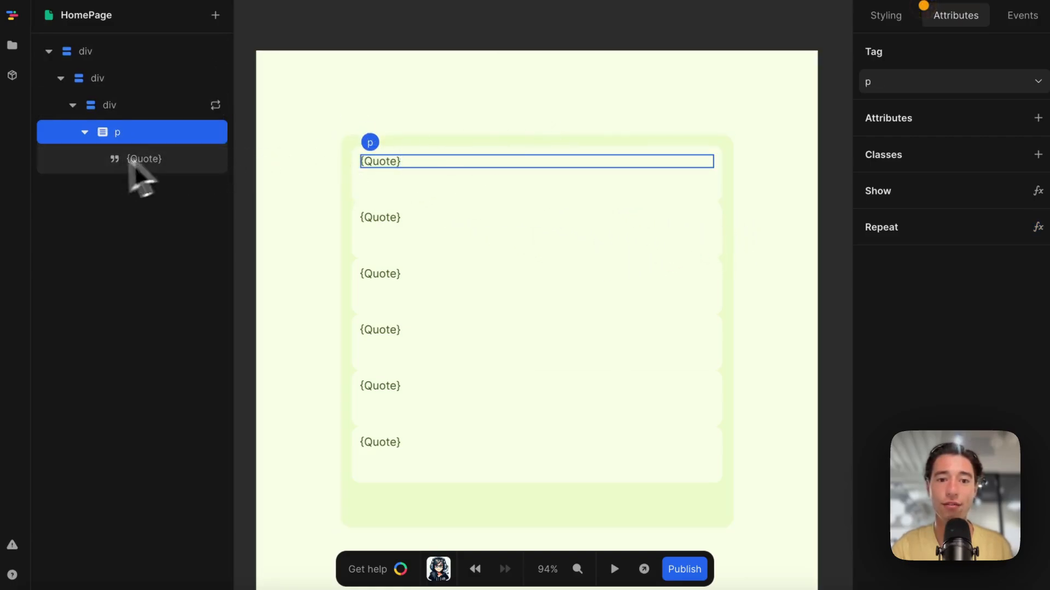
click(141, 161)
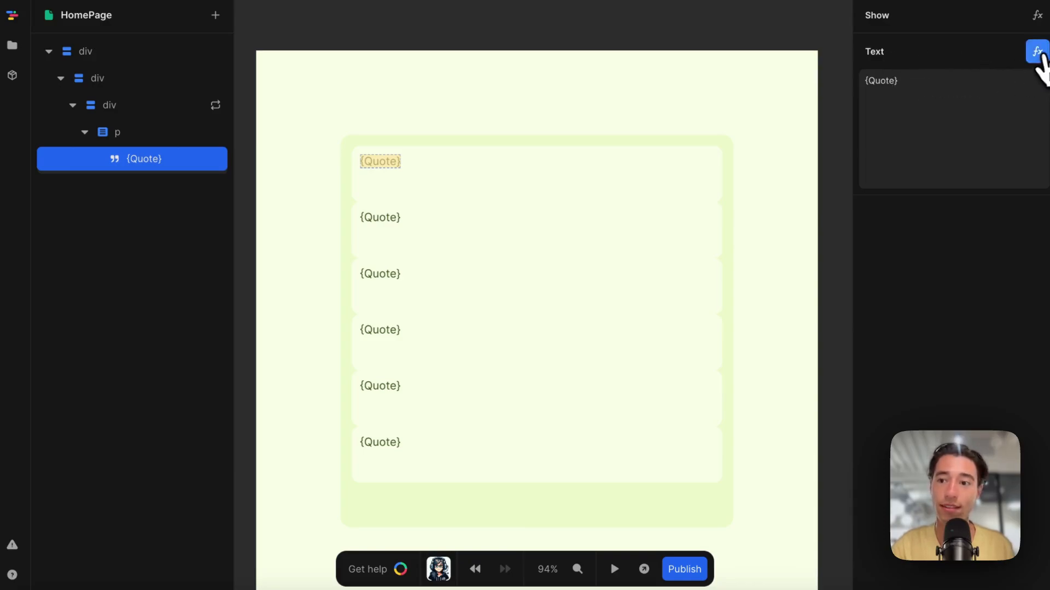
click(1036, 52)
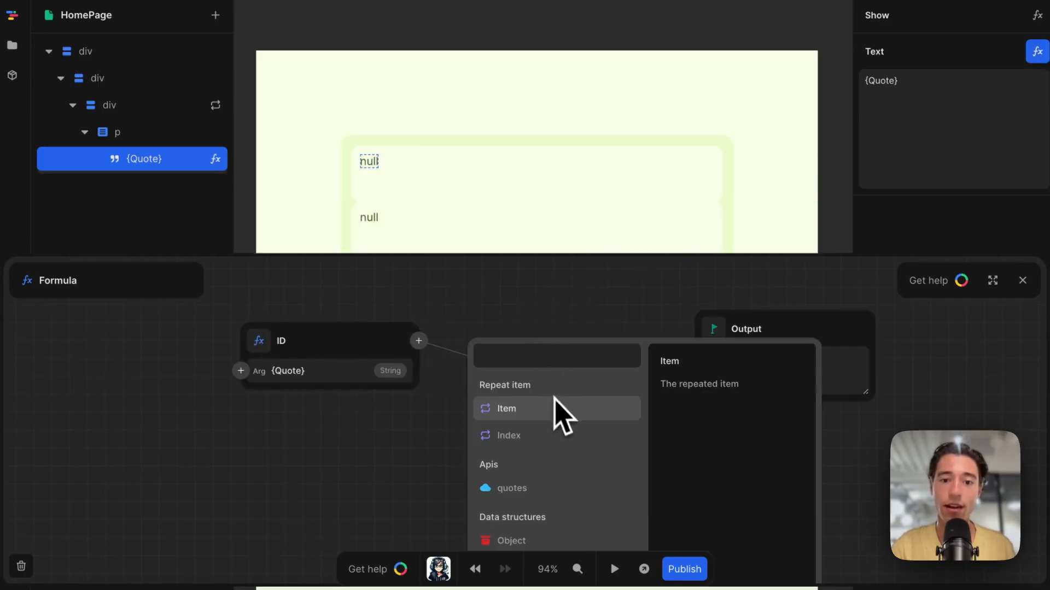
click(506, 408)
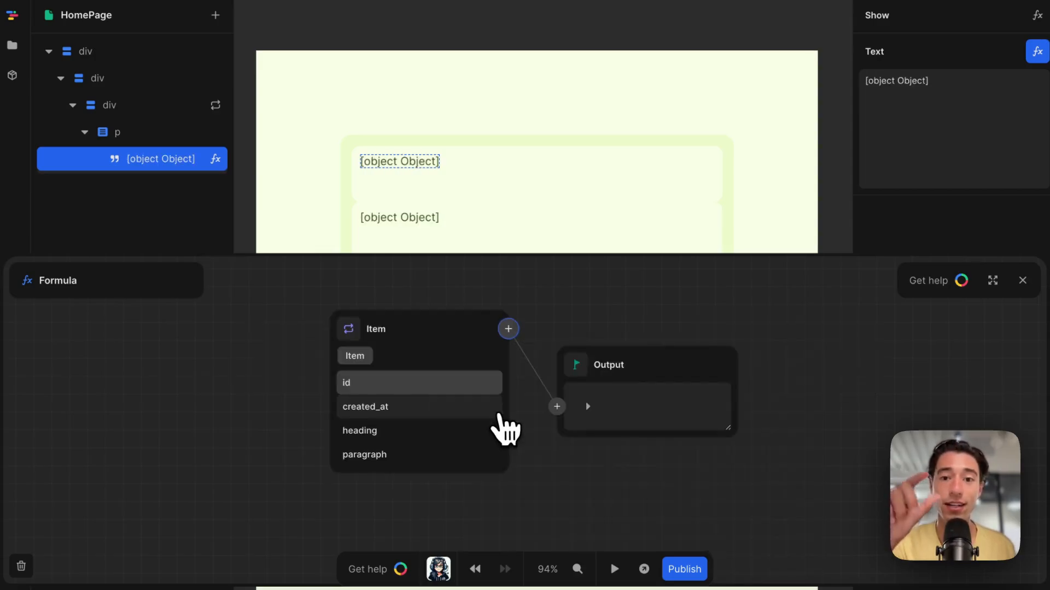
mouse_move(385, 461)
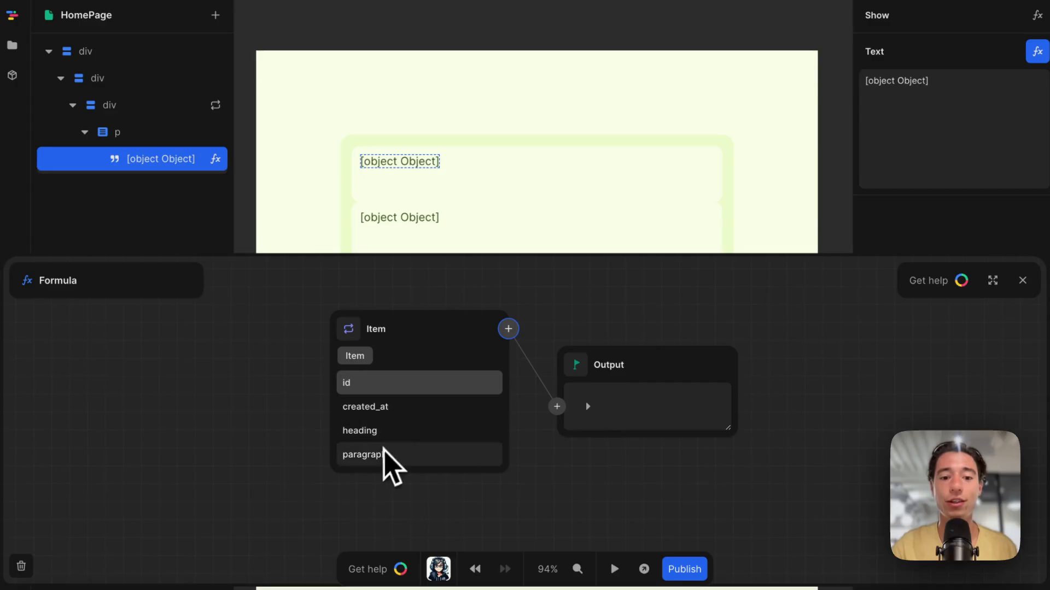
click(362, 453)
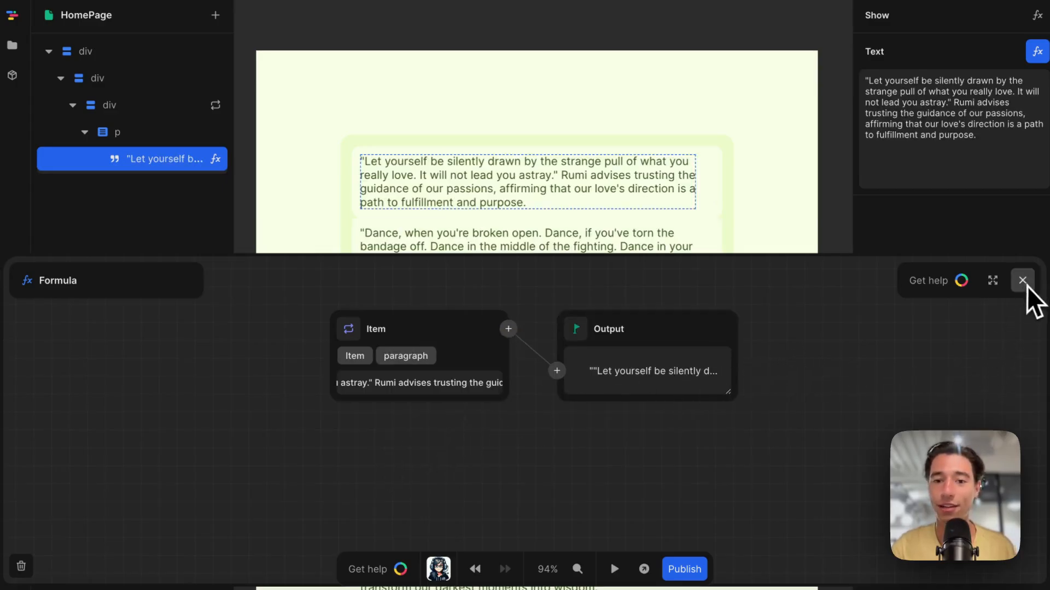
click(1023, 281)
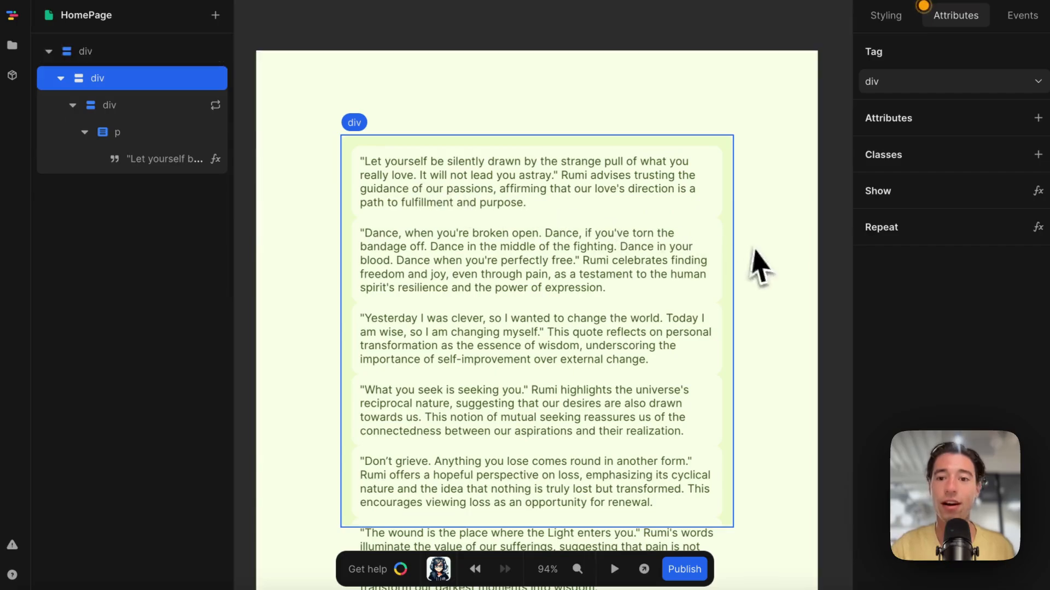
- Set the outer quote card's Layout overflow to scroll so the six quotes scroll inside the 35rem card
click(885, 14)
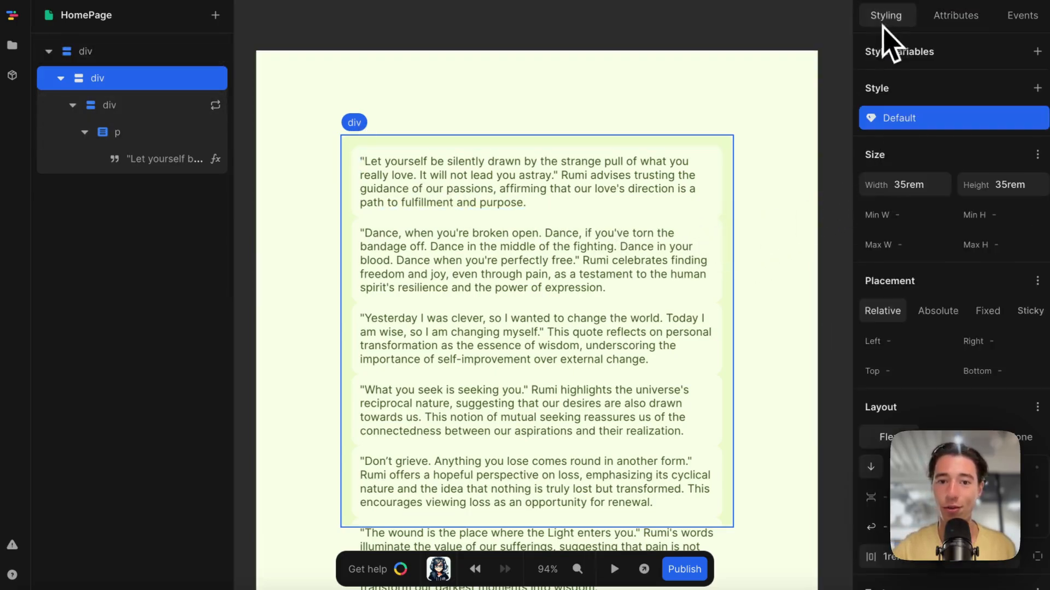
scroll(down, 3)
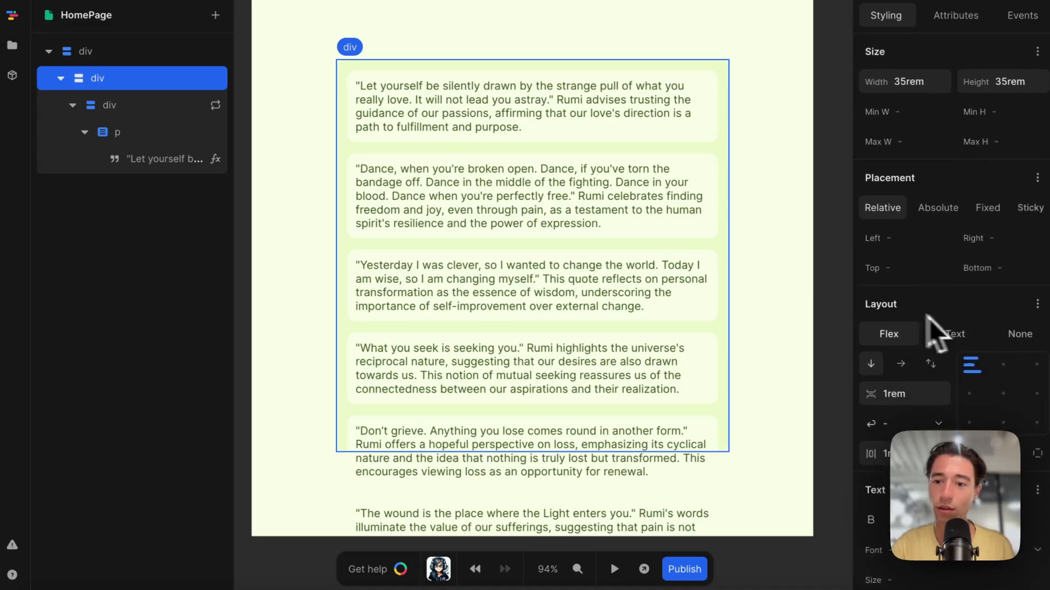
click(1035, 302)
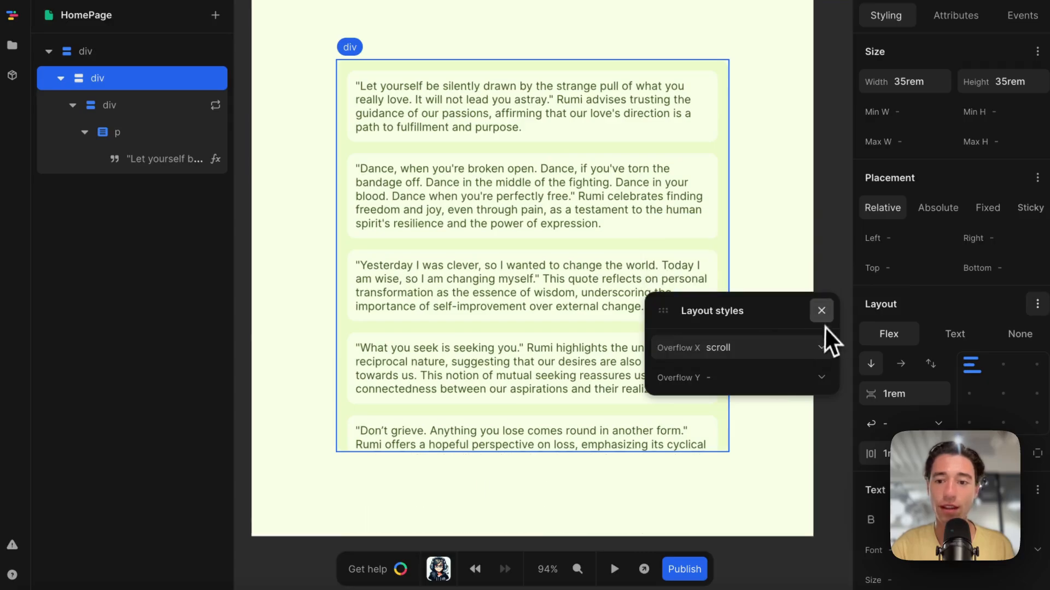
click(613, 569)
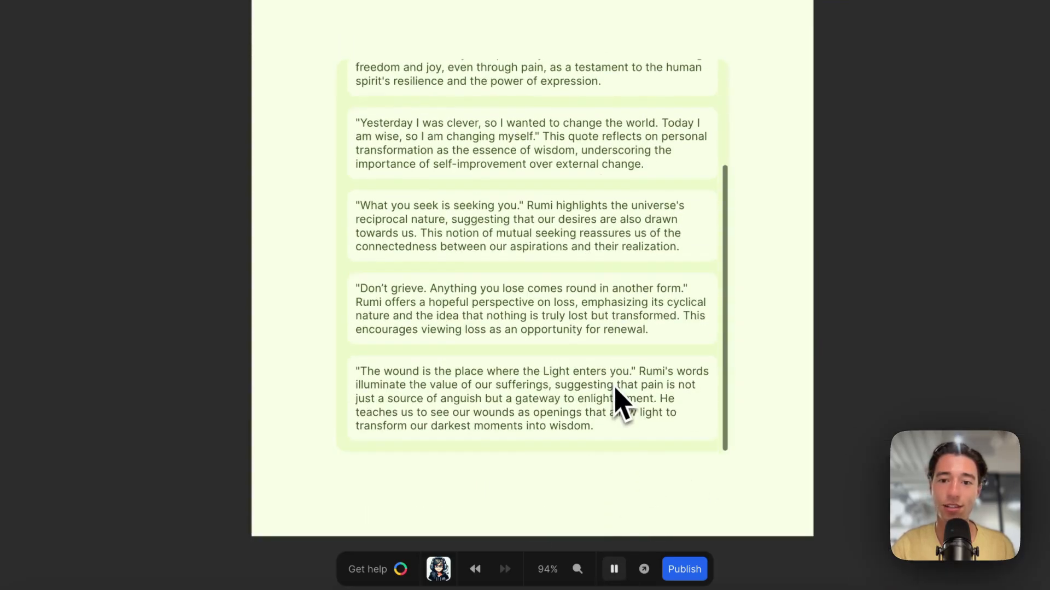
scroll(up, 3)
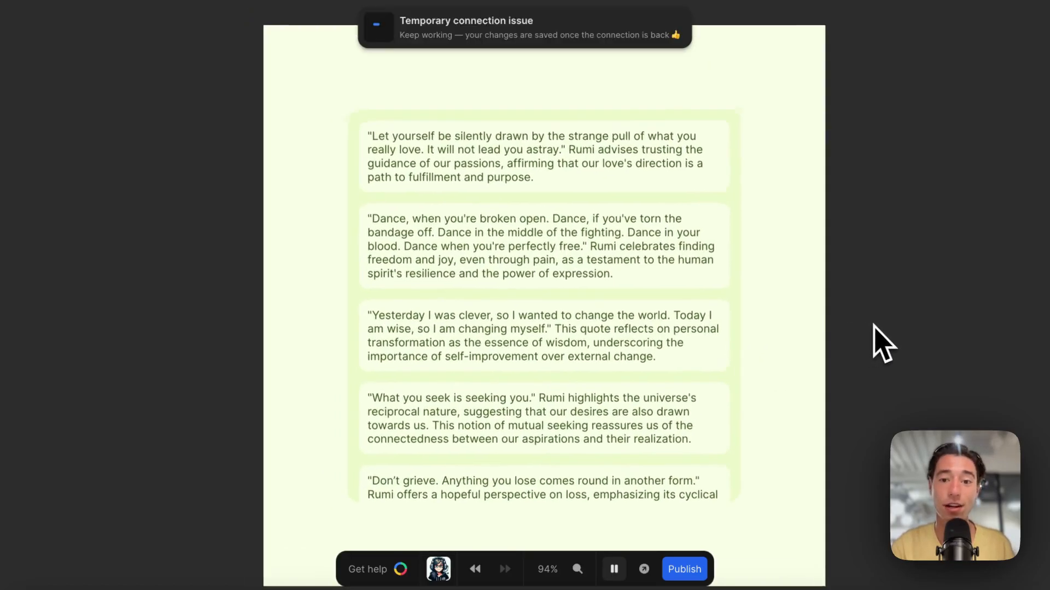
scroll(up, 3)
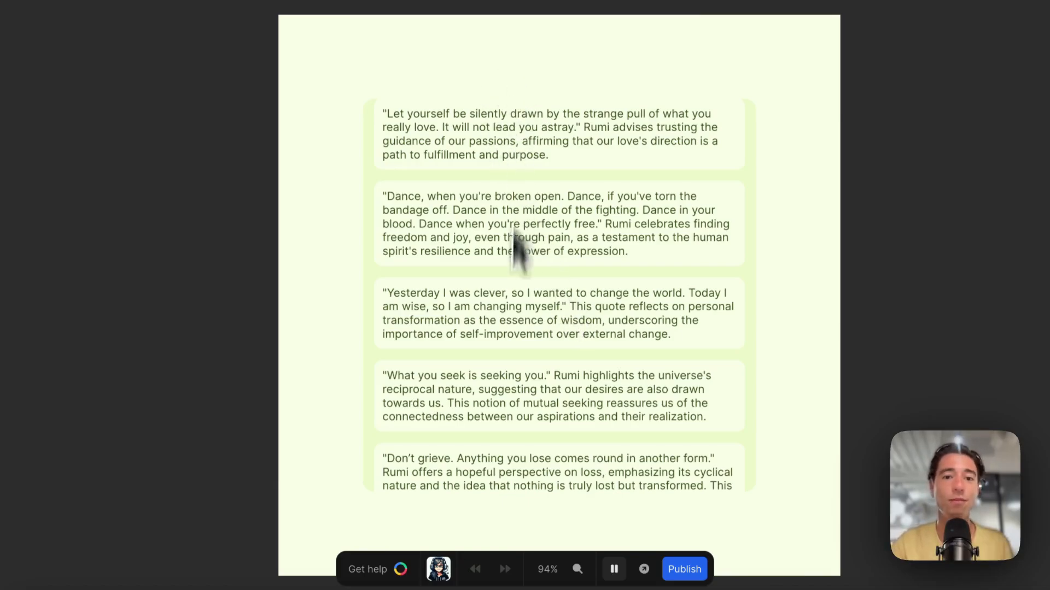
scroll(down, 3)
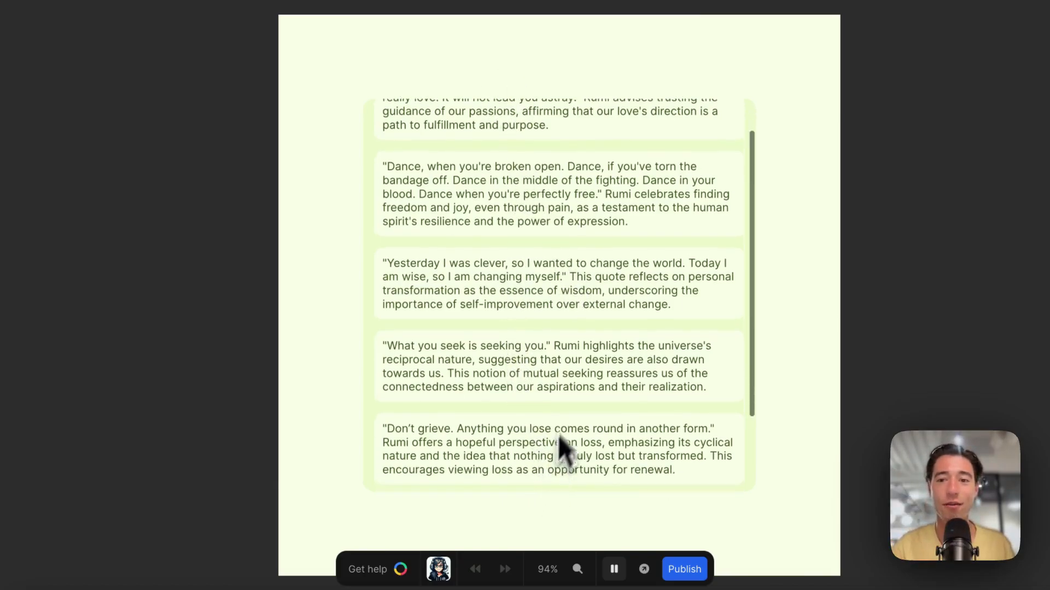
scroll(up, 3)
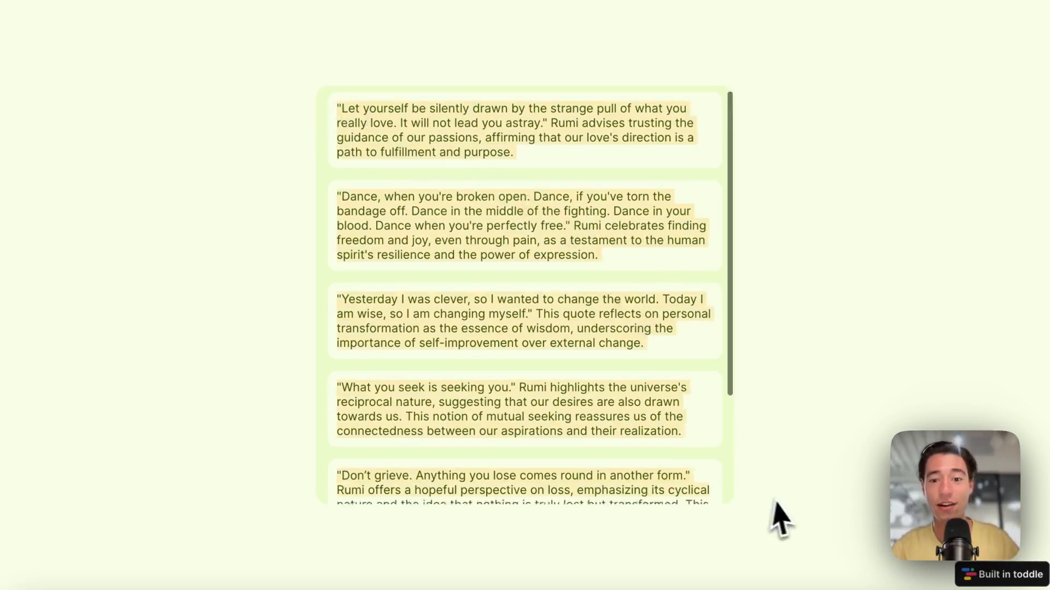
scroll(up, 3)
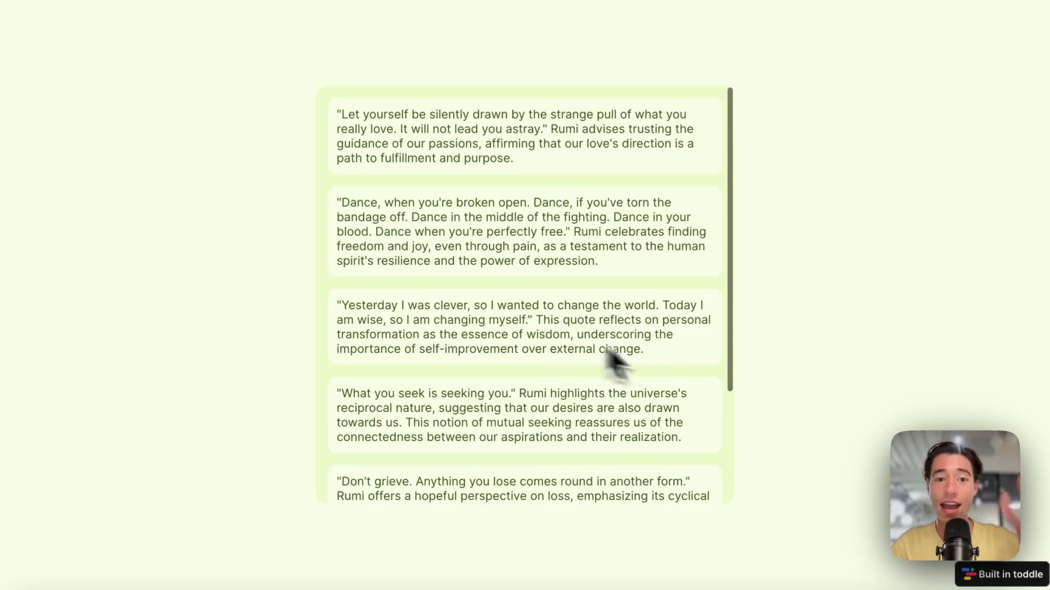
scroll(down, 3)
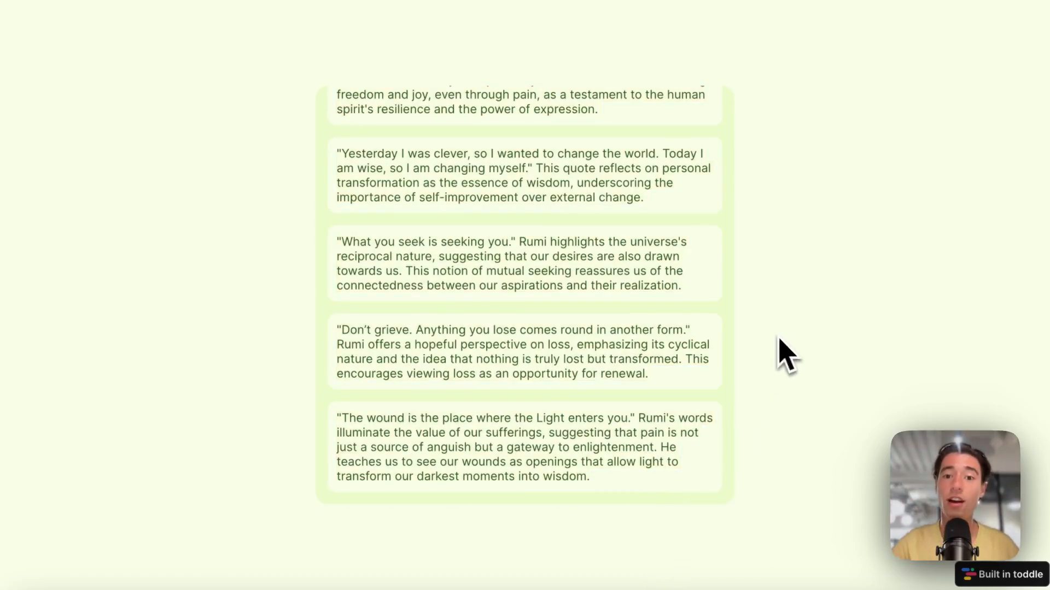
scroll(up, 3)
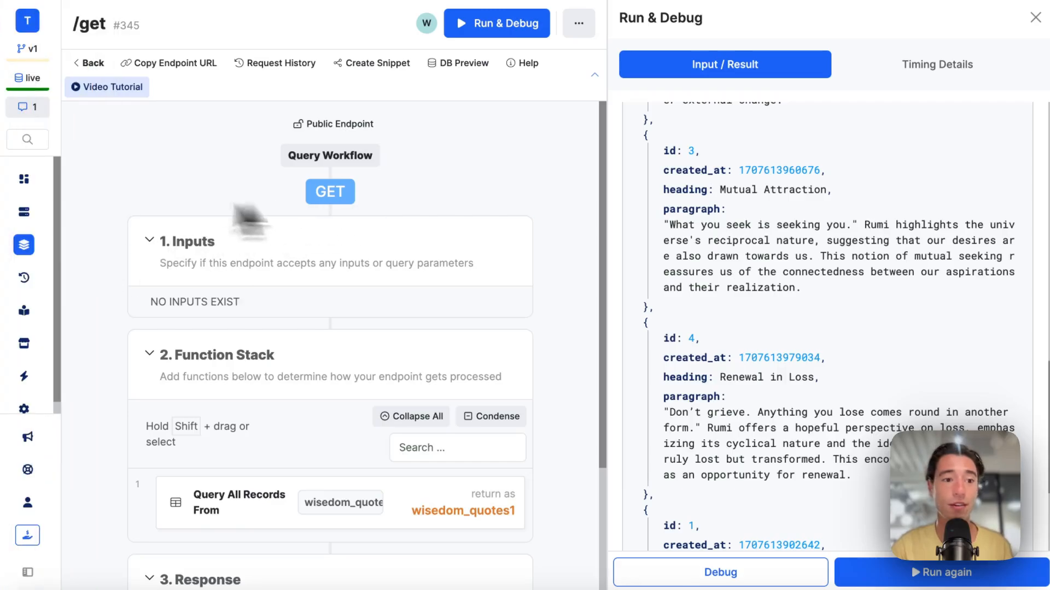
- Search the database tables for 'quo' and open the wisedom_quotes table
click(27, 212)
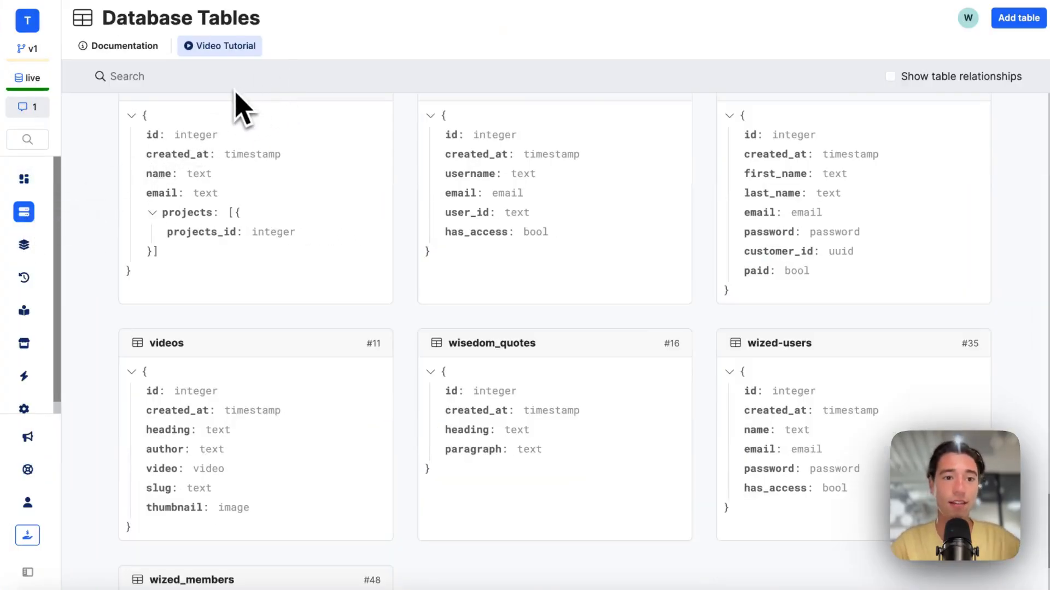
text(quo)
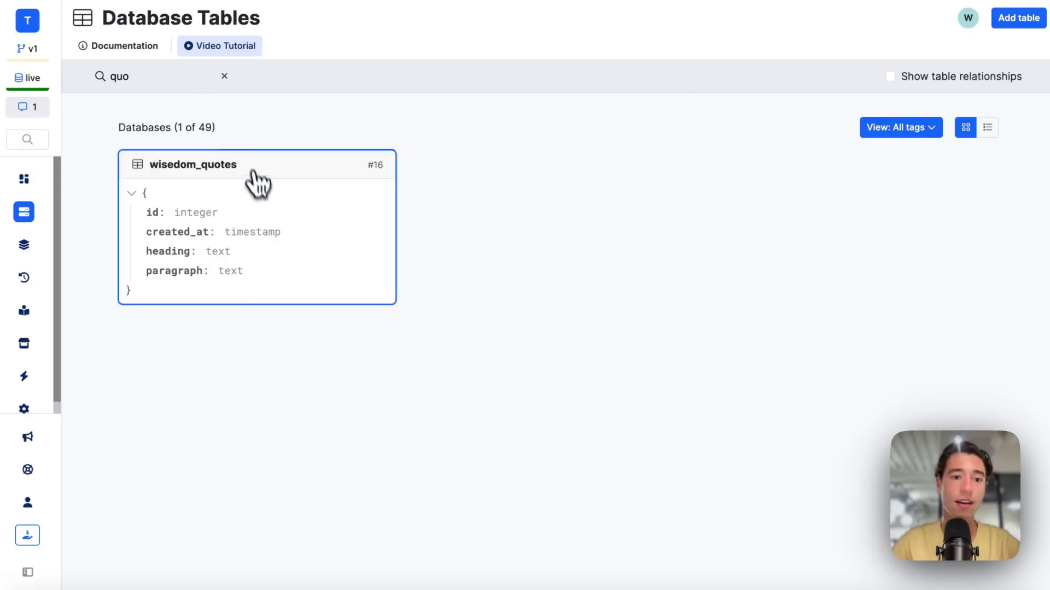
click(195, 164)
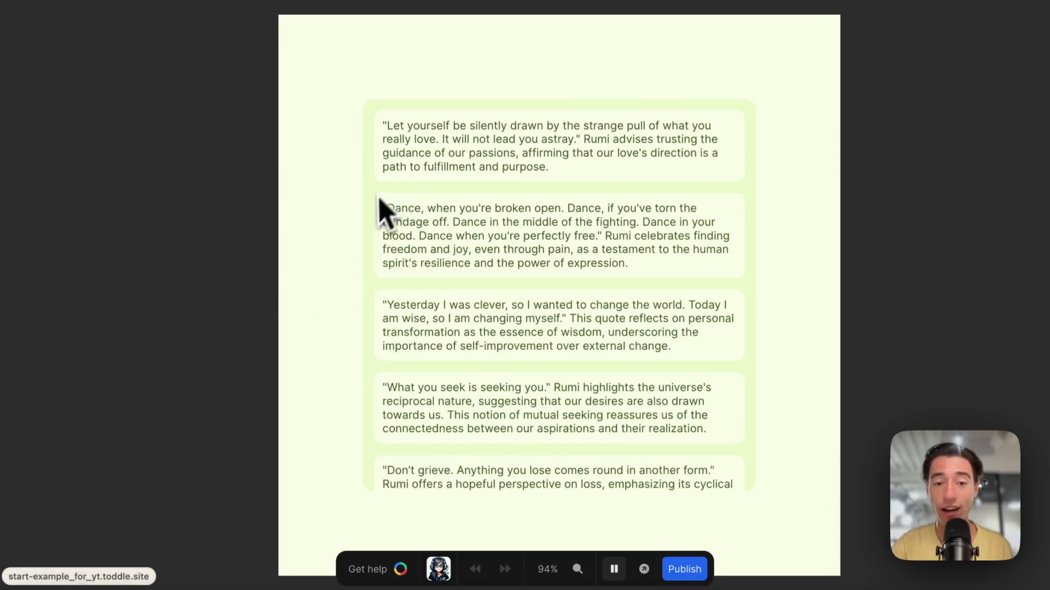
mouse_move(501, 244)
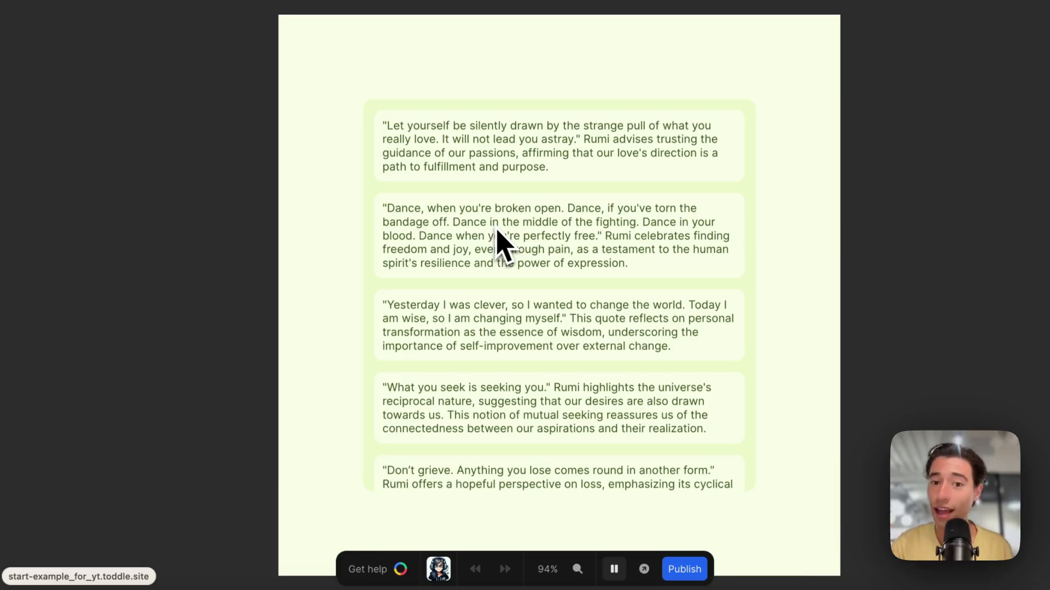
mouse_move(489, 234)
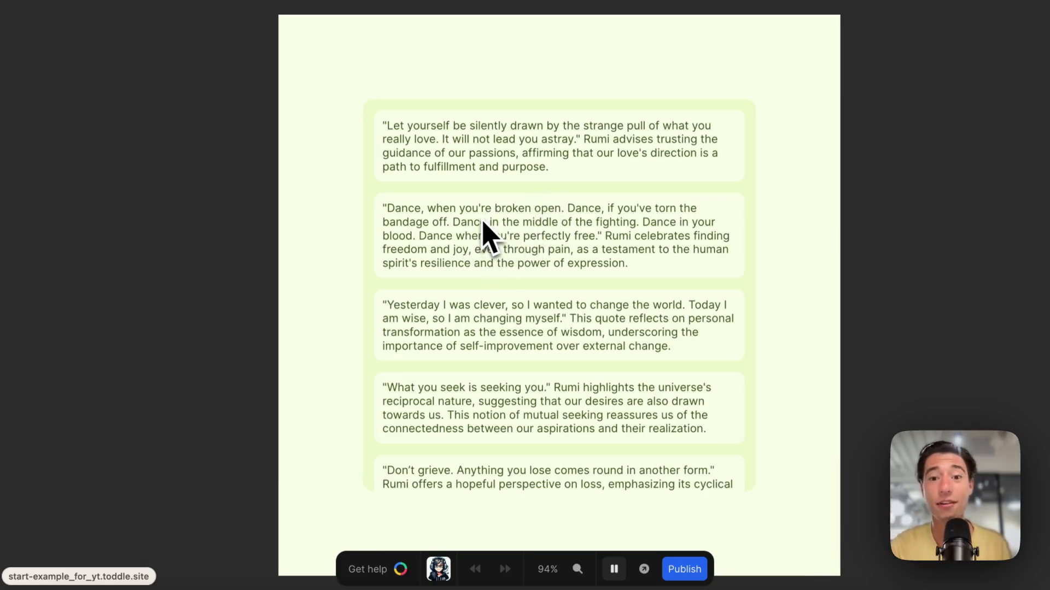
- Try clicking a quote in preview, then pause the preview to return to editing the HomePage
click(44, 261)
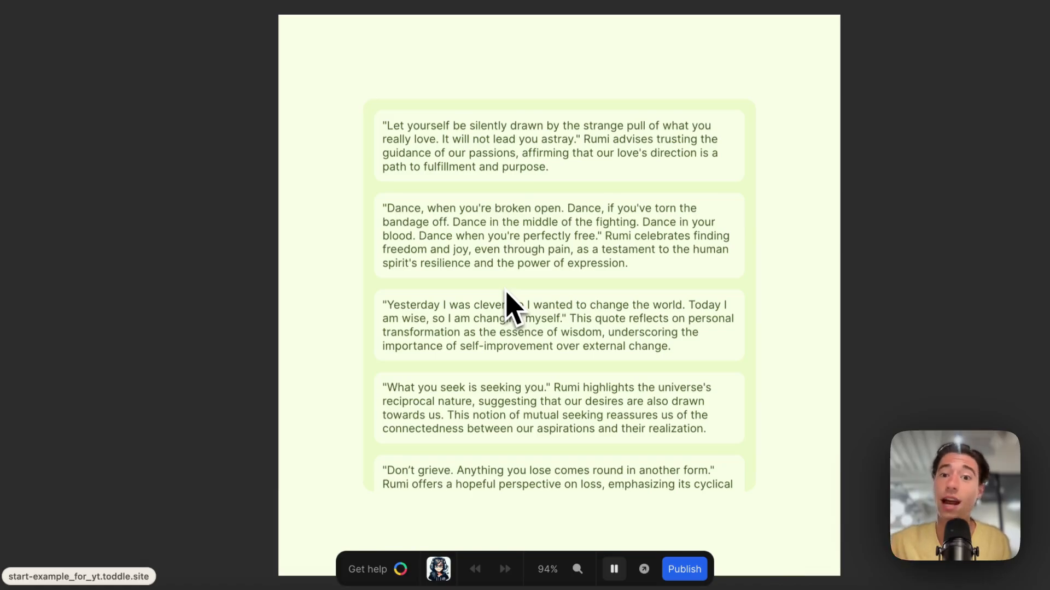
mouse_move(37, 305)
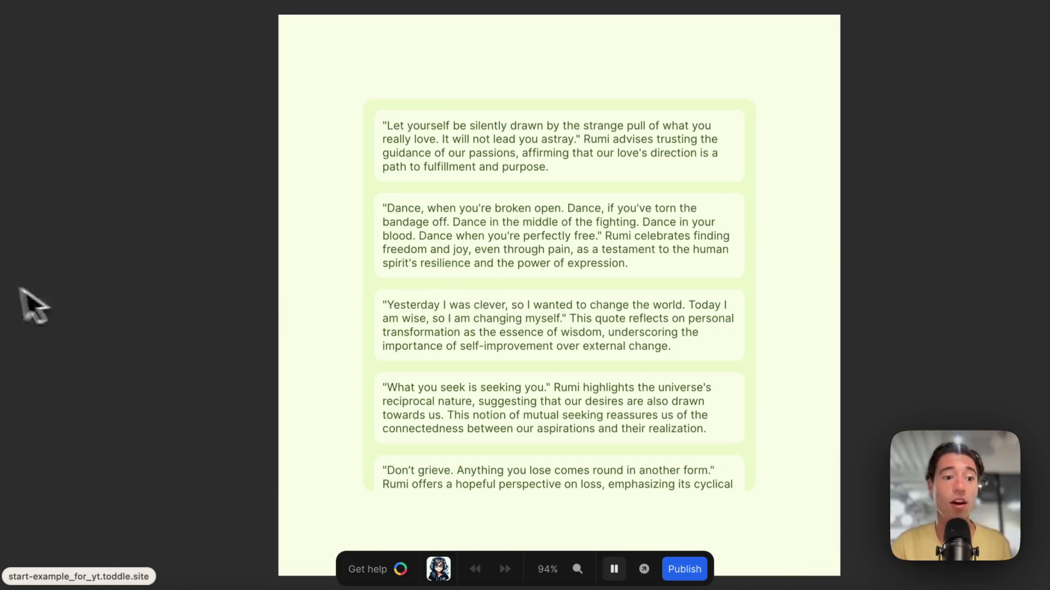
mouse_move(345, 324)
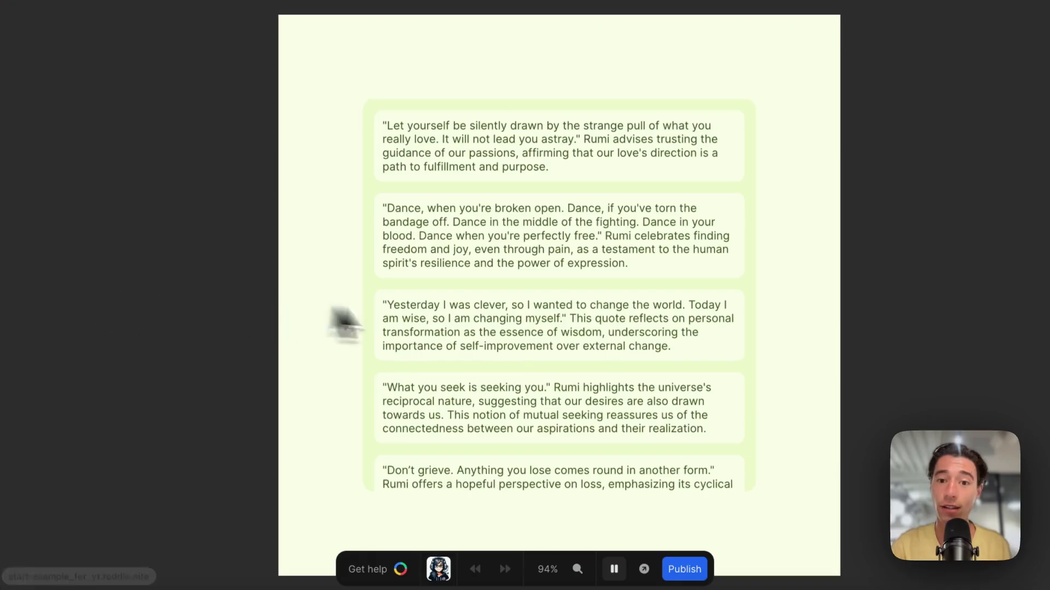
mouse_move(850, 284)
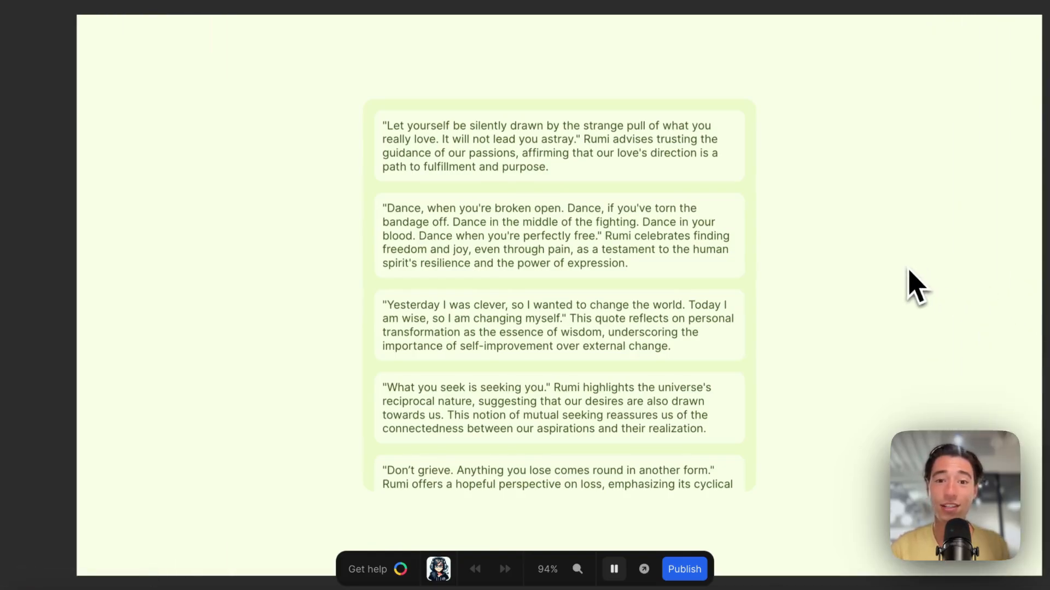
mouse_move(612, 549)
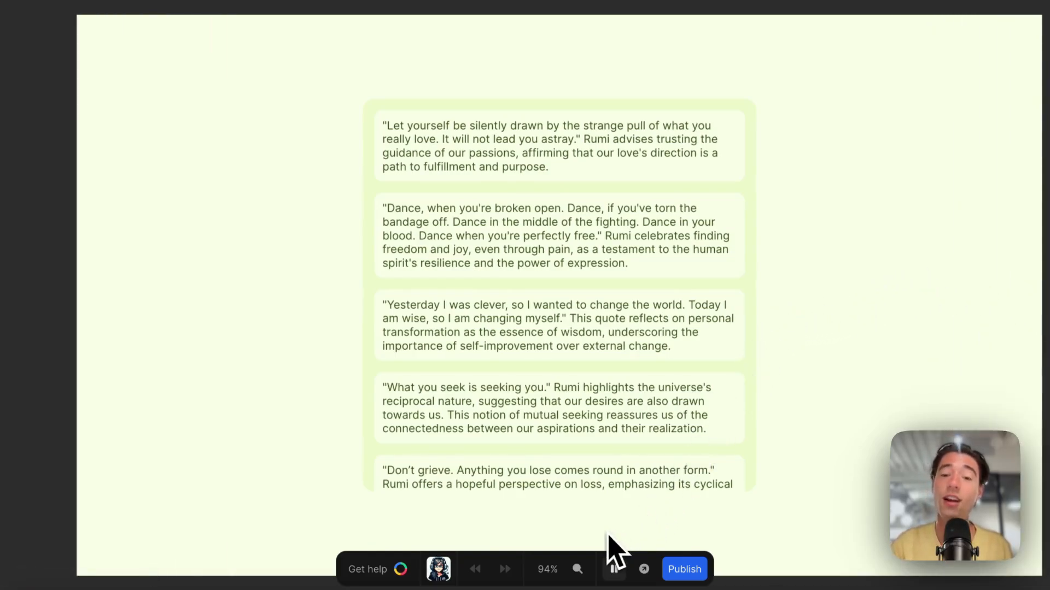
click(613, 568)
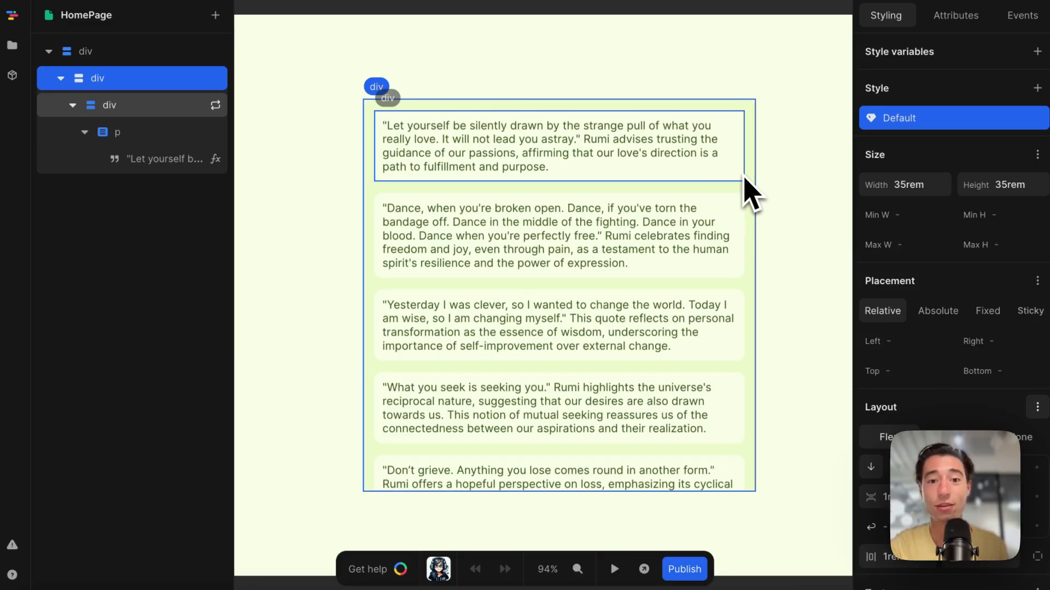
- Select the repeated quote card div (5rem min height) that wraps the first quote paragraph
click(556, 146)
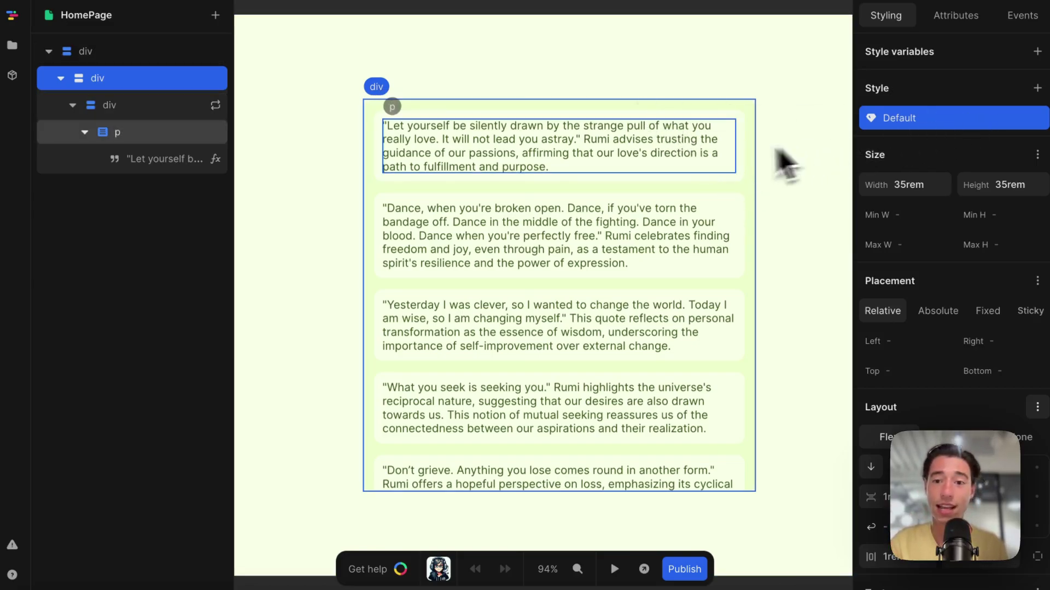
click(108, 105)
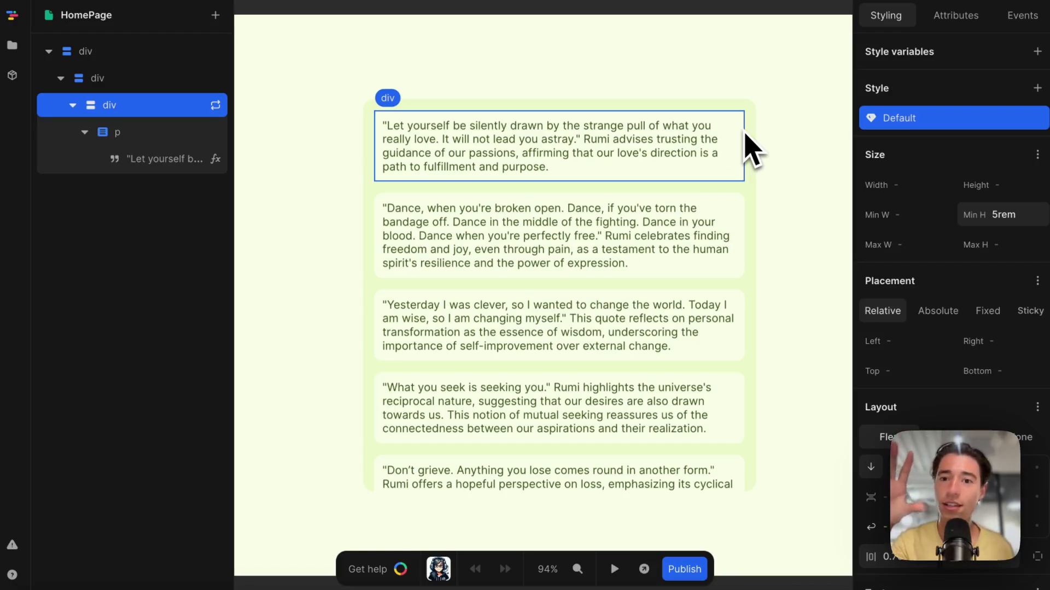
mouse_move(539, 171)
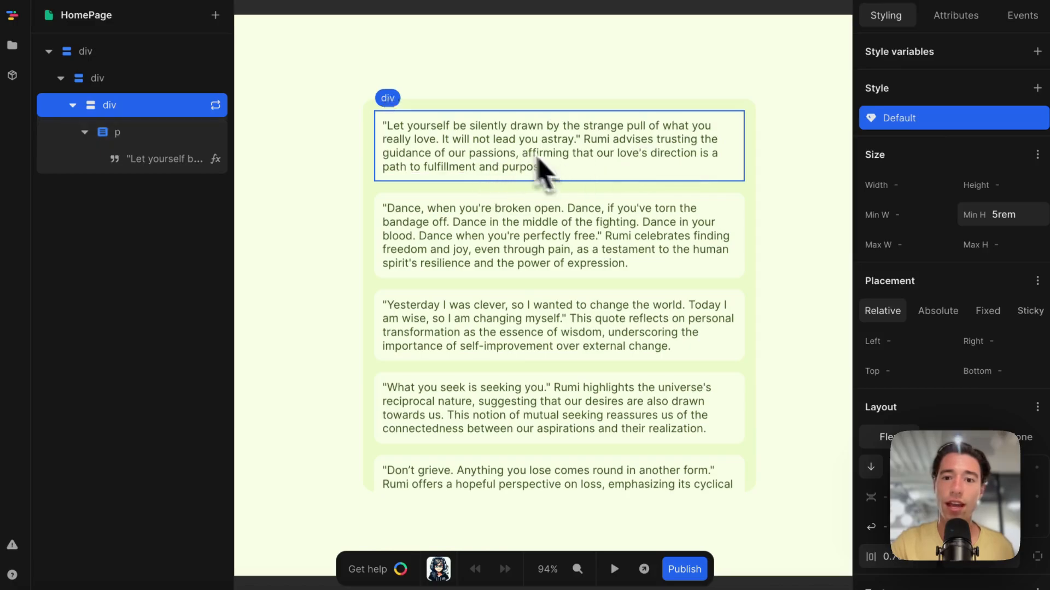
mouse_move(736, 151)
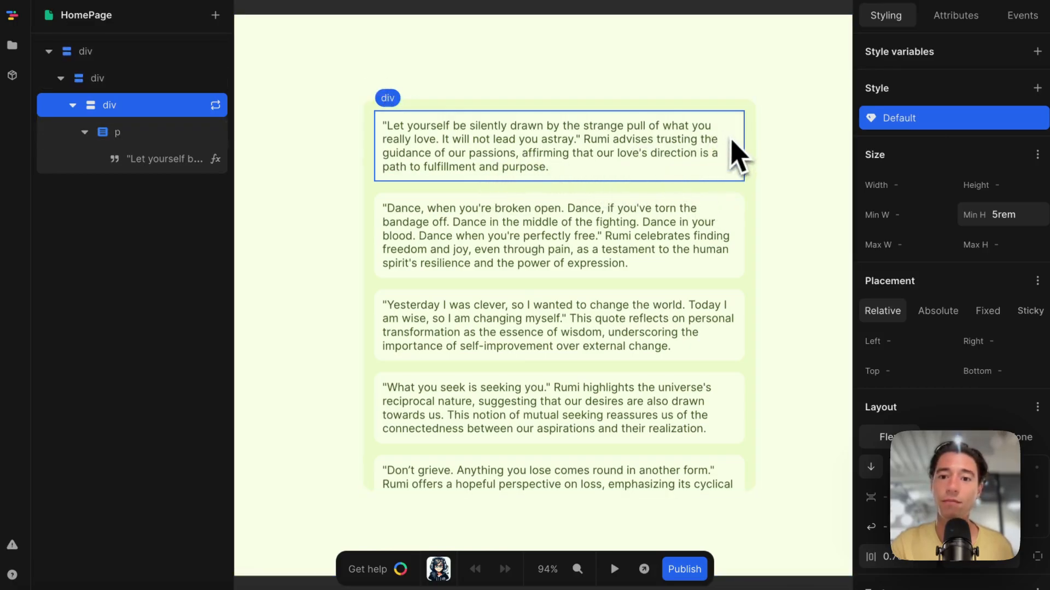
mouse_move(810, 141)
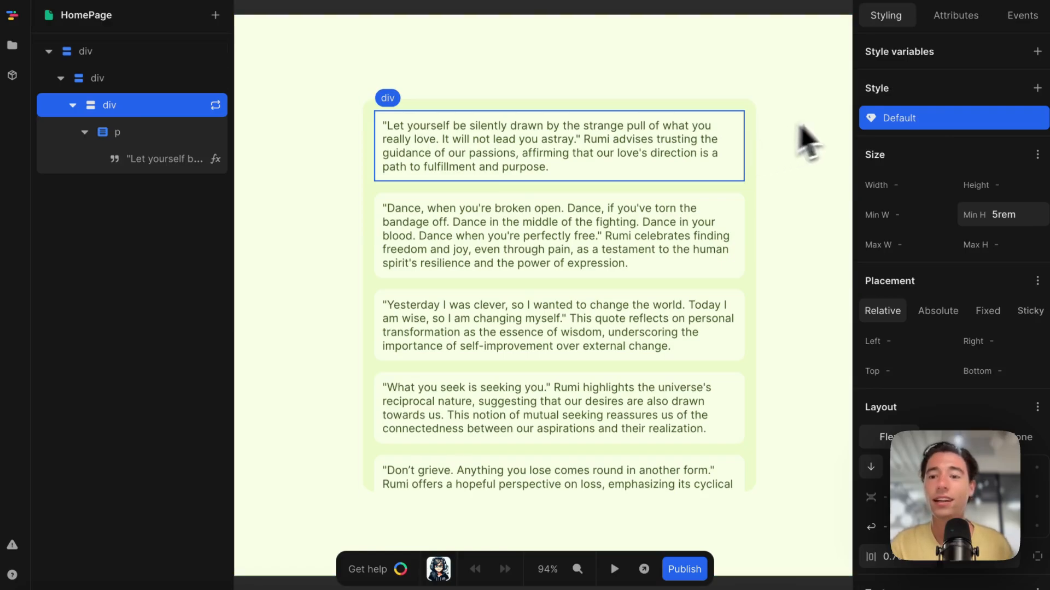
mouse_move(890, 144)
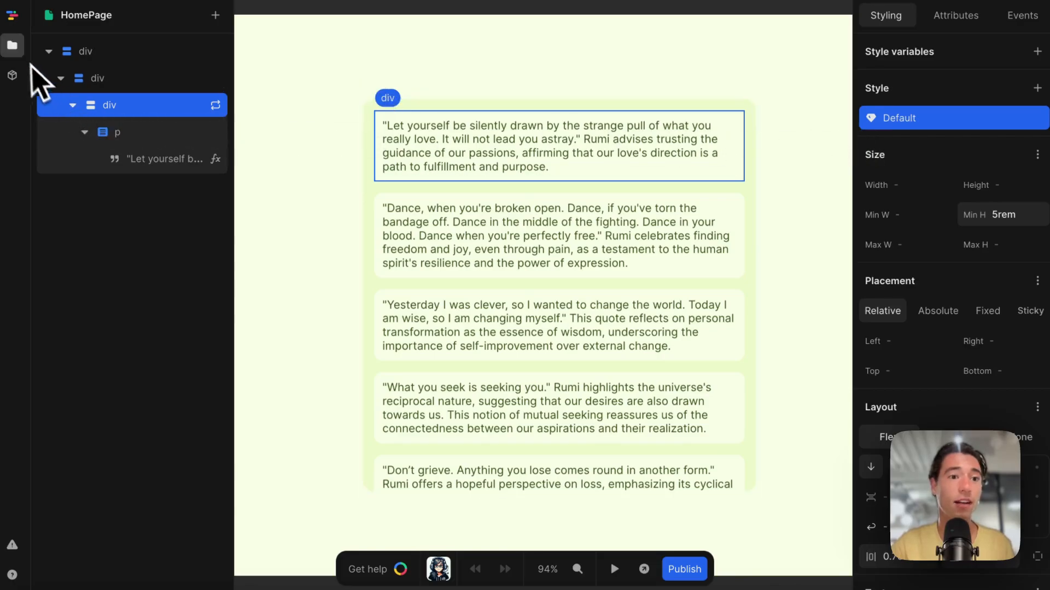
- Create a new custom action named 'popup' from the project panel's Actions list
click(12, 44)
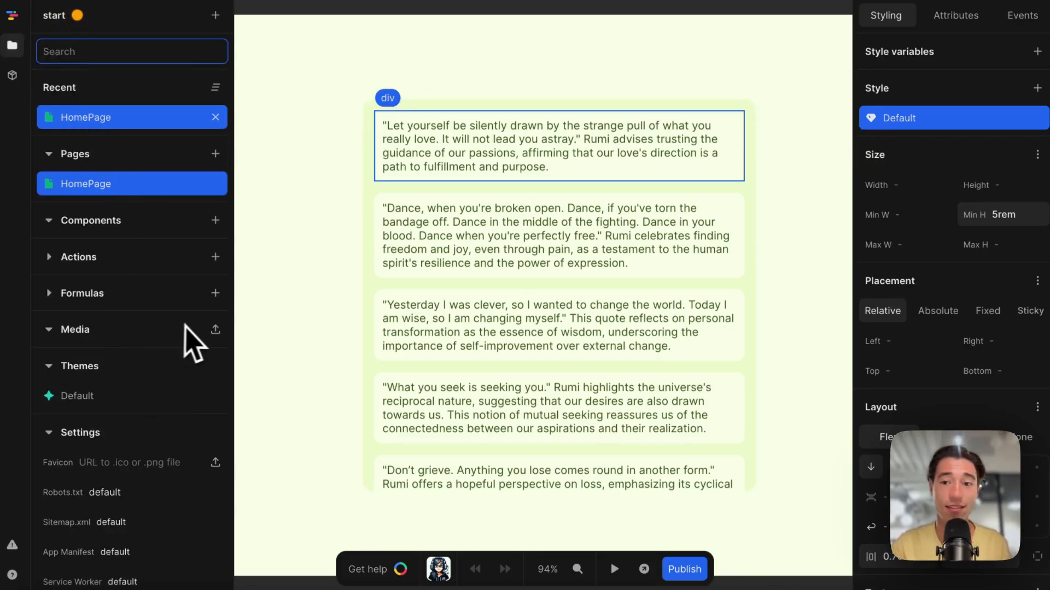
mouse_move(214, 288)
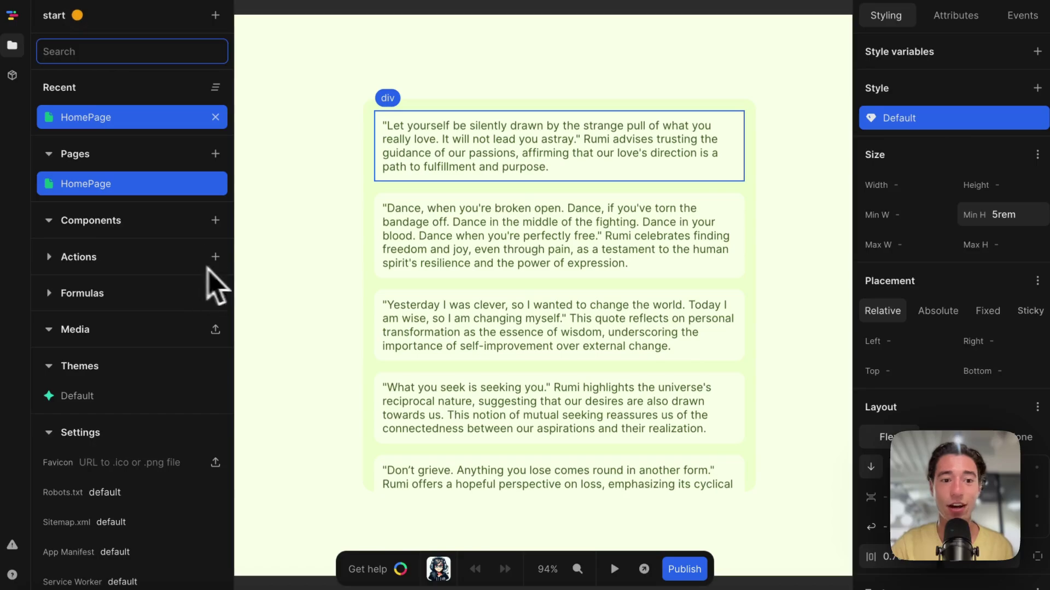
click(216, 257)
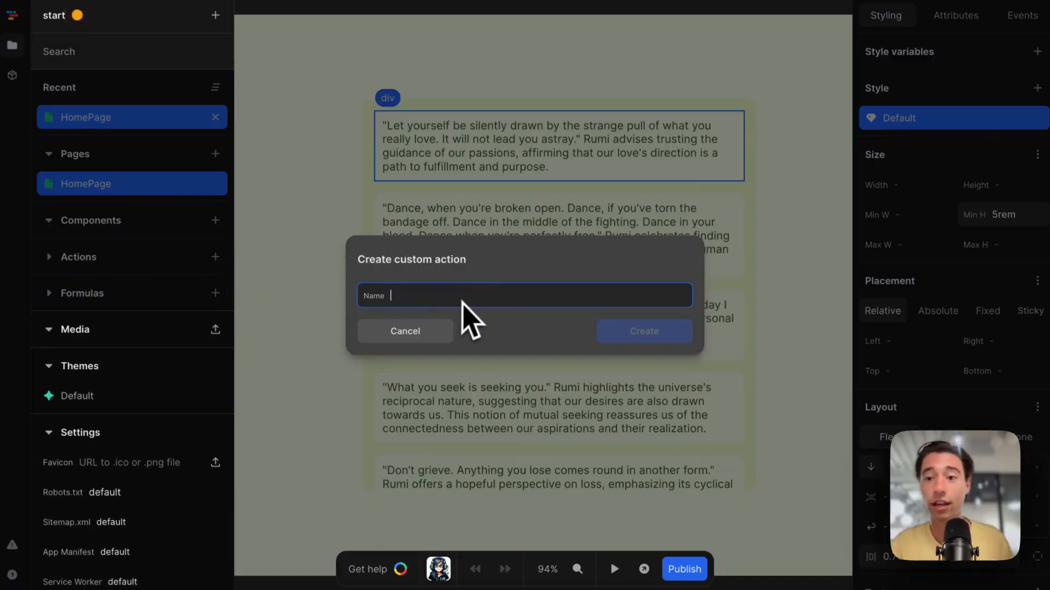
text(po)
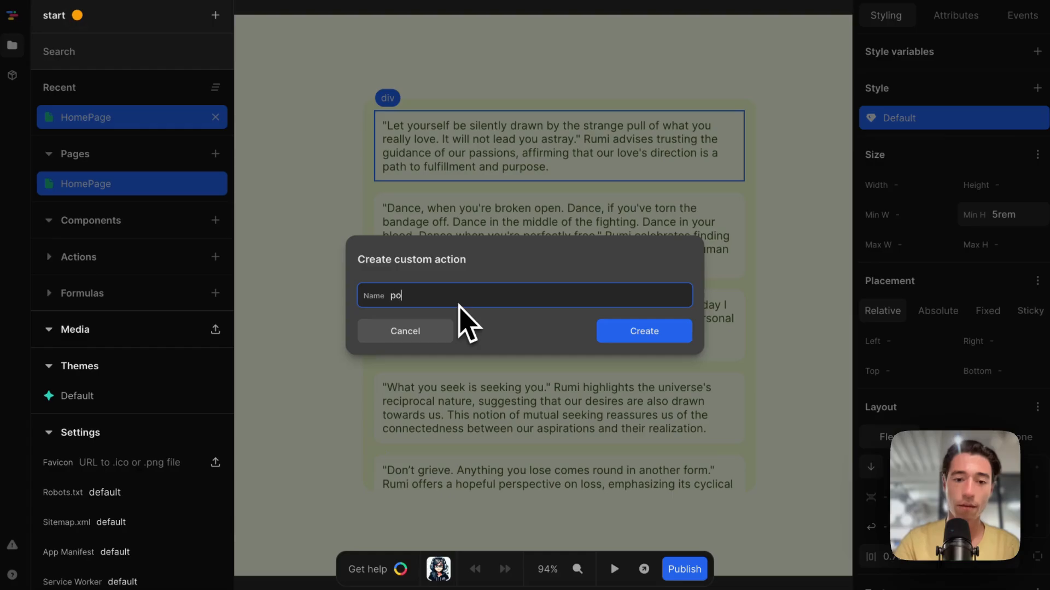
text(pup)
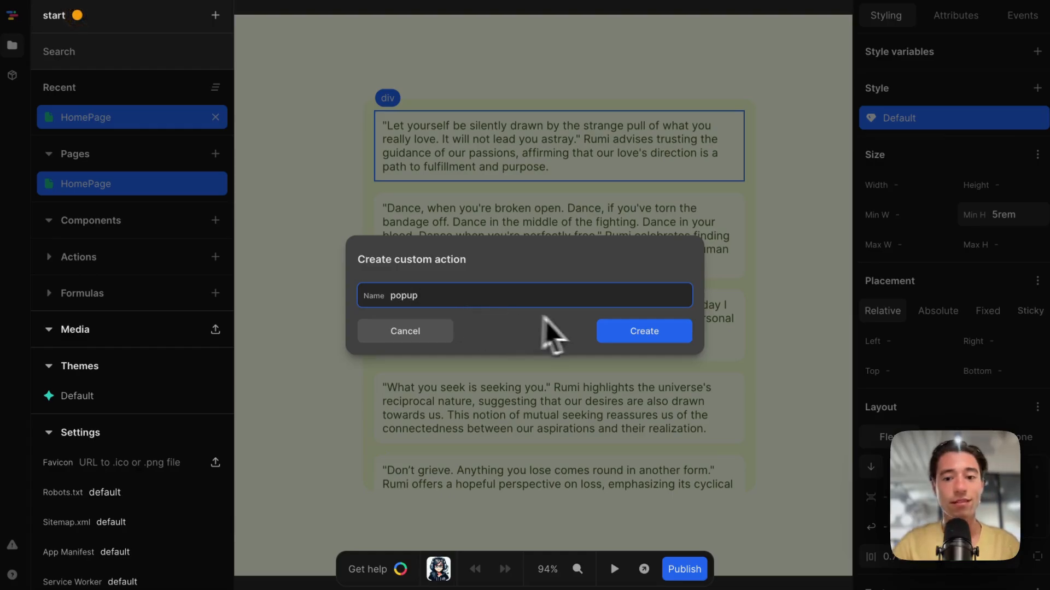
click(642, 330)
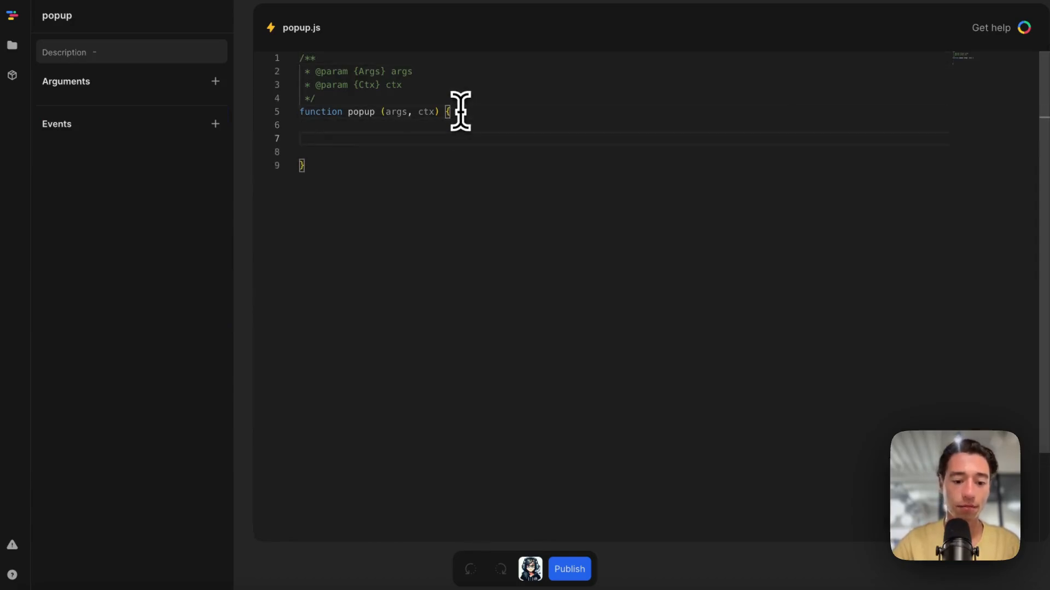
- Write alert("Toddle!!!!!") inside the popup function and return to the HomePage
text(alert("R)
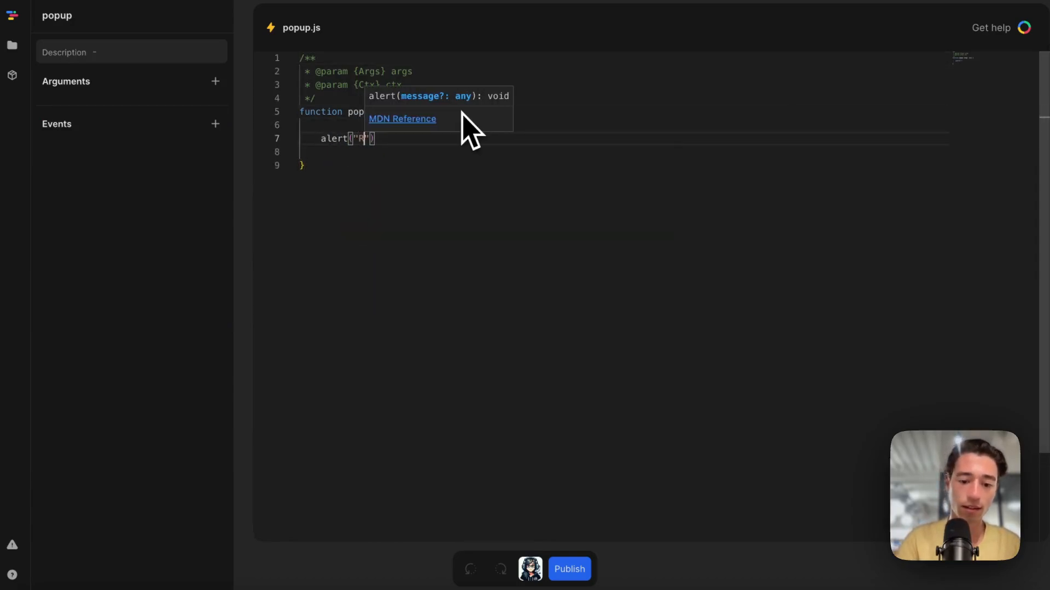
text(Toddle!!!!!)
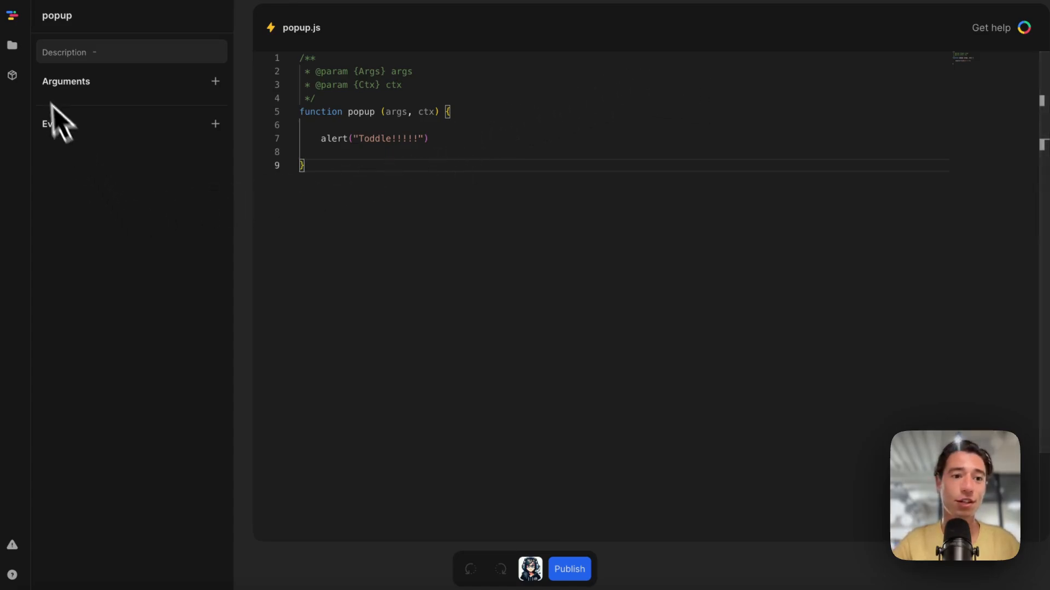
click(12, 44)
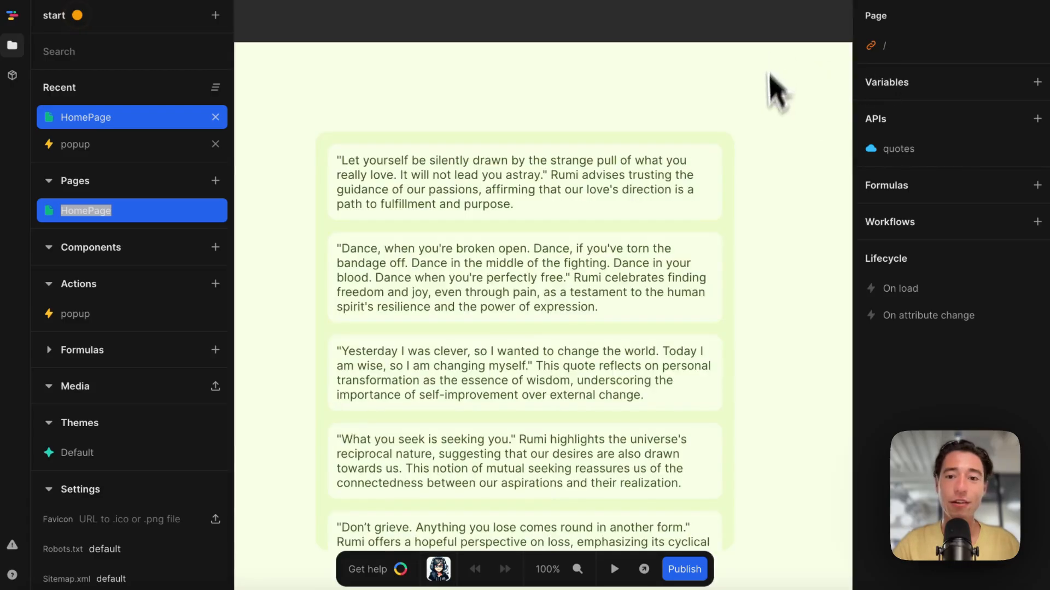
- Add a click event on the quote card running Project Actions > popup, then start the live preview
click(523, 183)
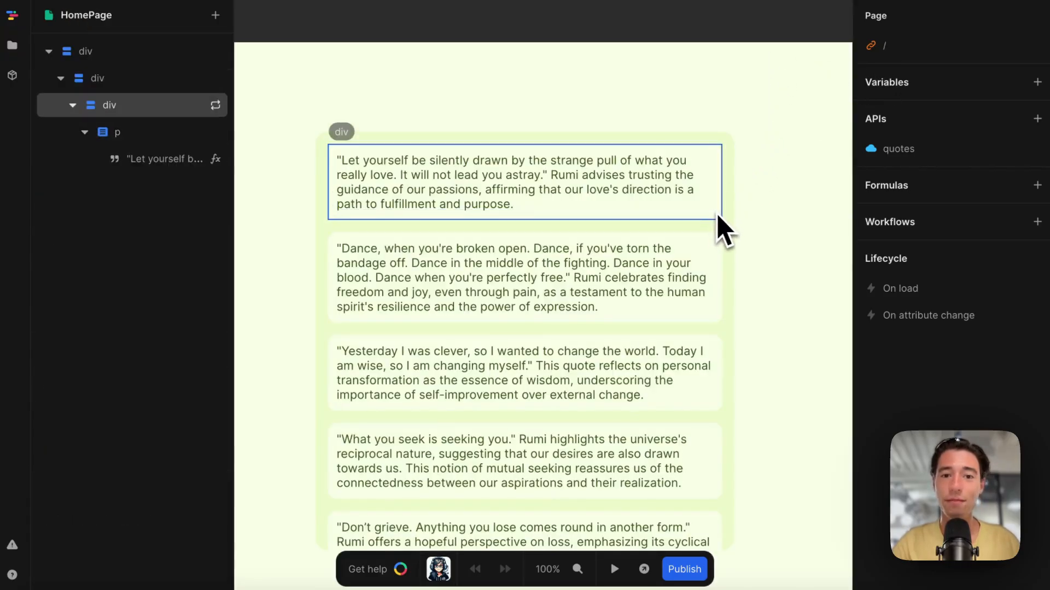
click(1020, 14)
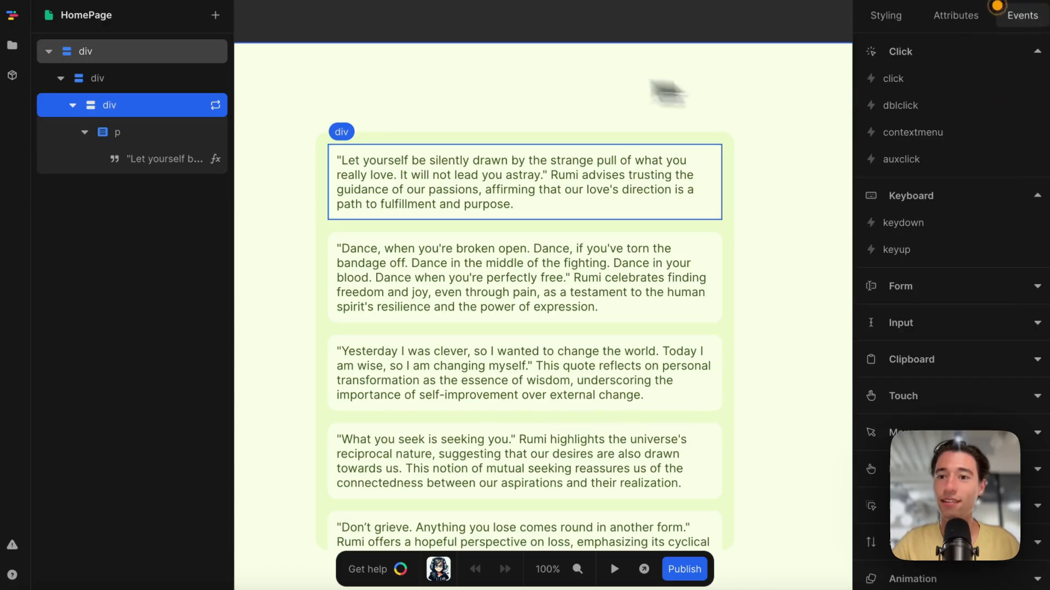
click(893, 79)
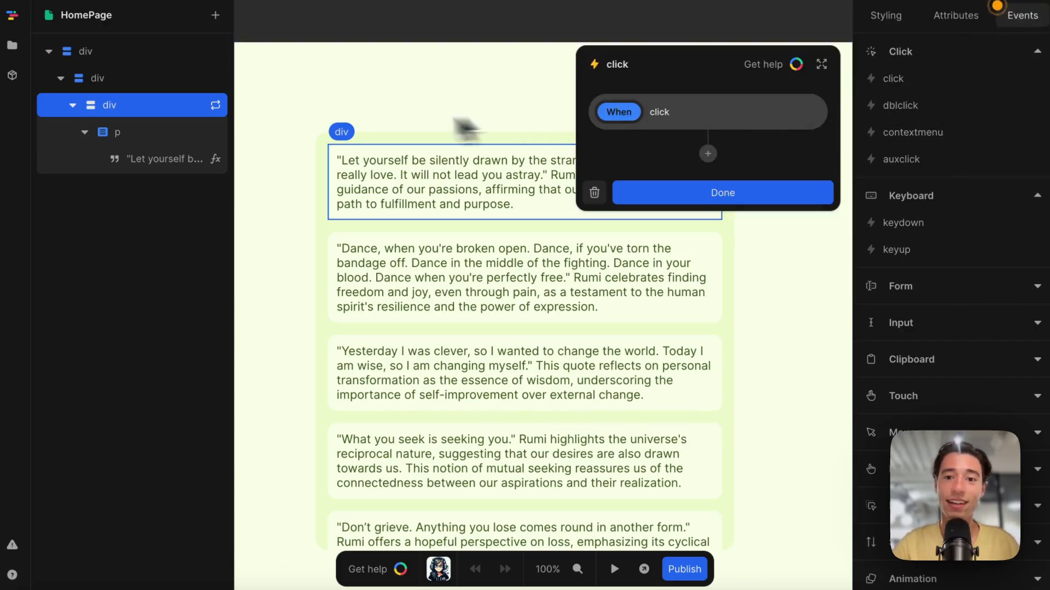
click(708, 153)
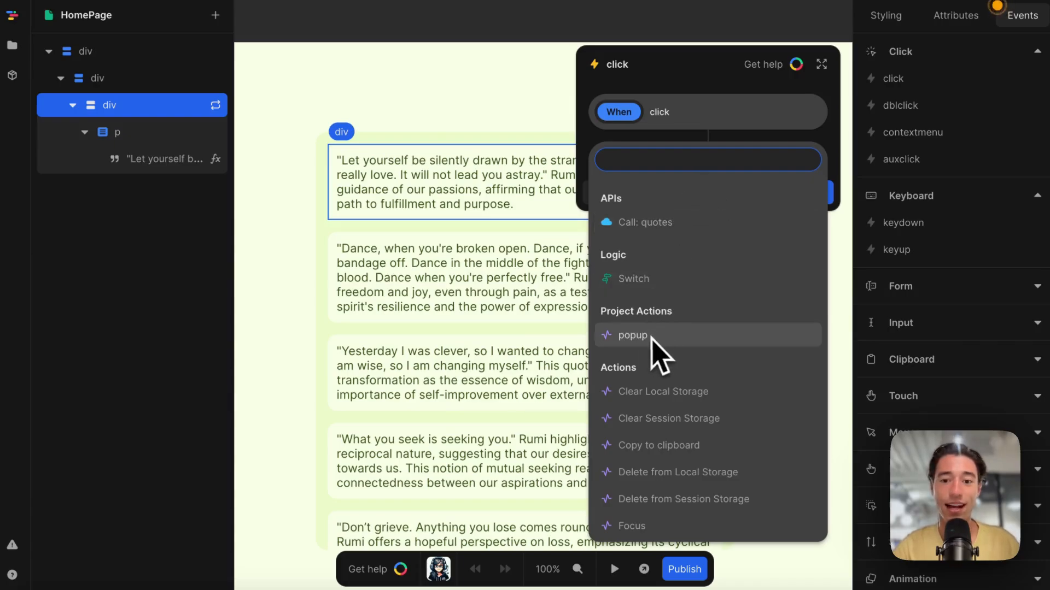
click(631, 336)
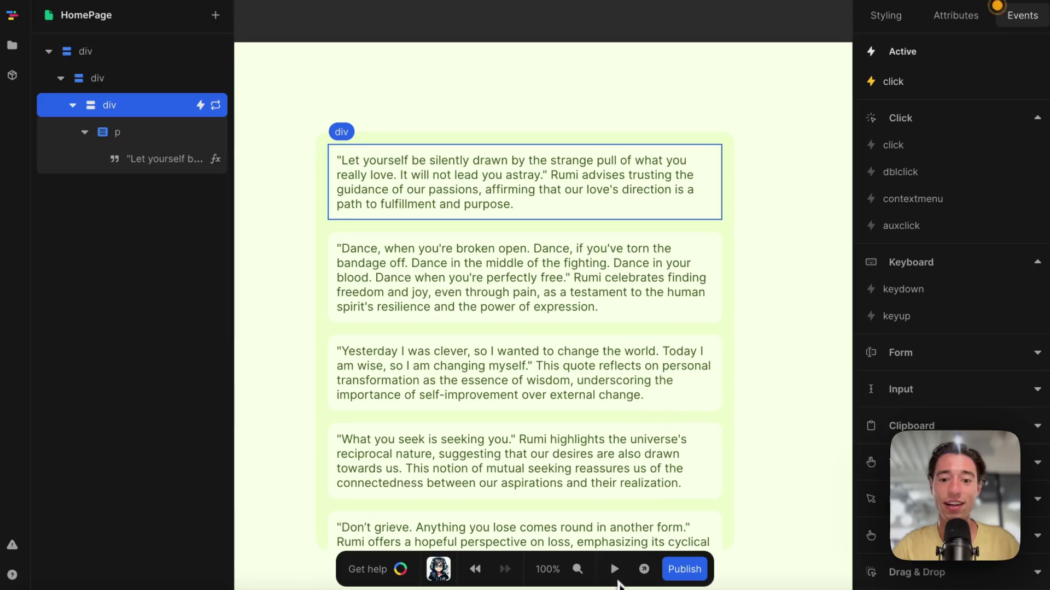
click(612, 568)
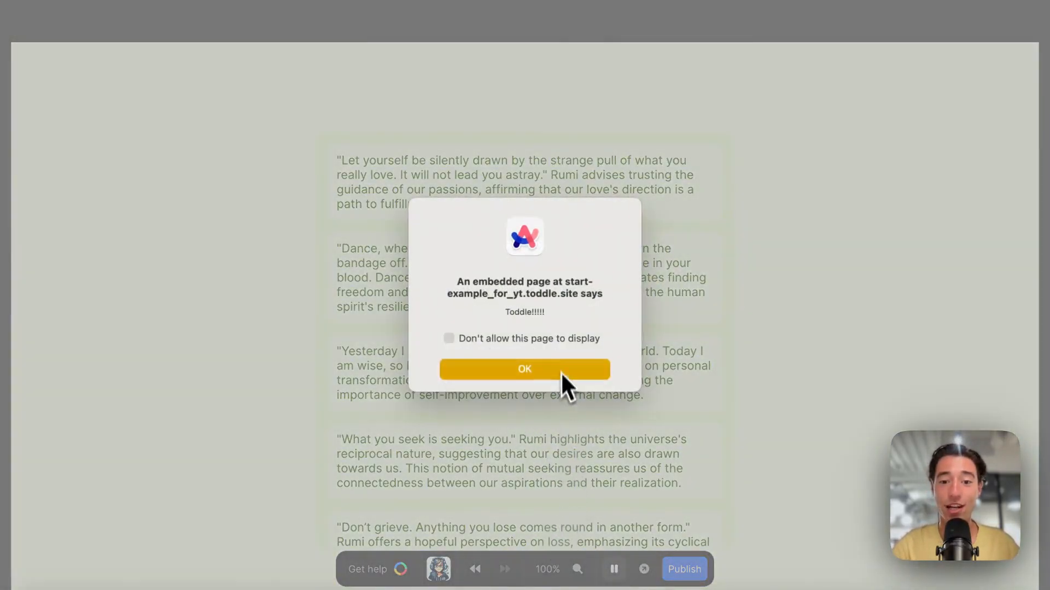
- Dismiss the alert, review the click event, then click the first quote again and dismiss its Toddle!!!!! alert
click(524, 369)
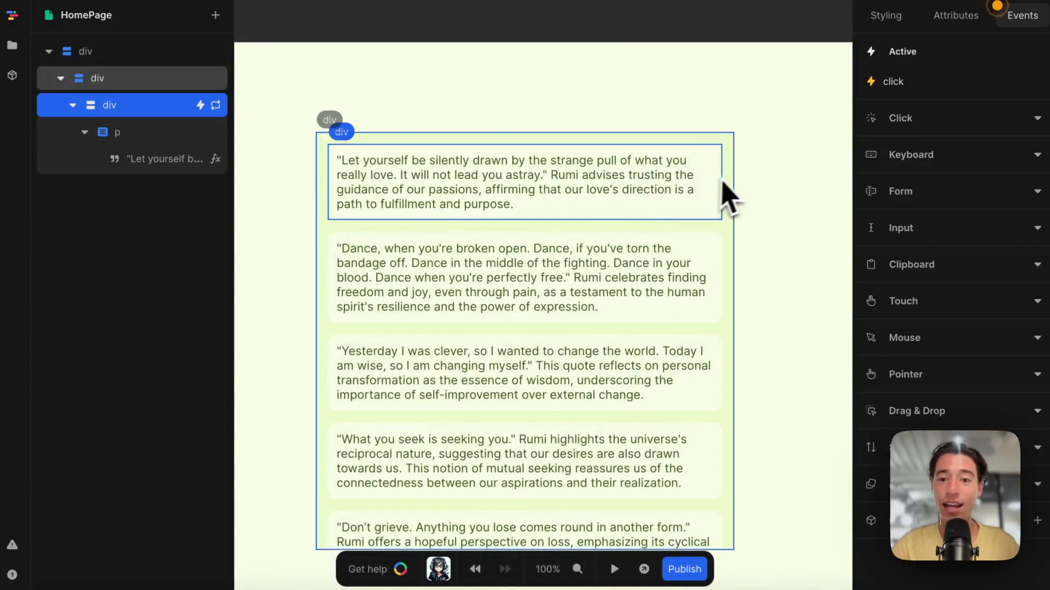
click(891, 81)
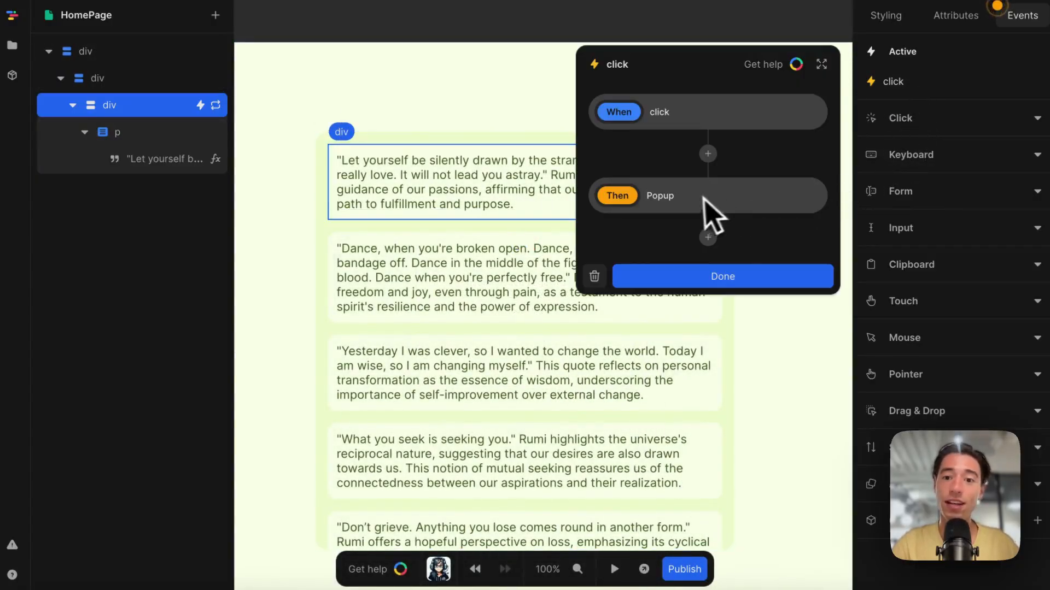
mouse_move(660, 196)
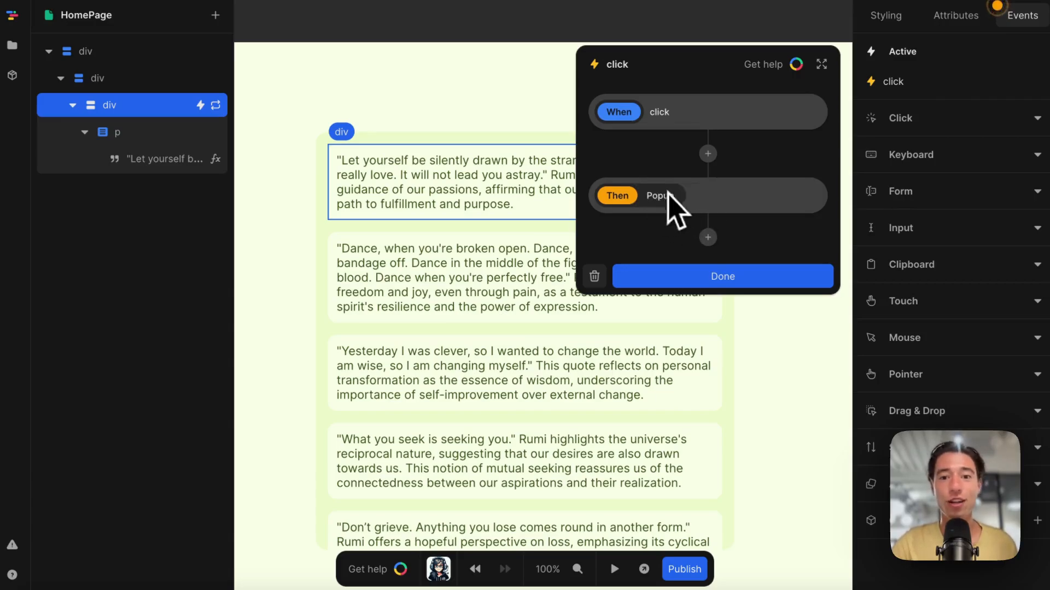
mouse_move(707, 225)
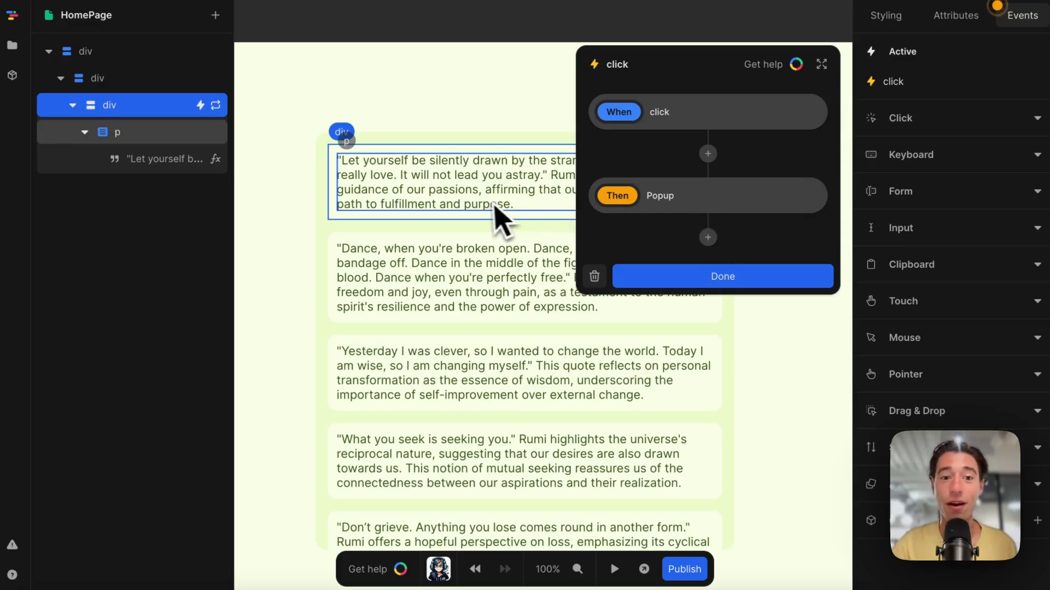
mouse_move(539, 198)
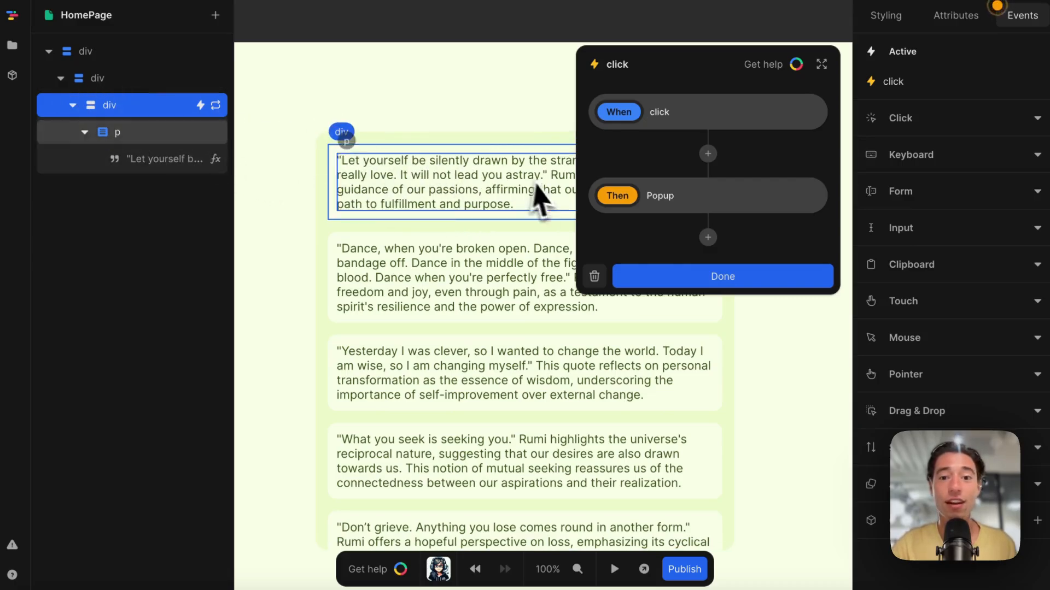
click(611, 569)
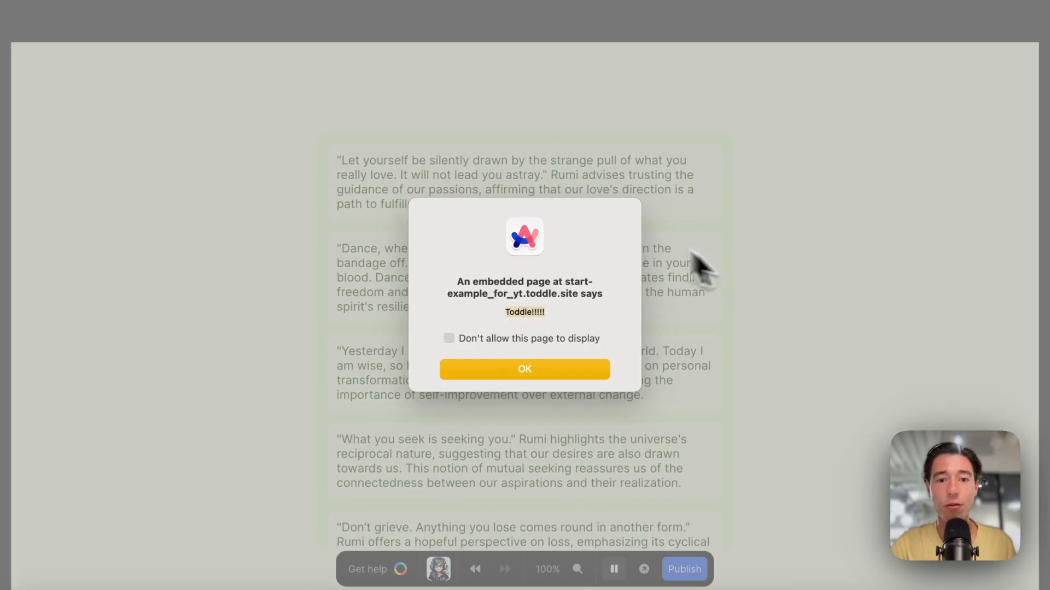
click(524, 368)
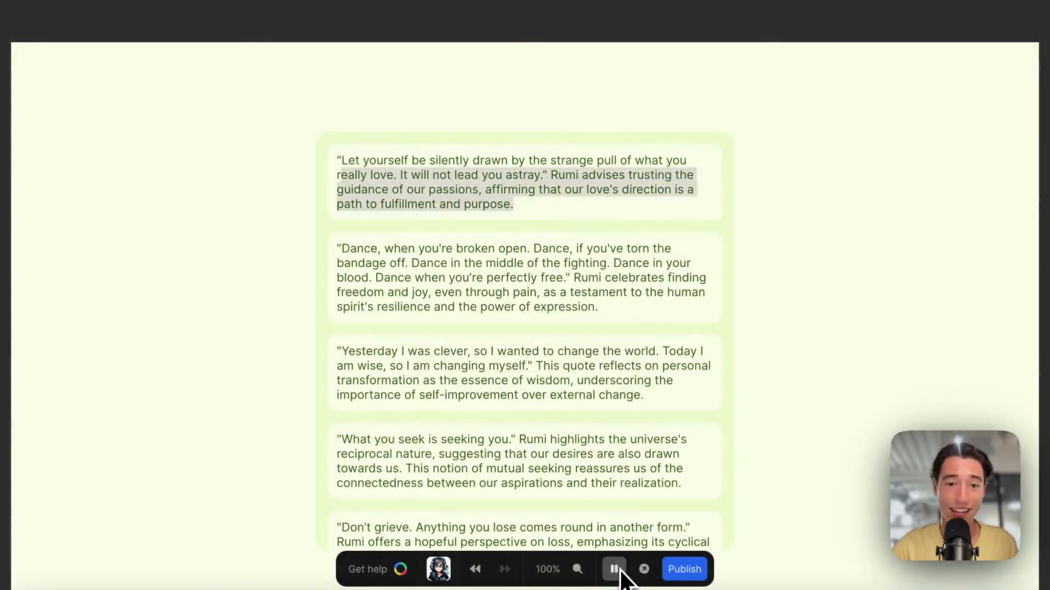
- Return to the popup action's code and replace the hard-coded text with alert(args.message)
click(614, 569)
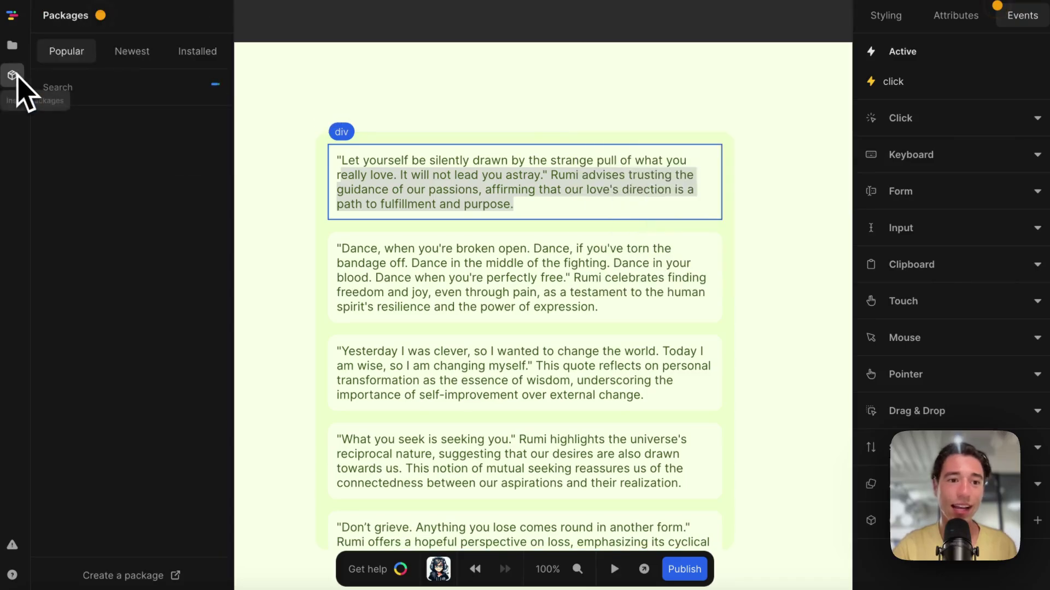
click(12, 45)
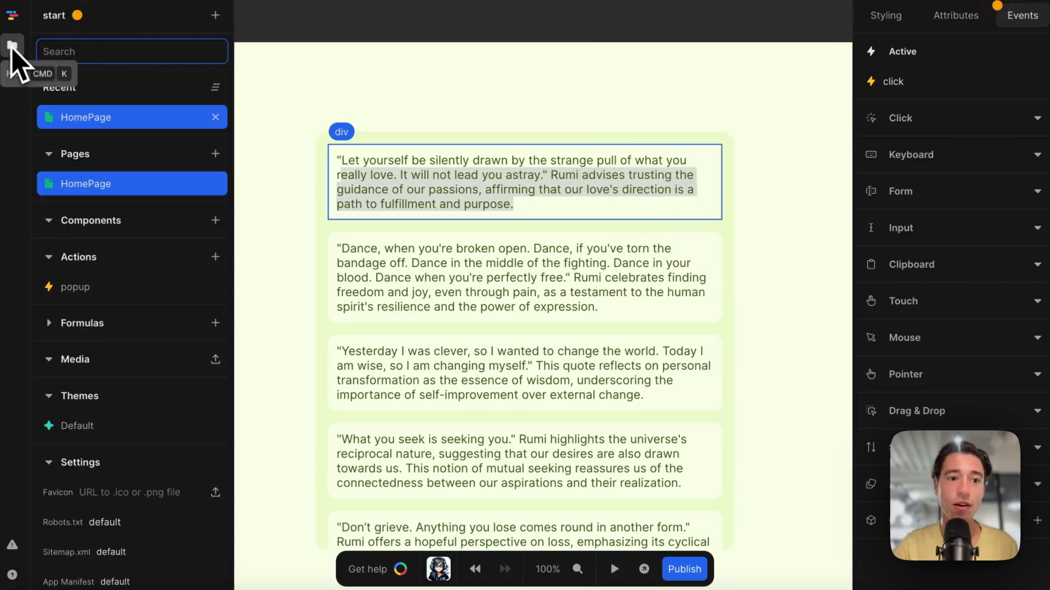
click(76, 287)
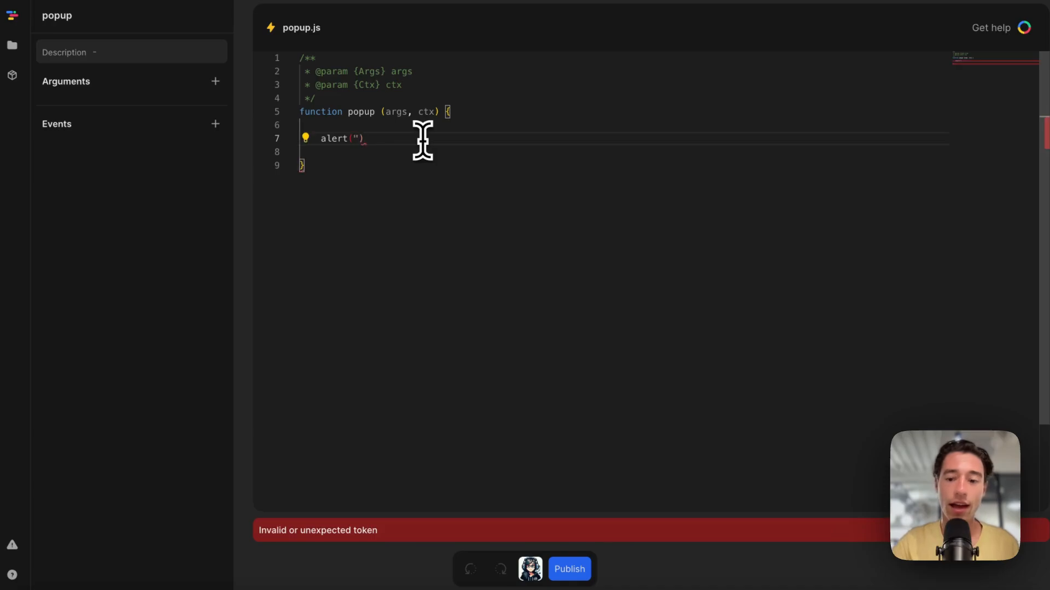
key(Backspace)
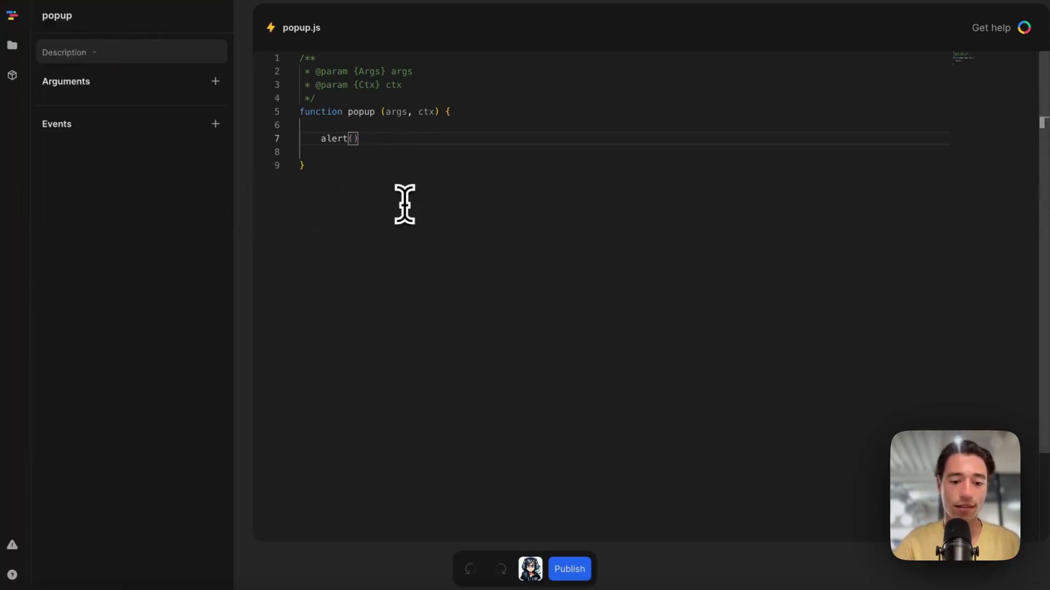
text(args.)
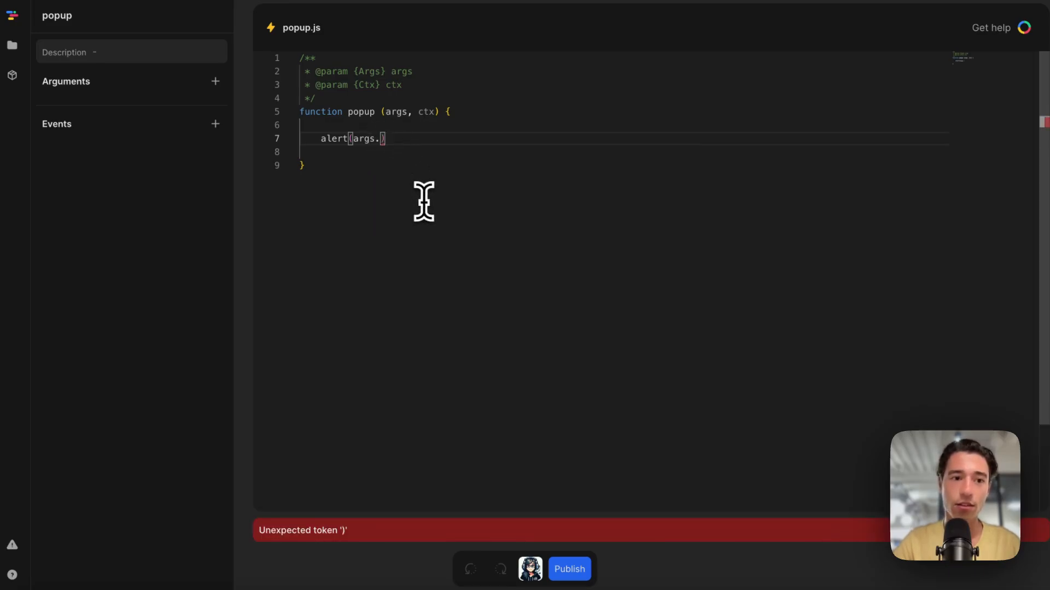
text(message)
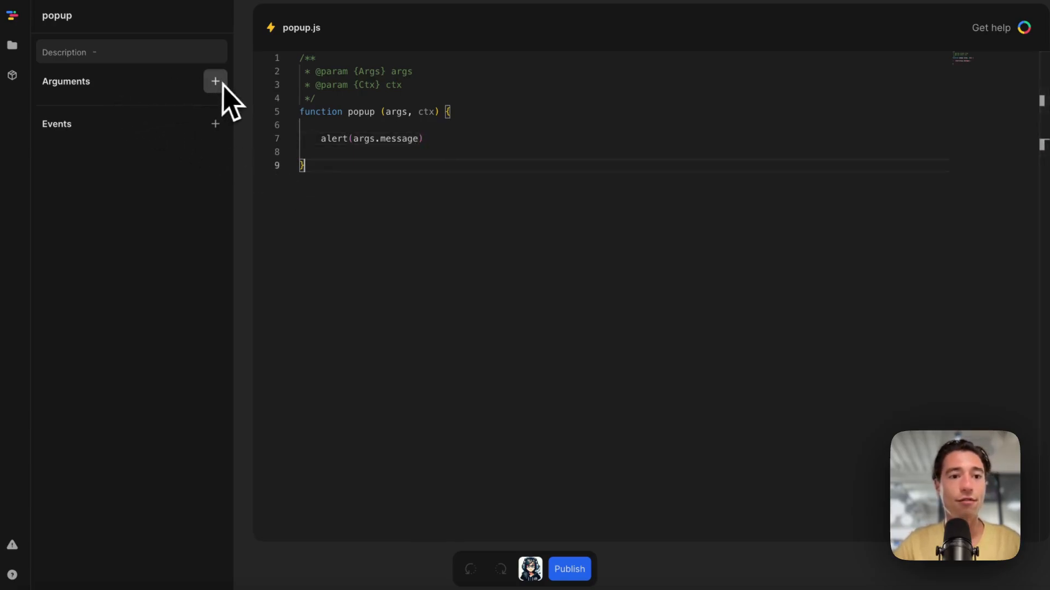
- Add a String argument named 'message' to the popup action and return to the HomePage
click(215, 81)
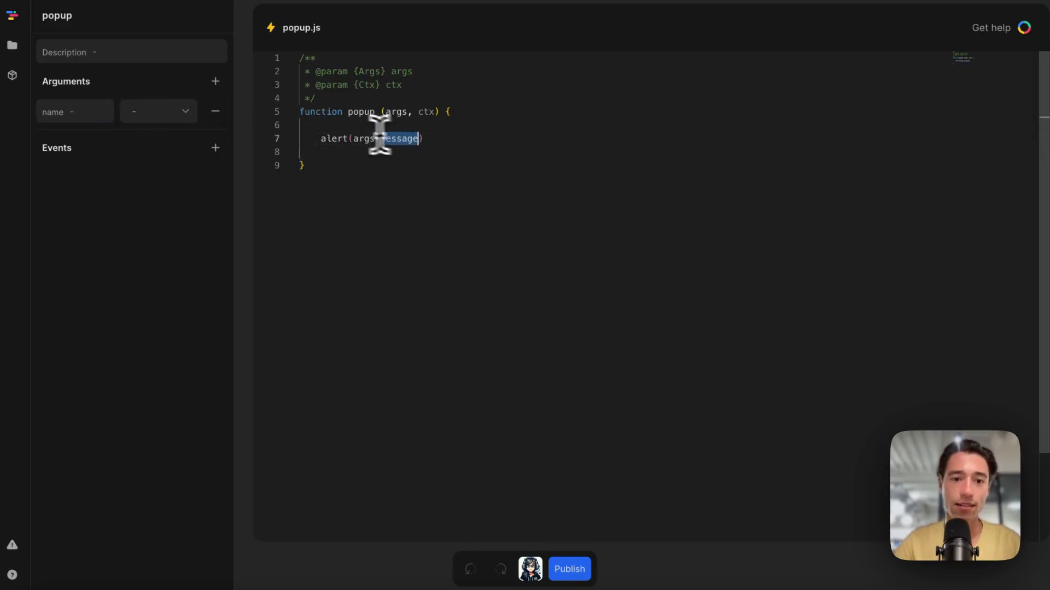
text(message)
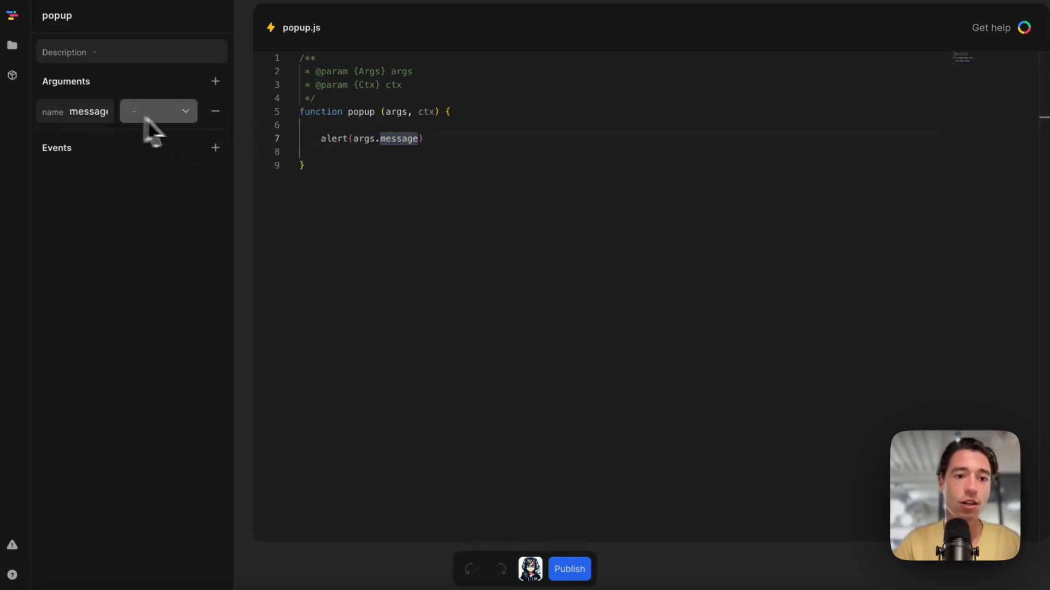
click(157, 112)
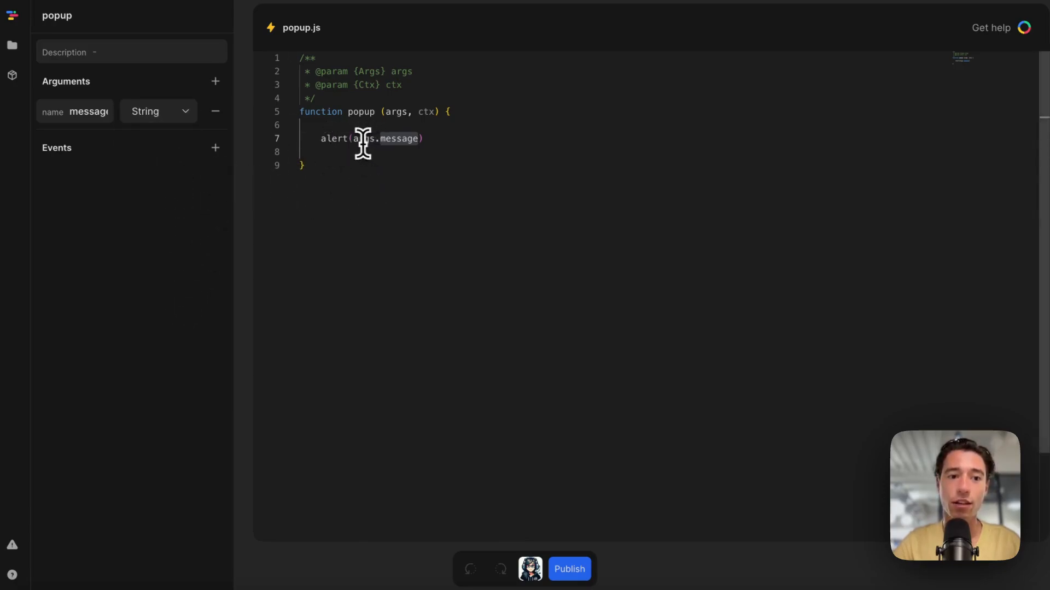
double_click(395, 112)
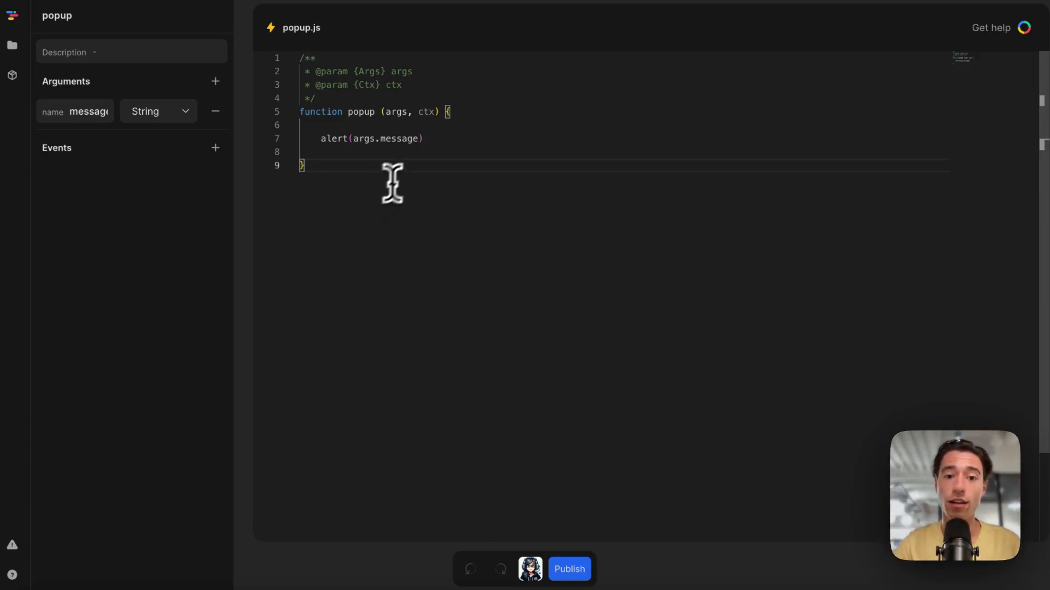
click(88, 112)
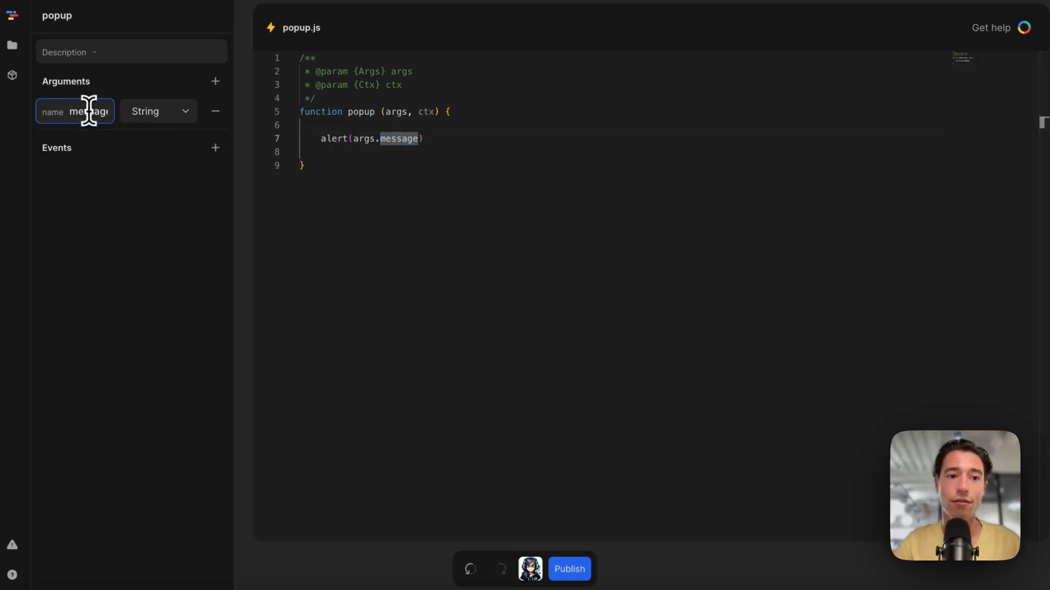
double_click(89, 111)
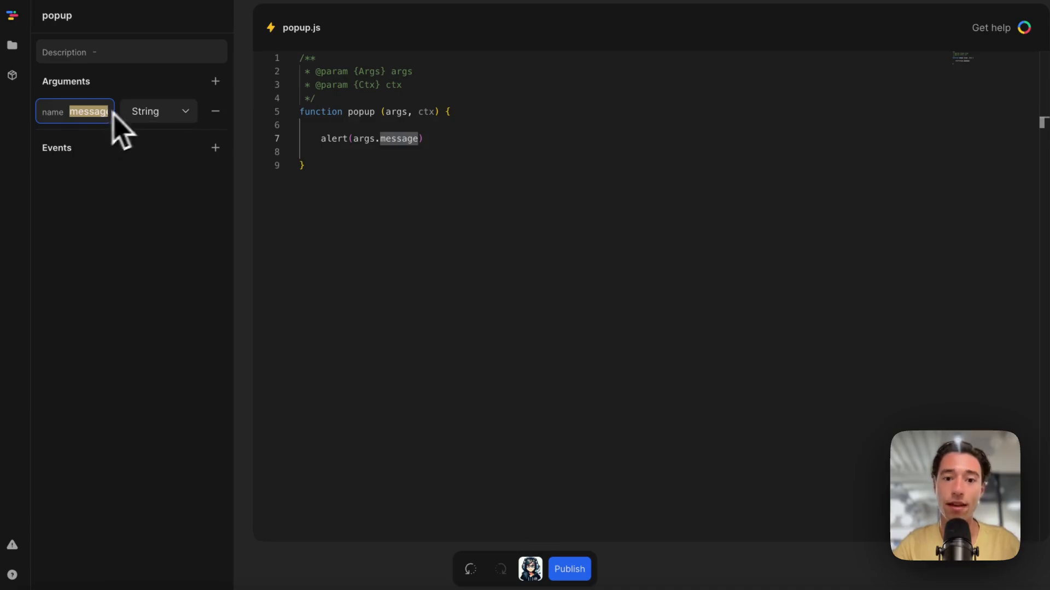
click(12, 45)
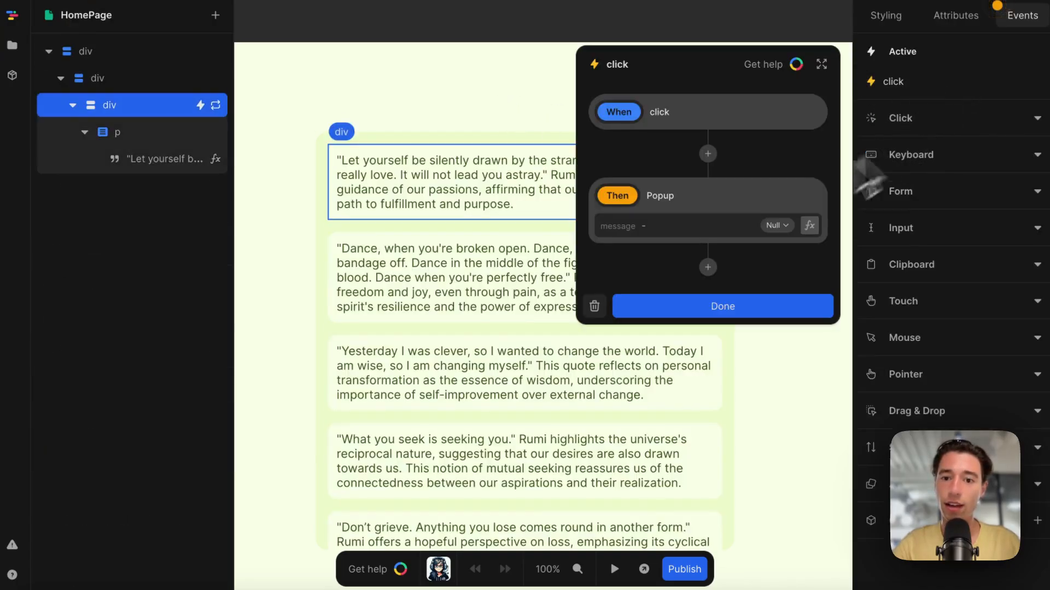
- Set the click event's popup message to 'Whooooohooo', preview, click a quote and dismiss the alert
click(669, 225)
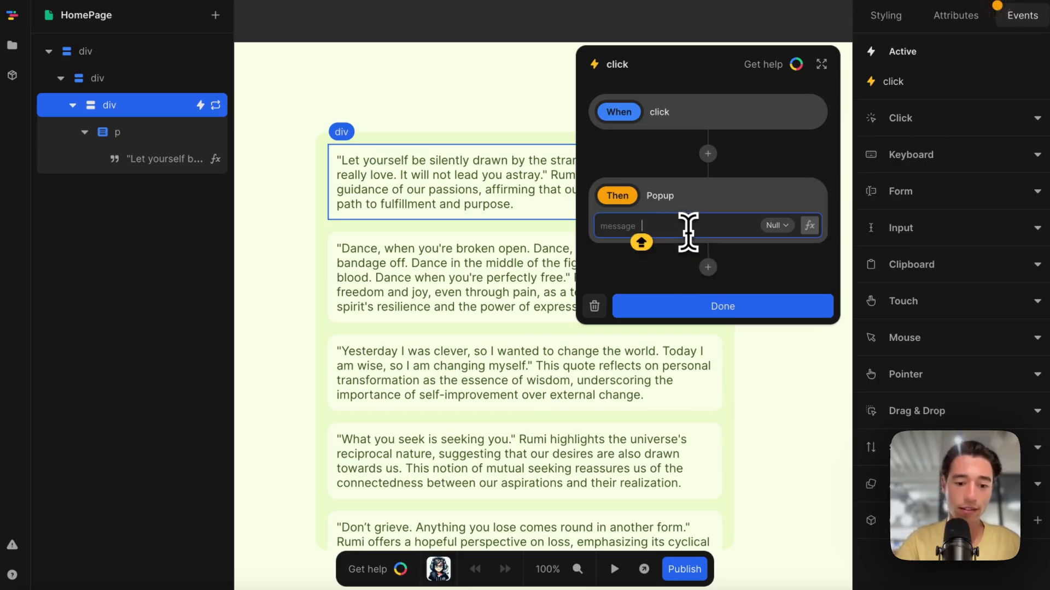
text(Whooooh)
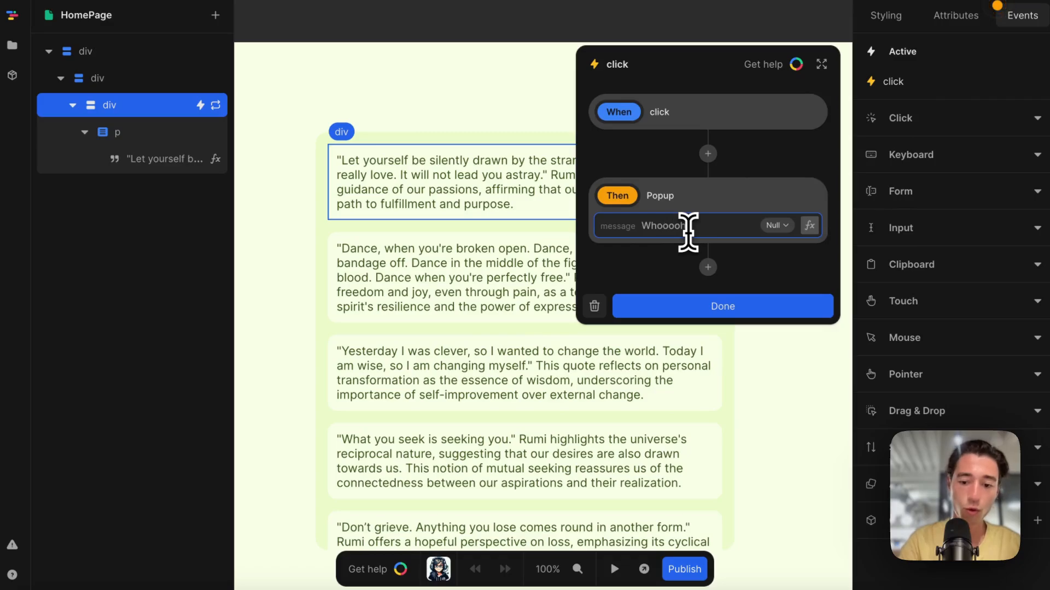
click(722, 306)
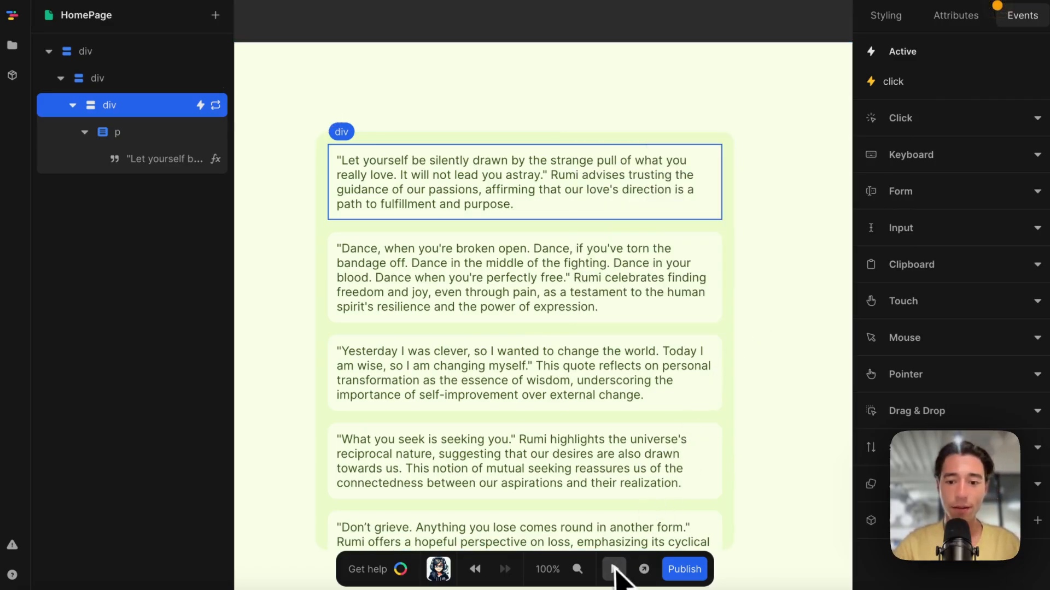
click(614, 569)
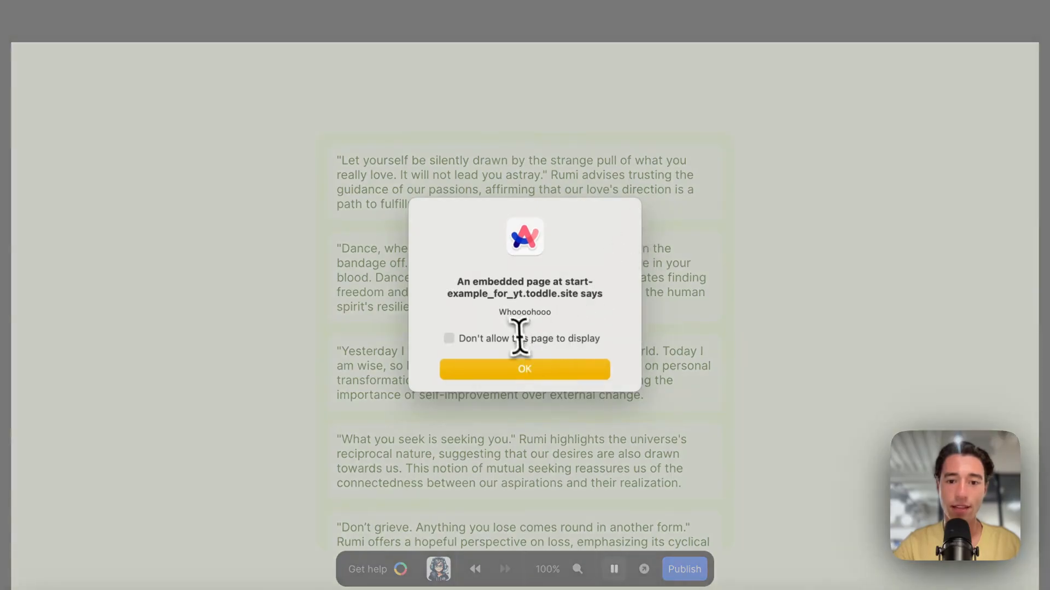
click(524, 368)
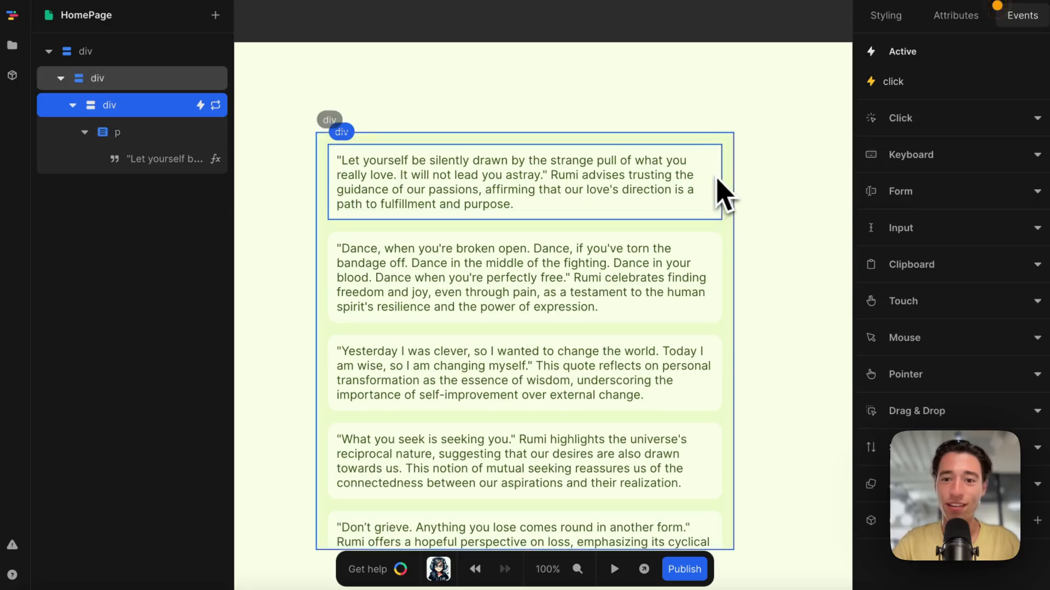
- Bind the popup message to a formula reading the repeated quote Item's paragraph field
click(890, 80)
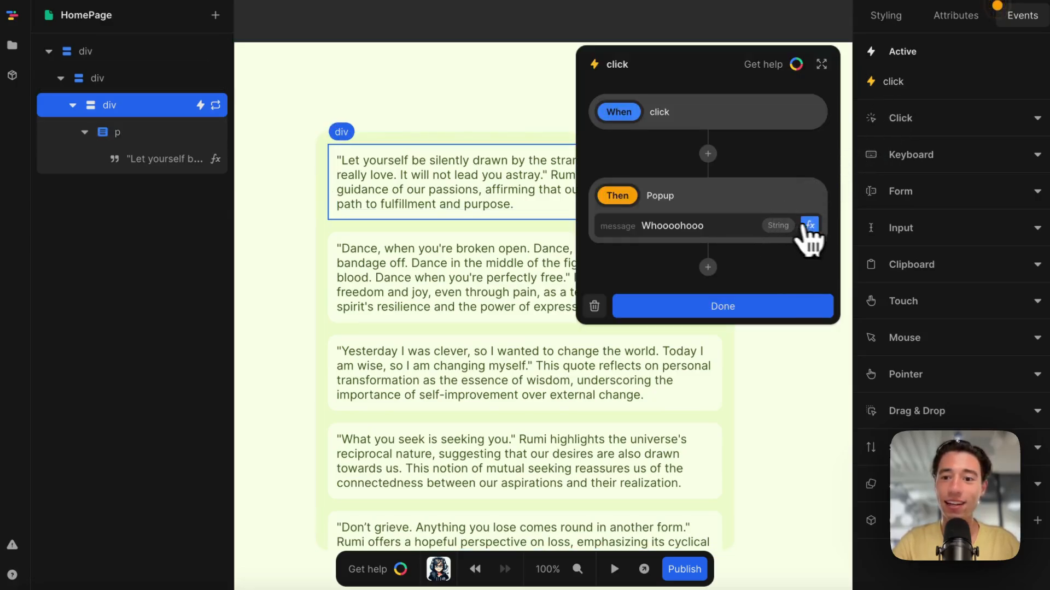
click(809, 225)
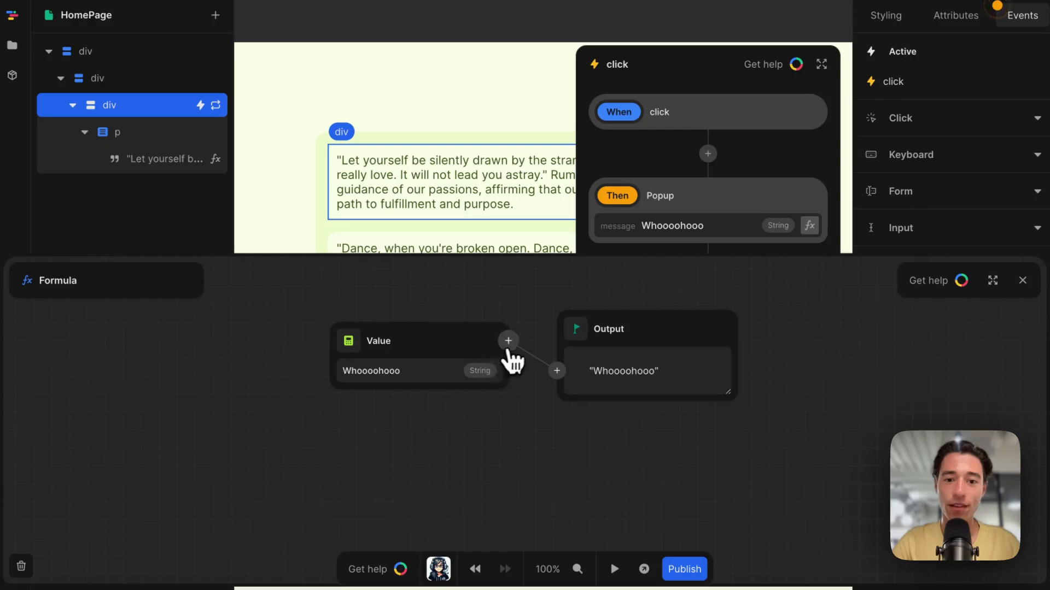
click(509, 341)
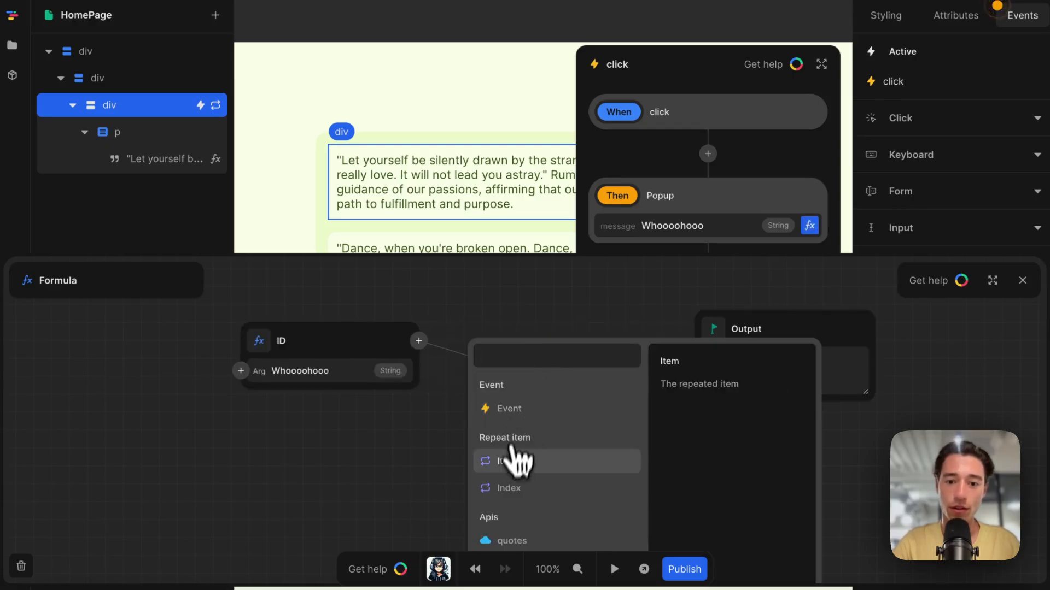
click(507, 460)
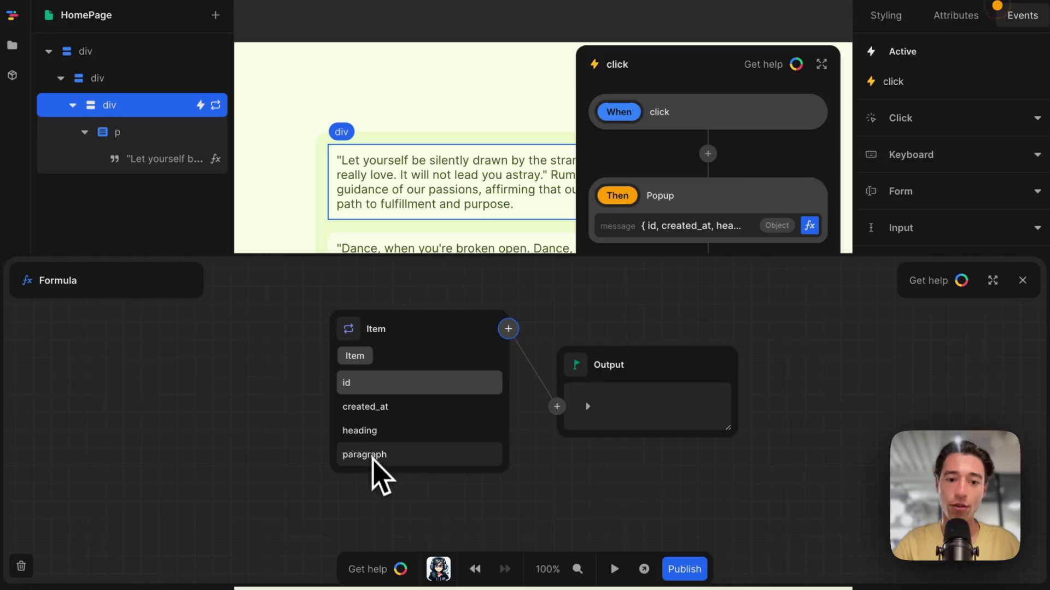
click(363, 454)
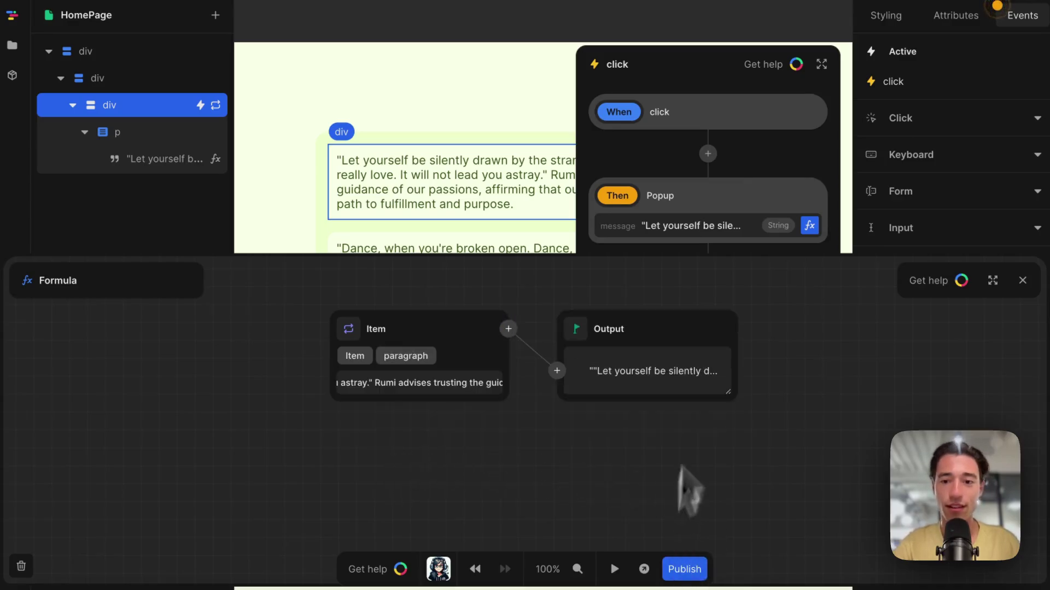
click(1024, 281)
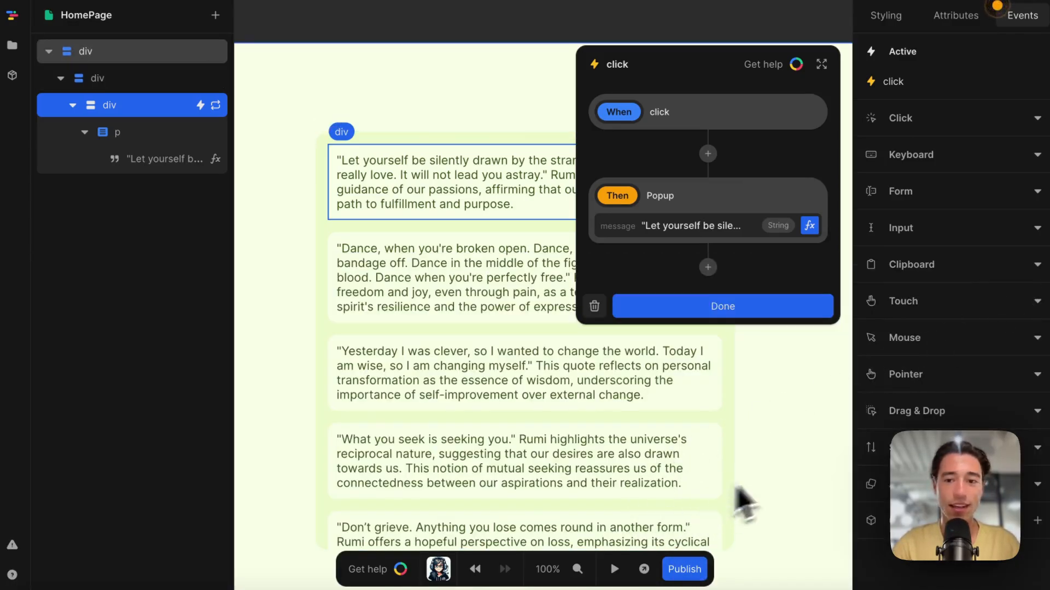
- Preview the page, click several quotes dismissing each alert with OK, then pause the preview
click(612, 569)
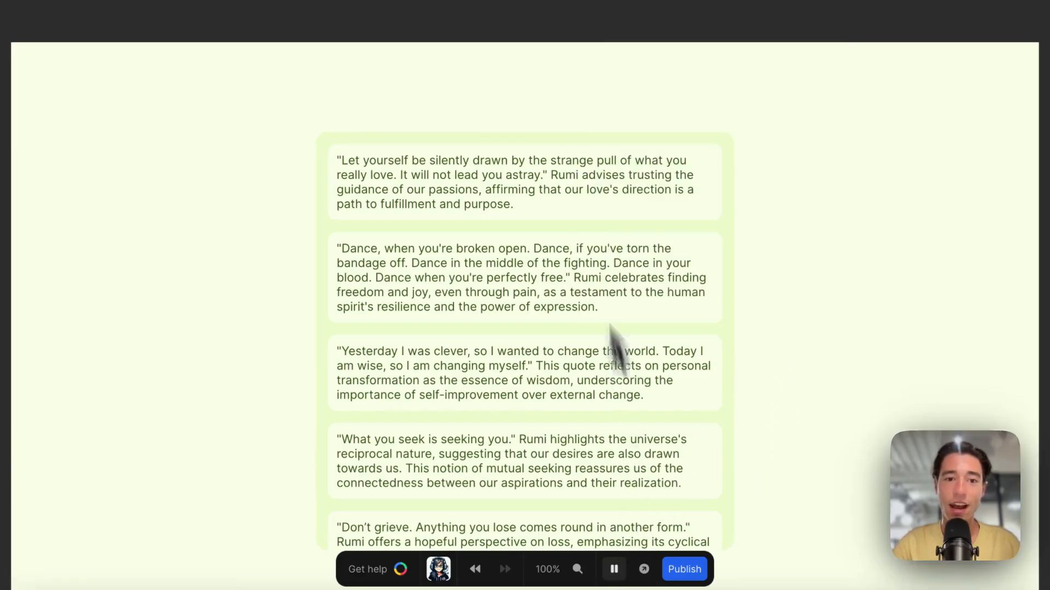
mouse_move(435, 217)
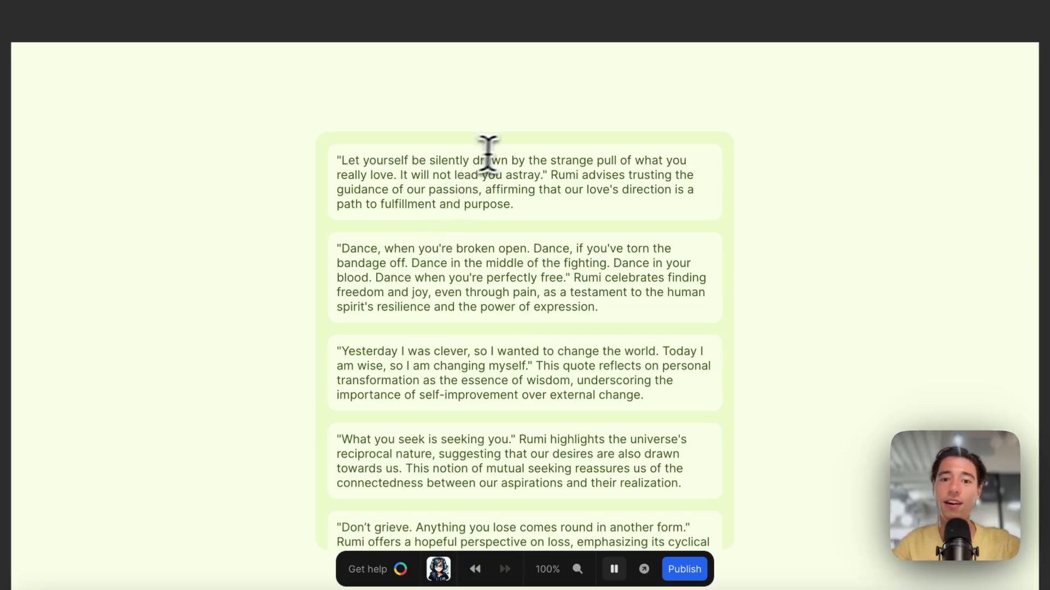
mouse_move(538, 193)
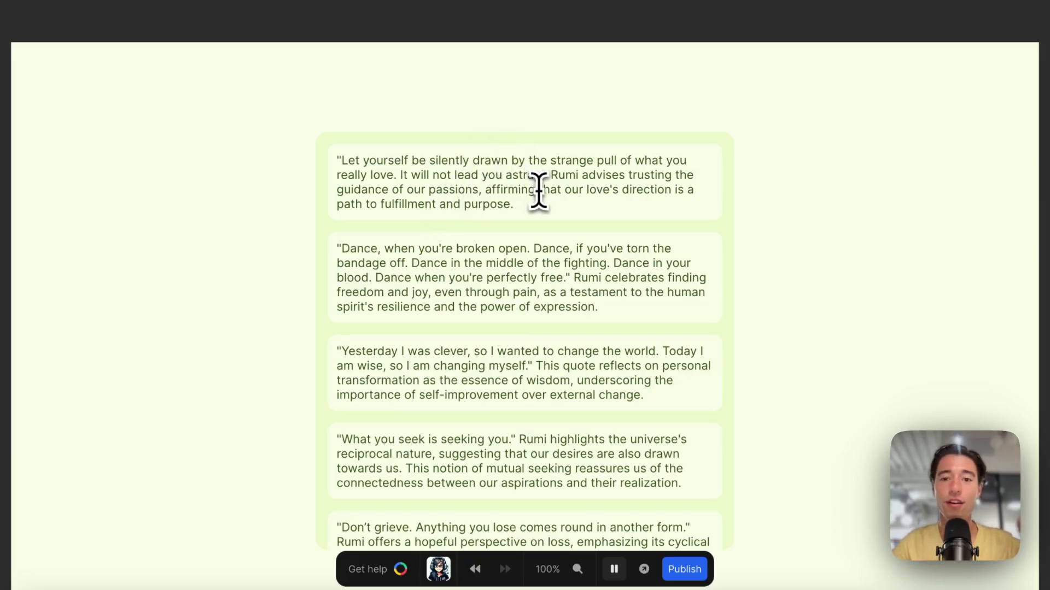
click(512, 182)
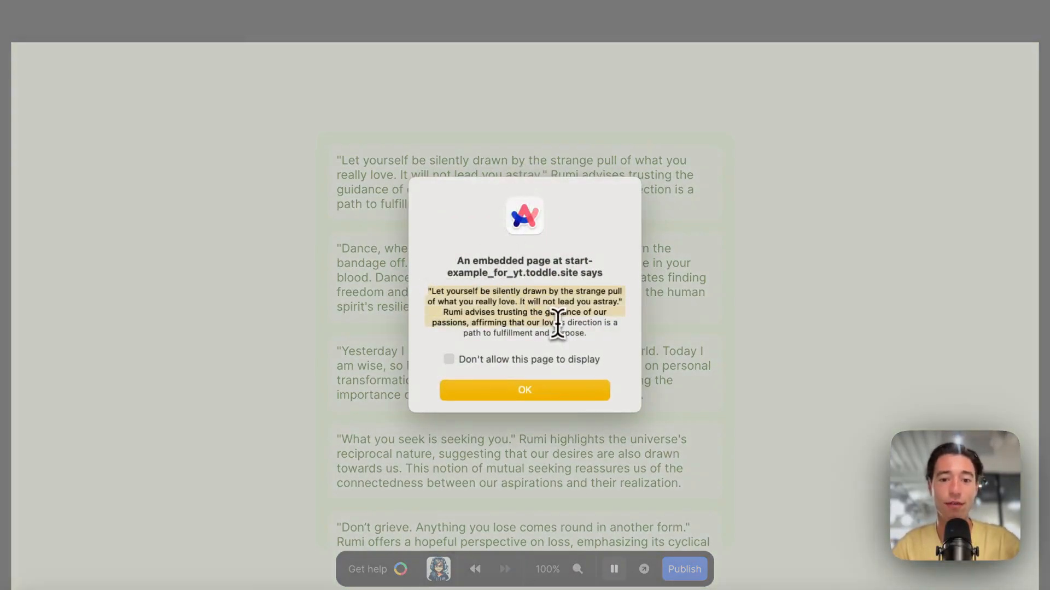
click(524, 389)
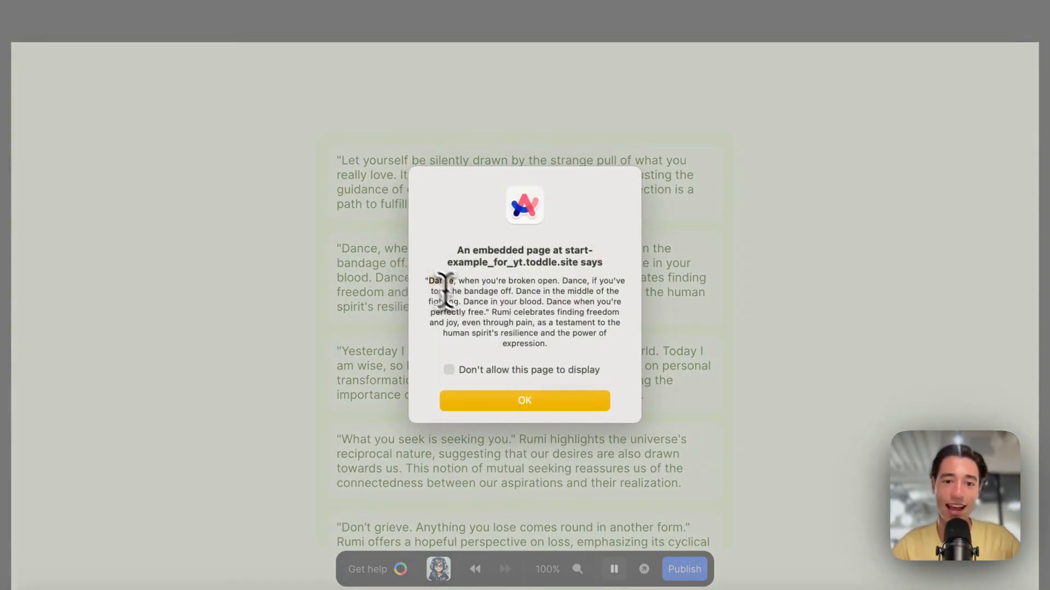
click(524, 400)
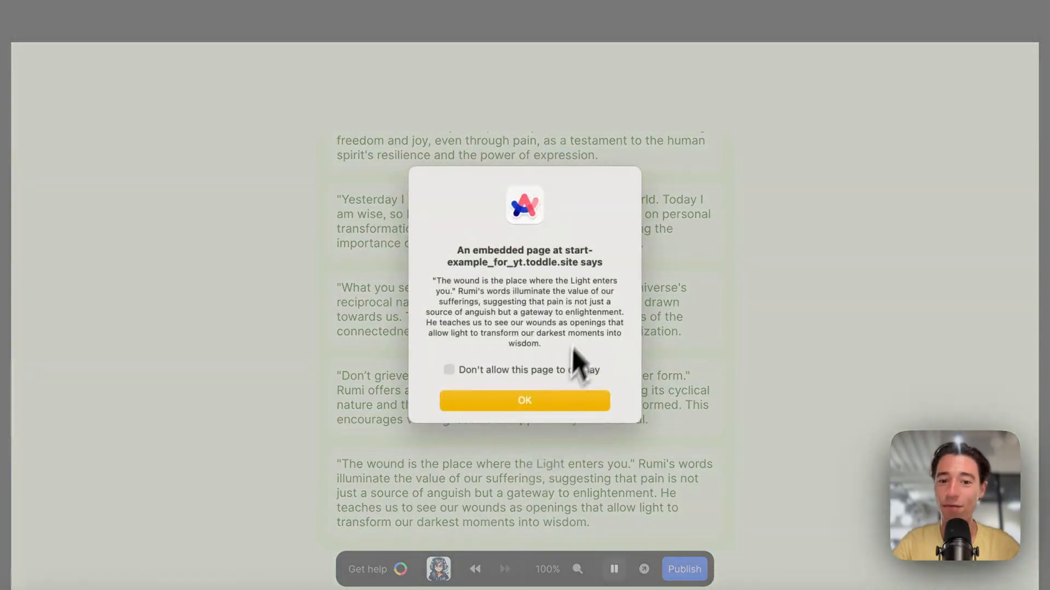
click(524, 400)
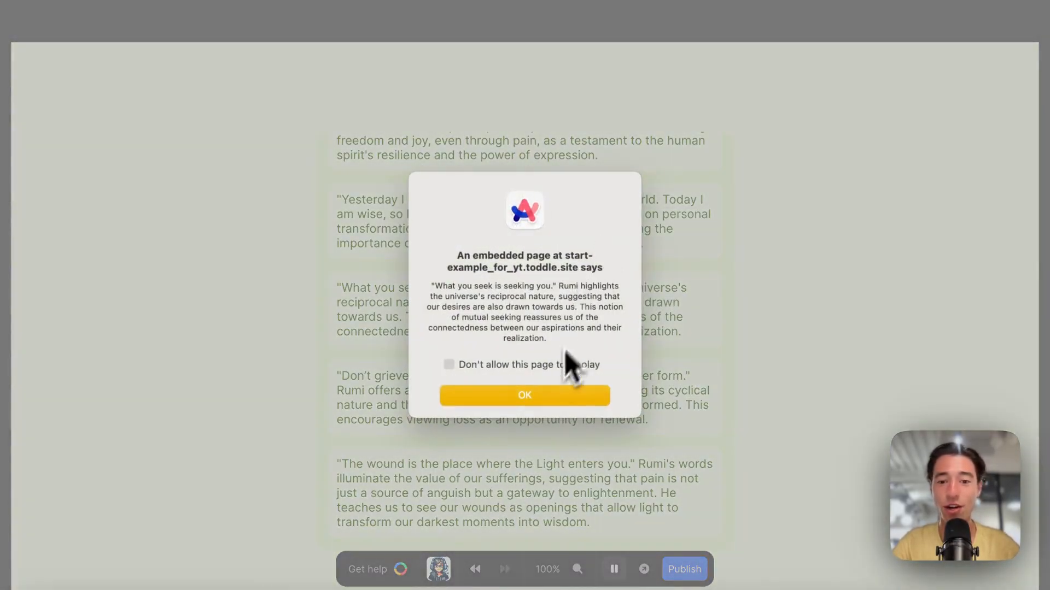
click(524, 395)
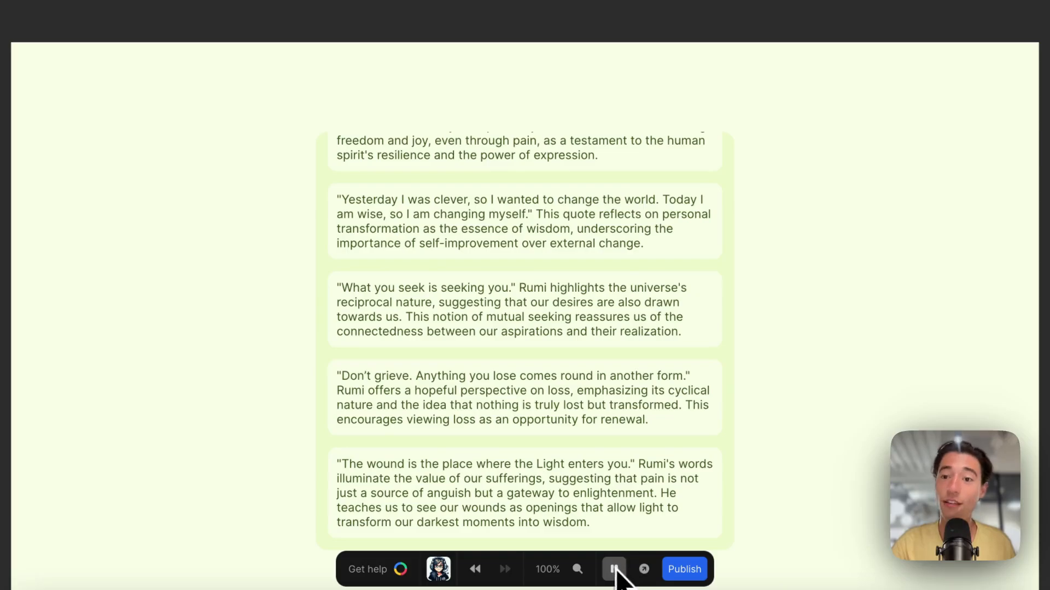
click(612, 568)
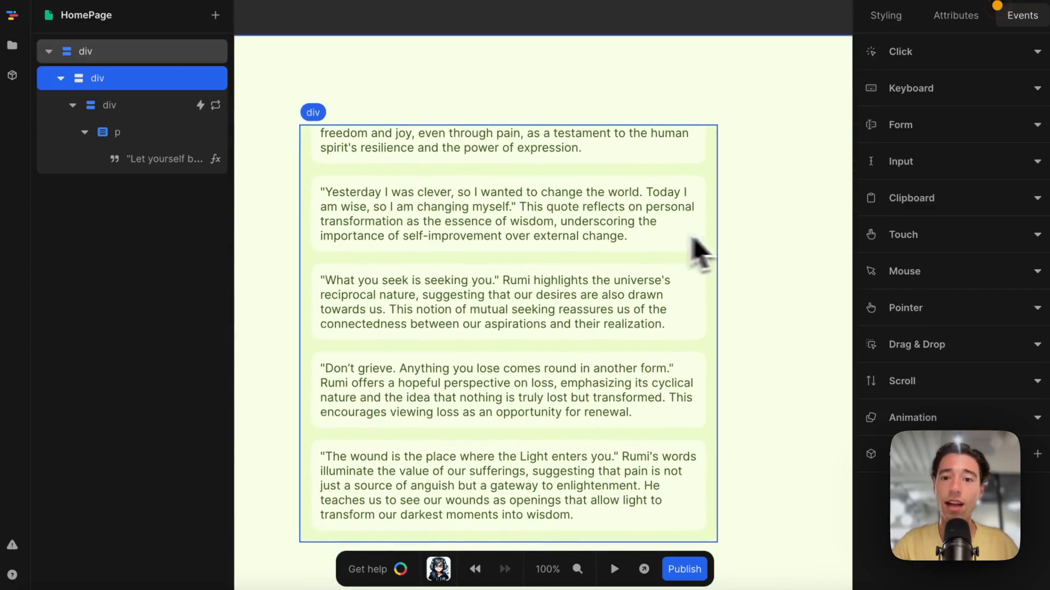
mouse_move(702, 224)
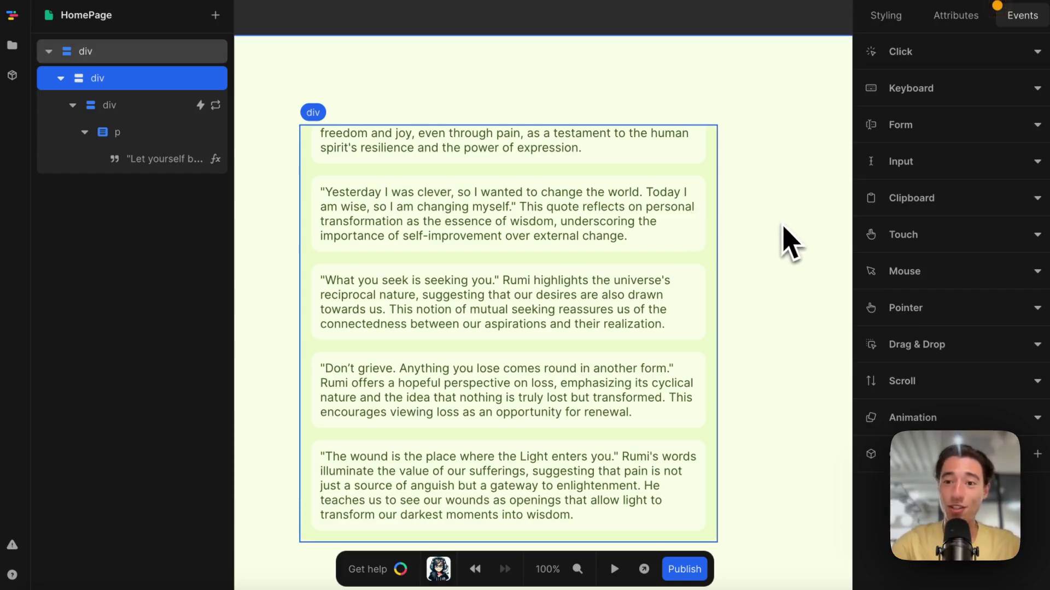
mouse_move(773, 237)
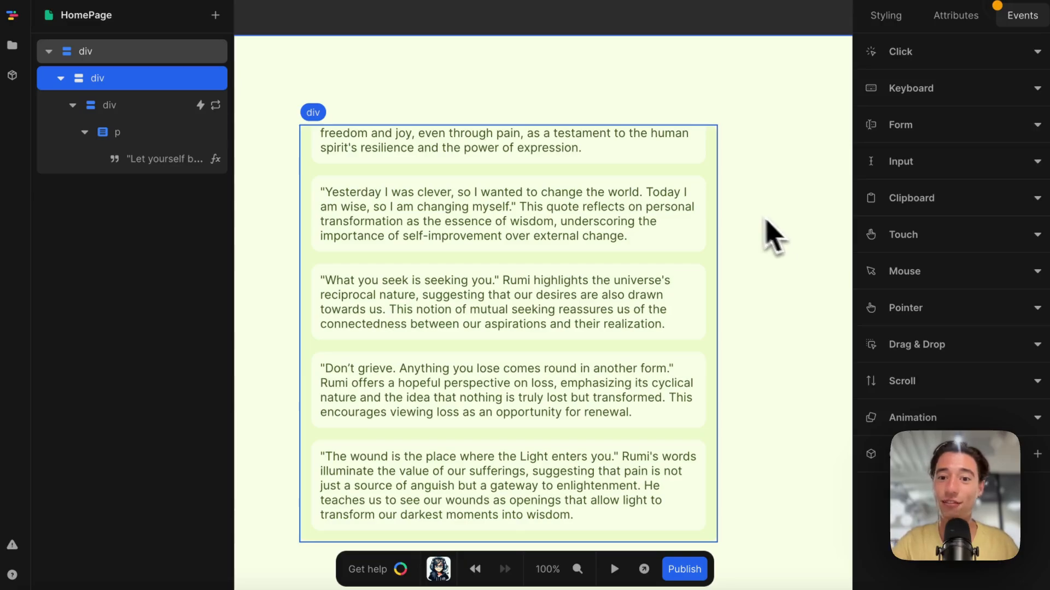
mouse_move(706, 261)
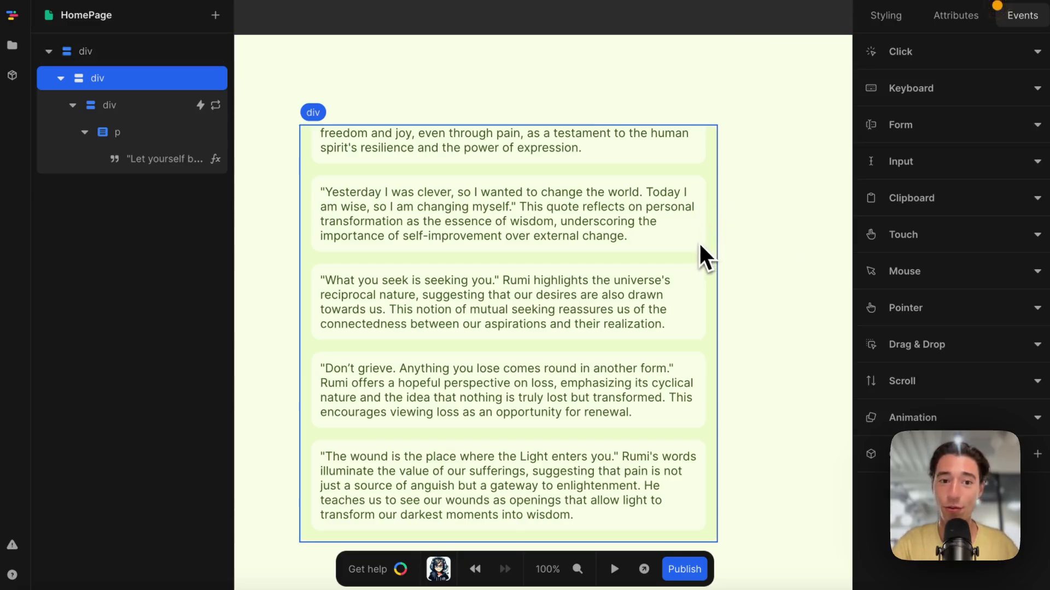
click(107, 105)
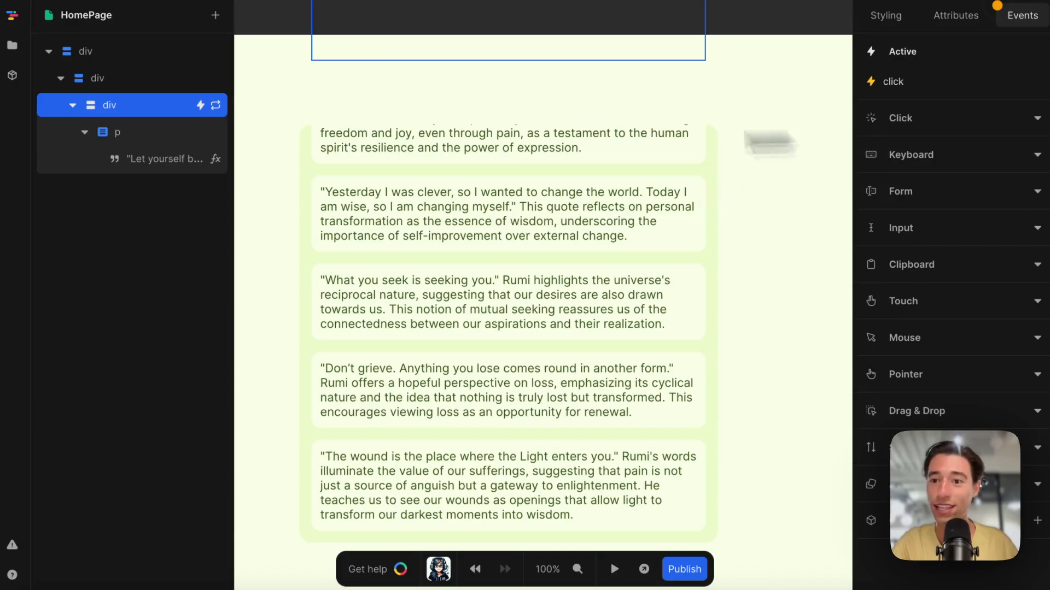
click(892, 81)
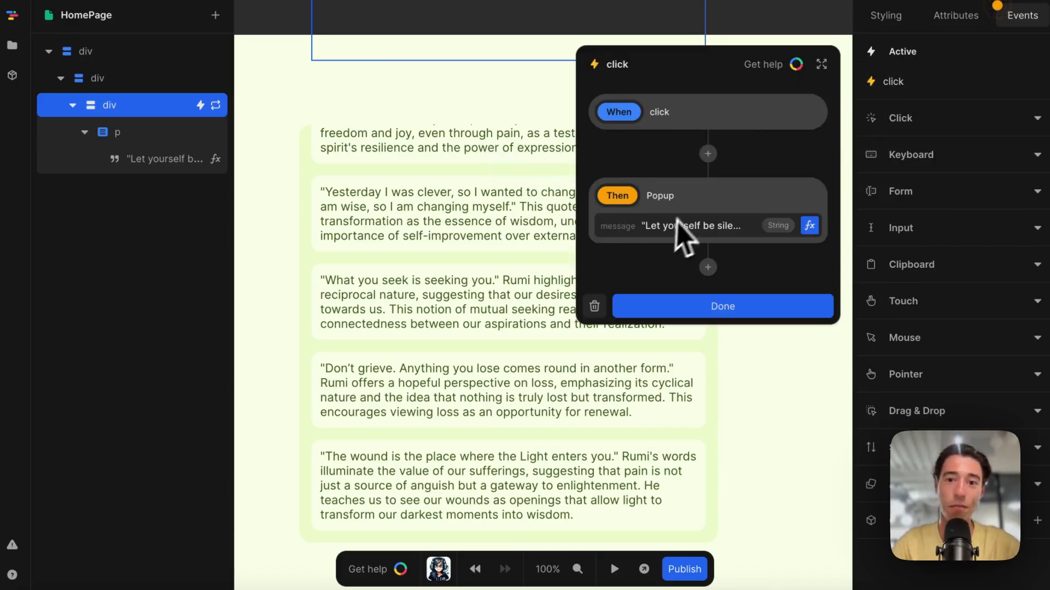
mouse_move(706, 207)
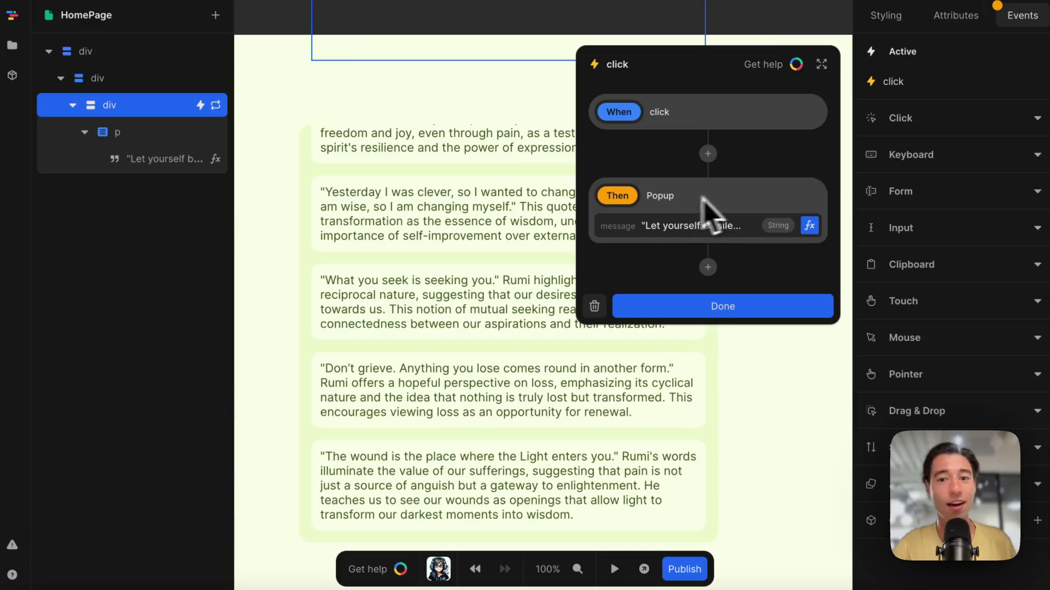
click(722, 307)
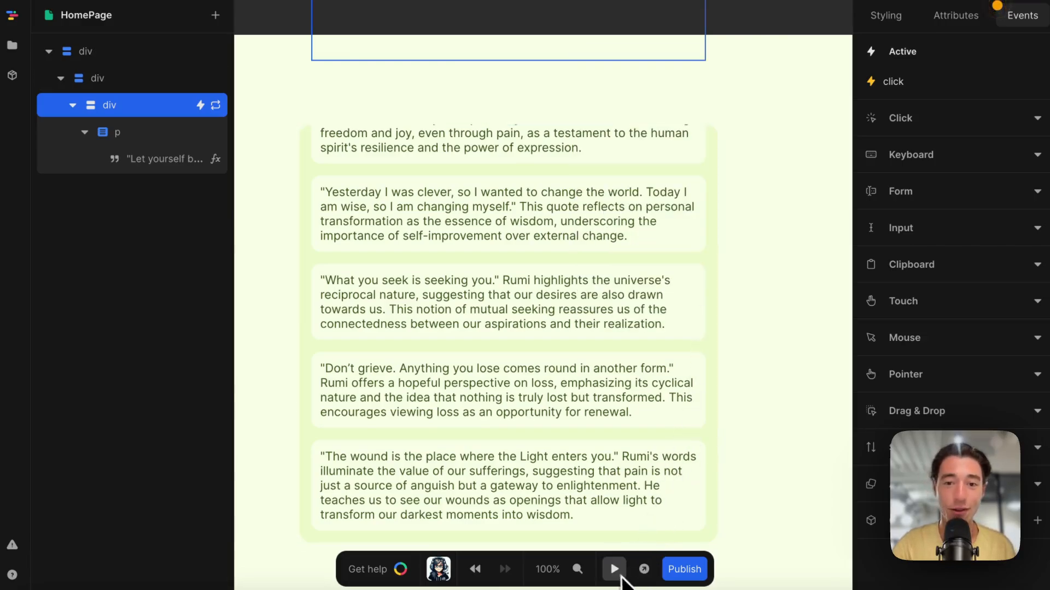
click(612, 569)
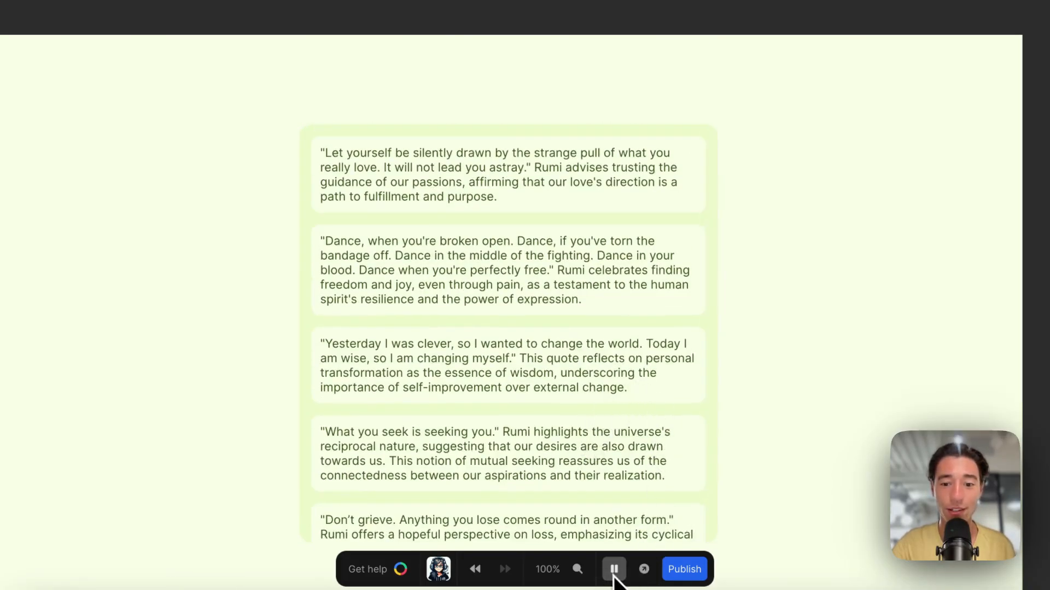
click(612, 568)
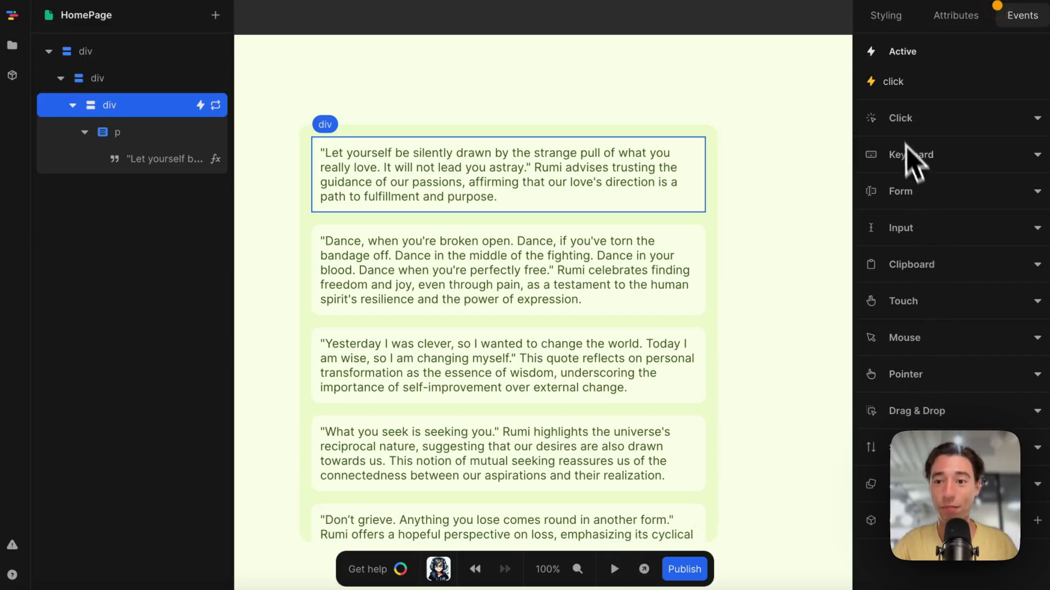
click(892, 81)
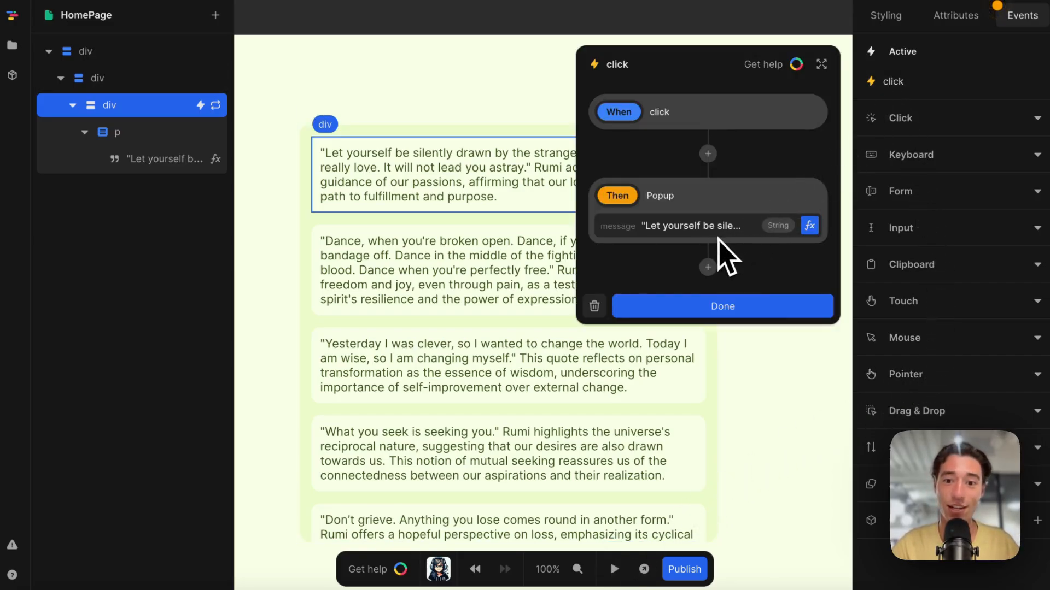
mouse_move(650, 251)
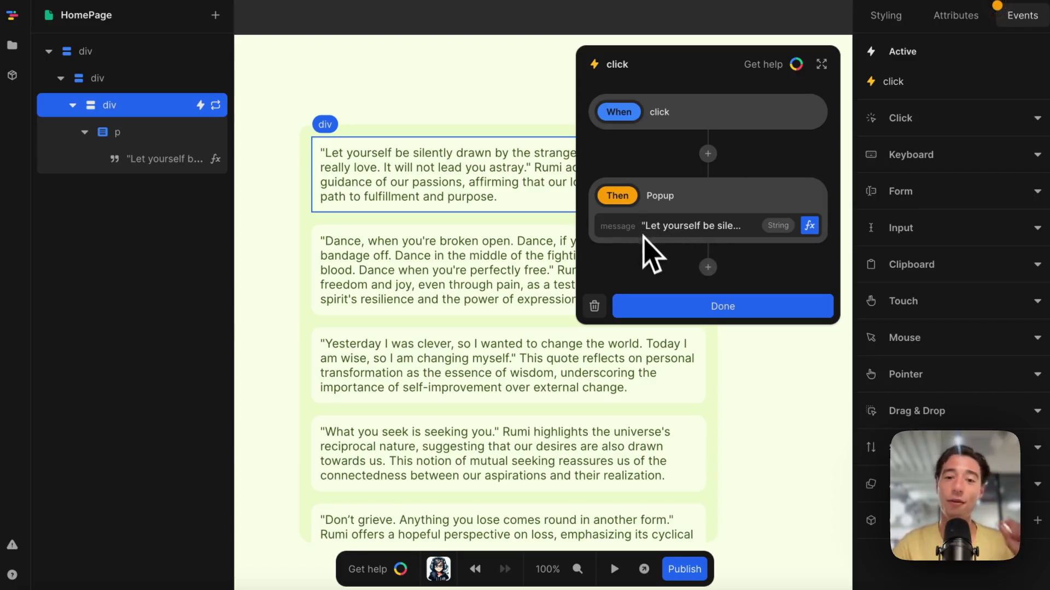
click(722, 306)
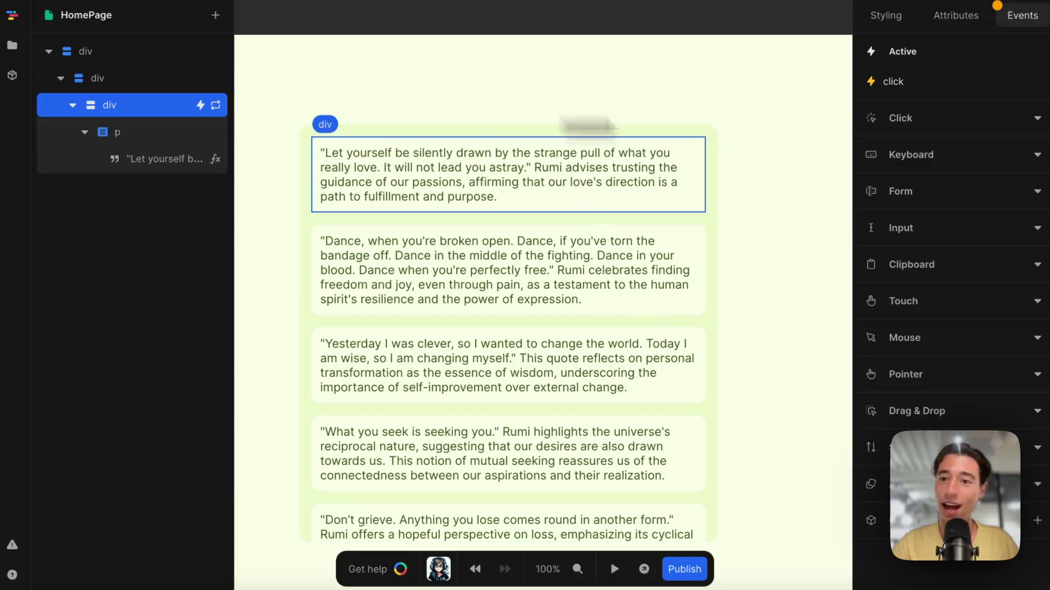
mouse_move(773, 111)
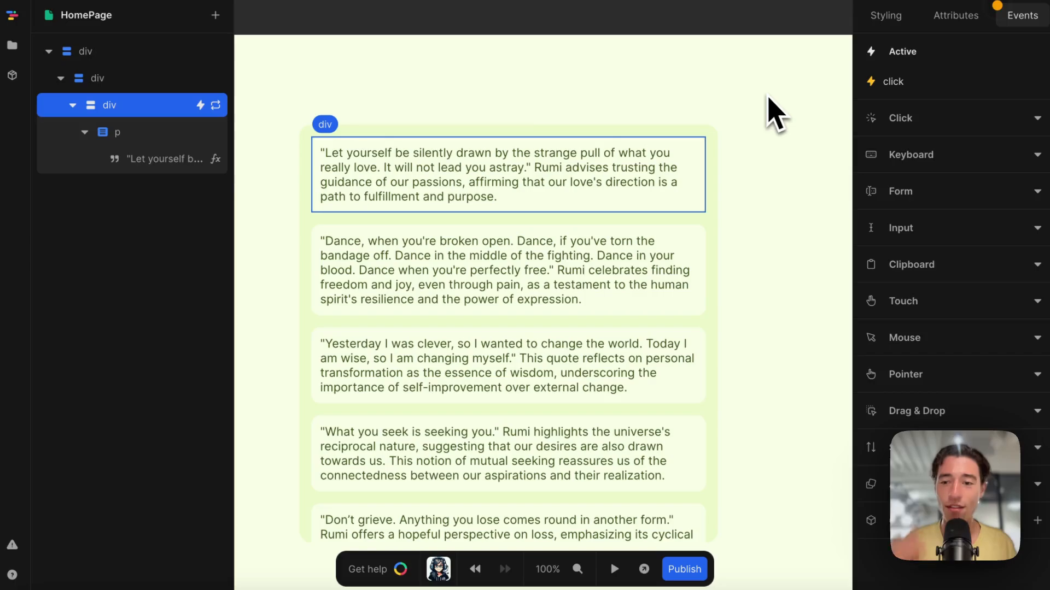
mouse_move(760, 94)
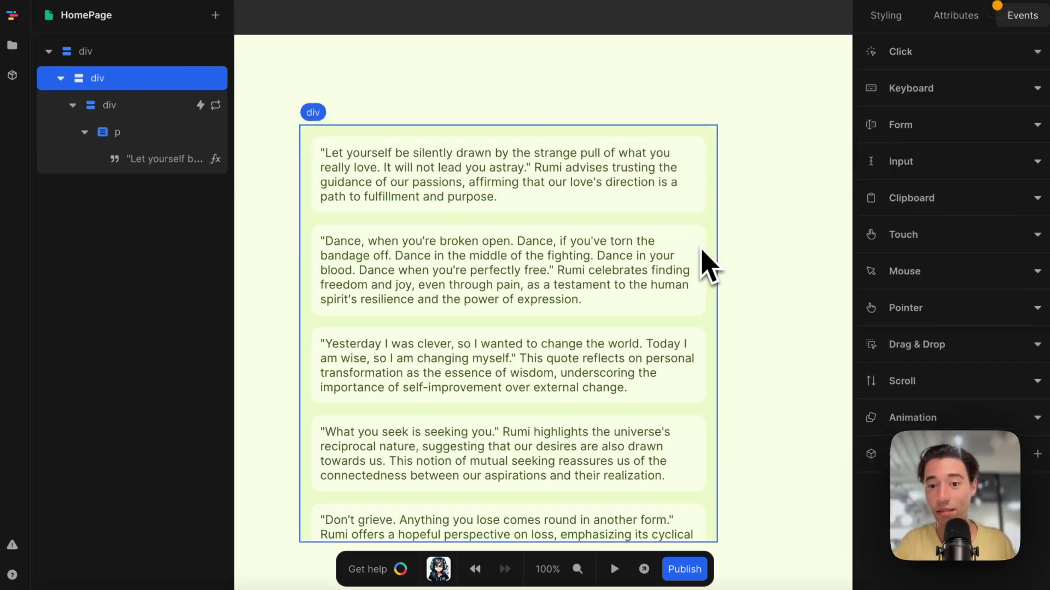
click(498, 174)
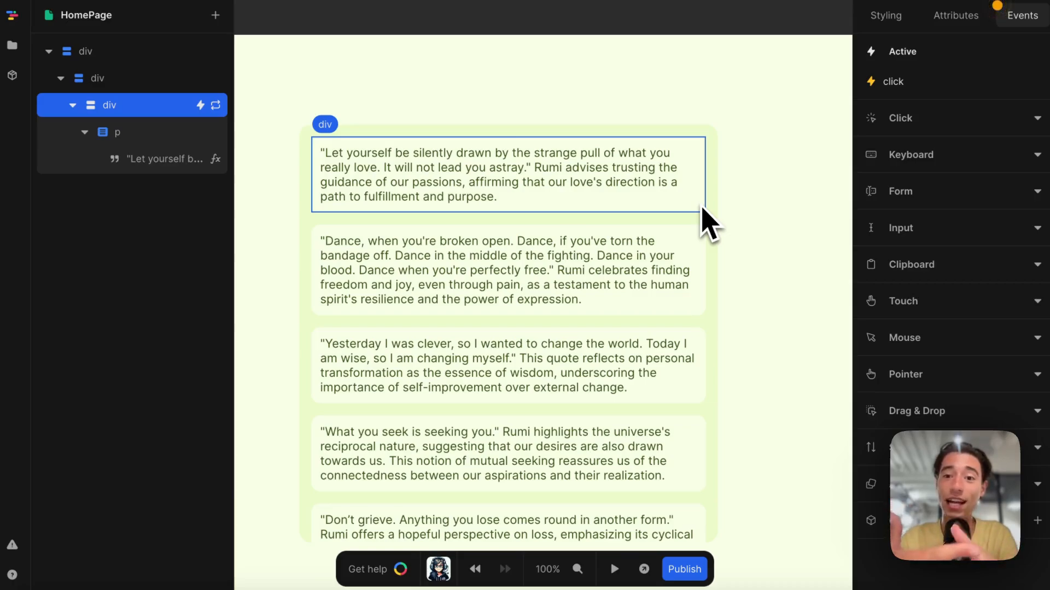
click(891, 81)
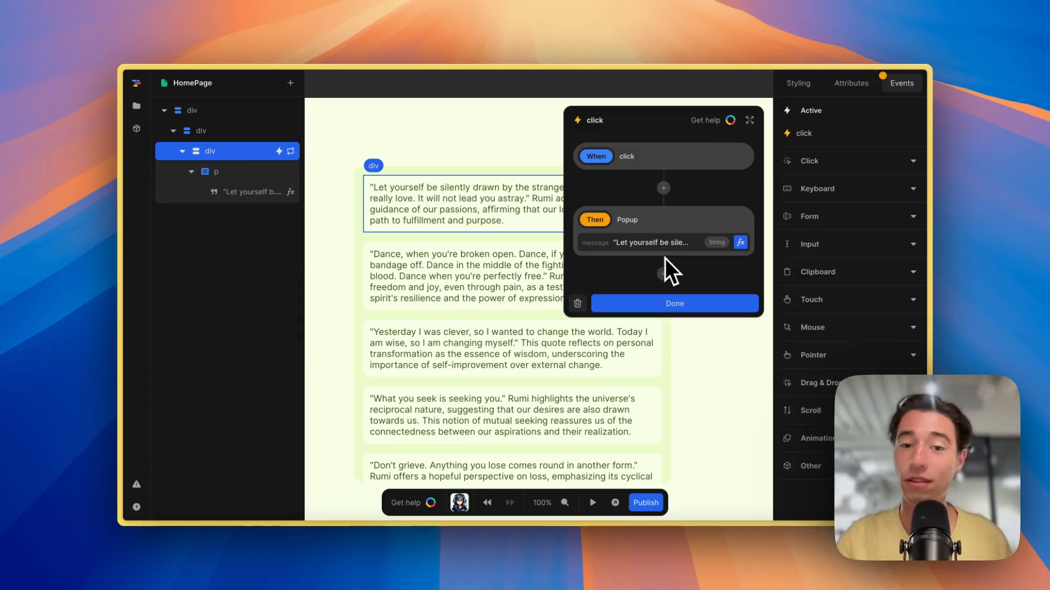
mouse_move(663, 261)
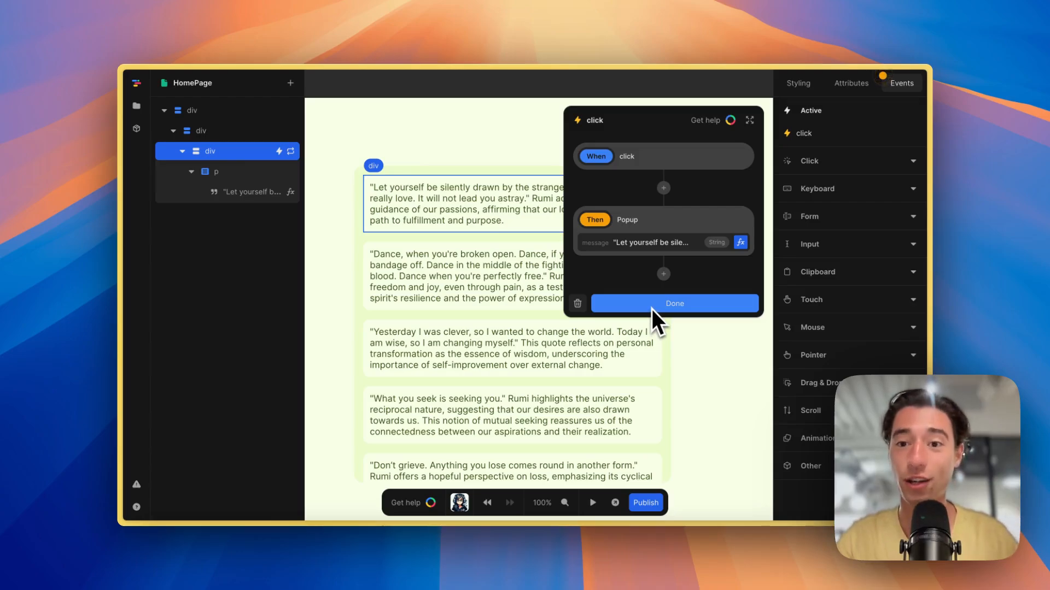
- Dismiss the click event panel with Done, keeping the paragraph popup action
click(673, 303)
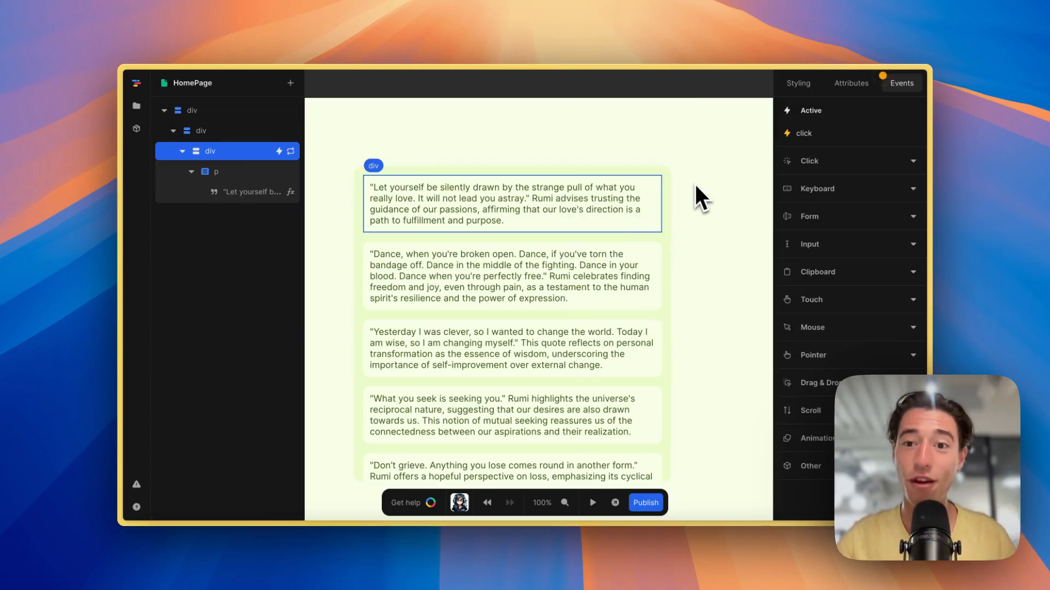